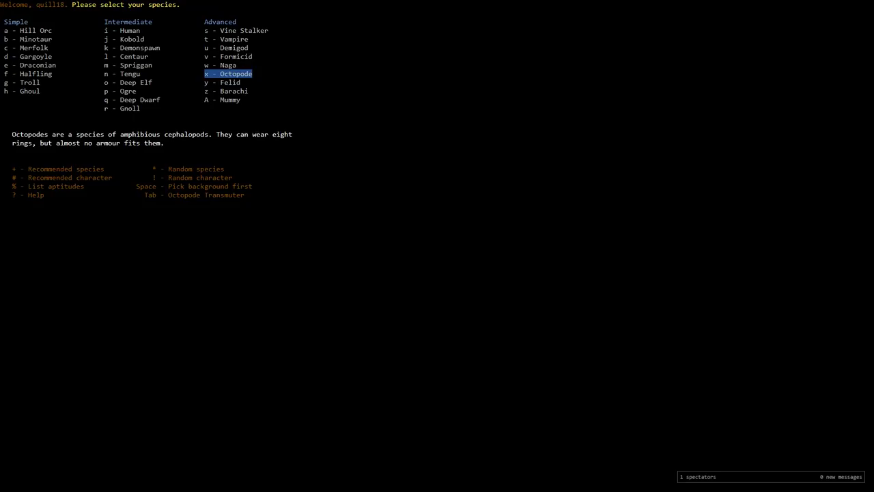
mouse_move(162, 389)
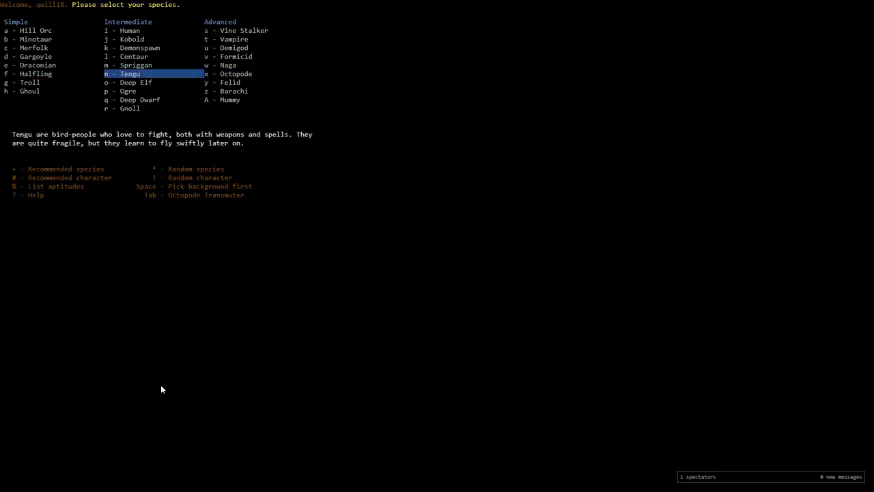
Select Octopode as the species and advance to background selection
key("x")
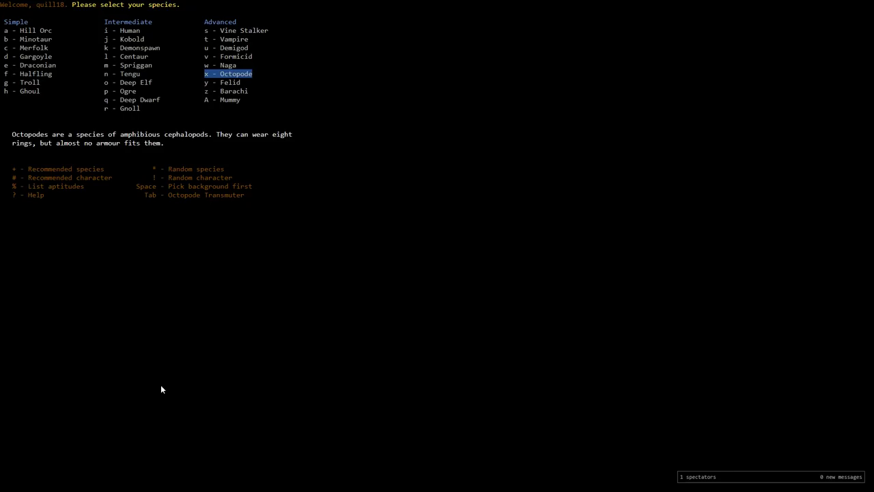
key("x")
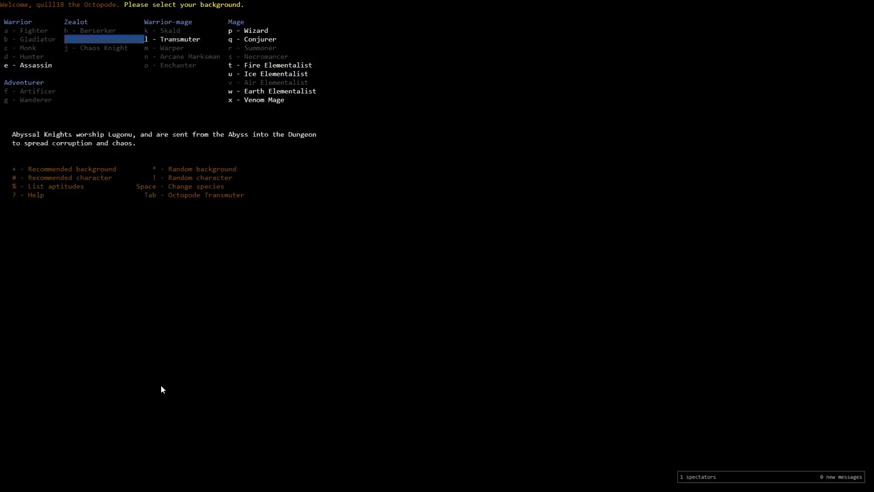
Choose Transmuter as the background and dismiss the starting skills overview
key("l")
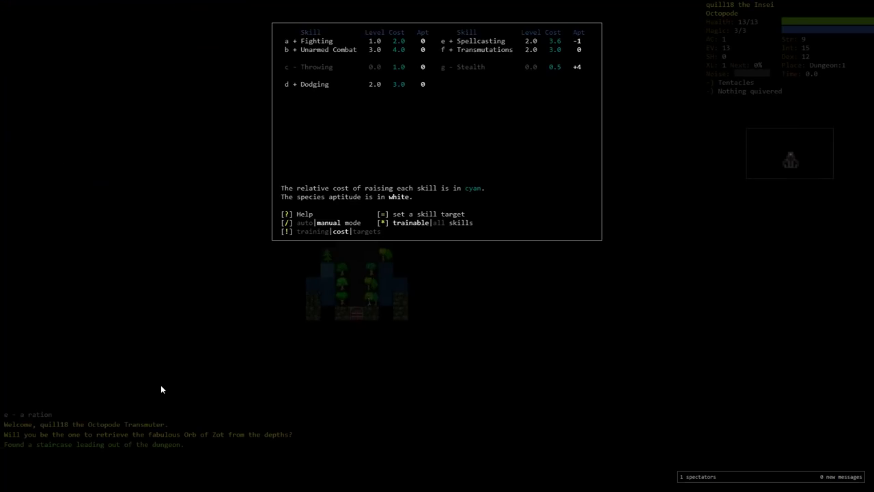
key("Escape")
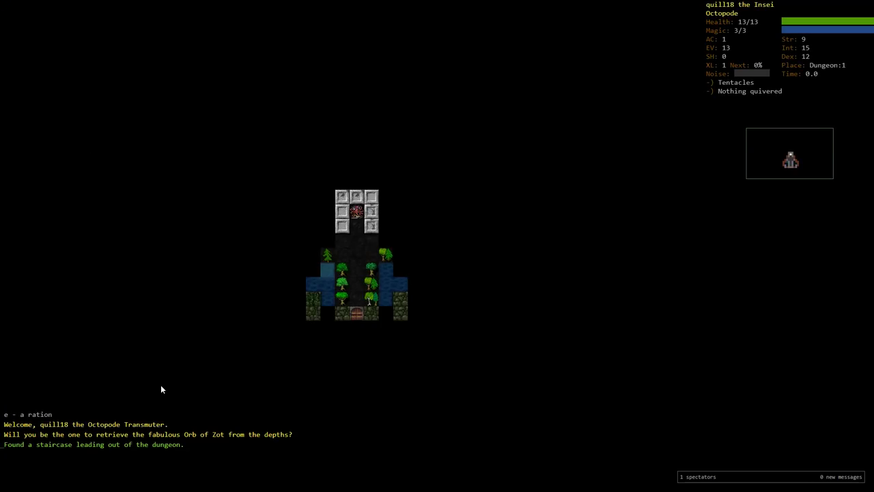
key("A")
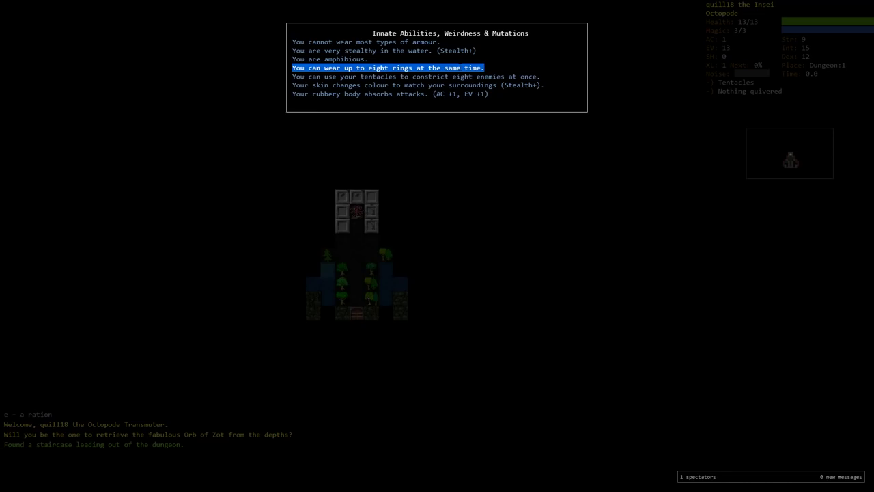
mouse_move(447, 164)
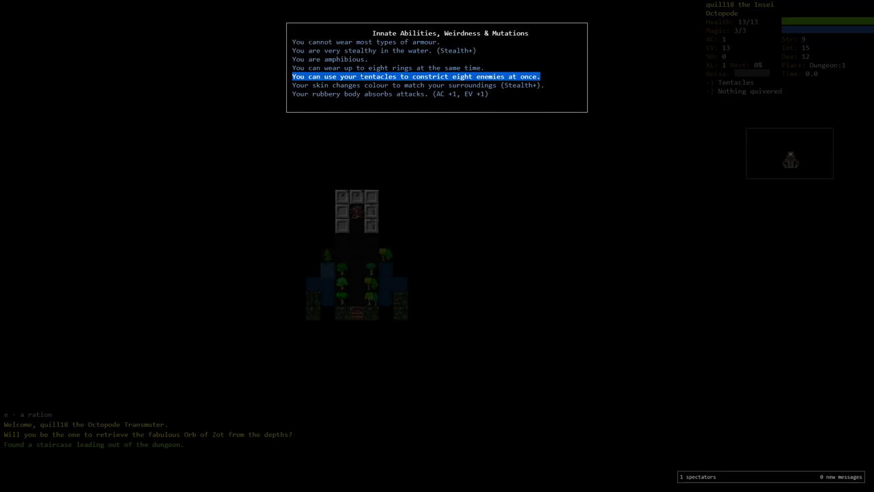
mouse_move(440, 168)
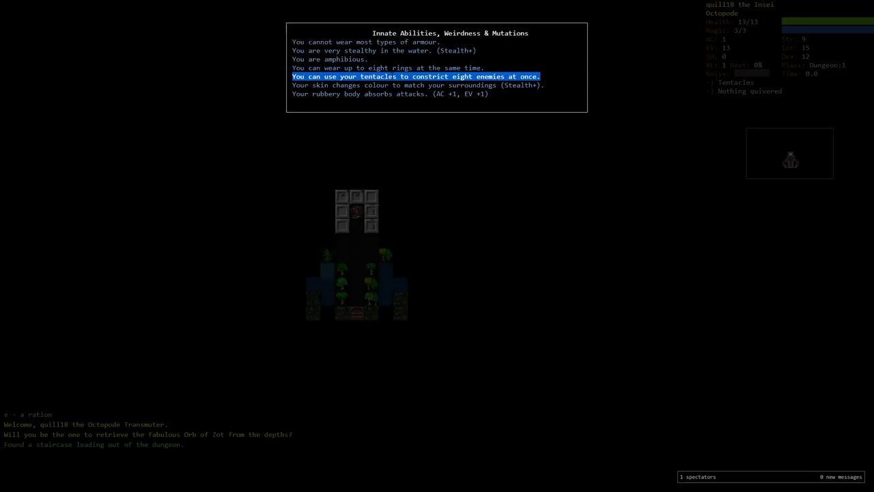
mouse_move(509, 271)
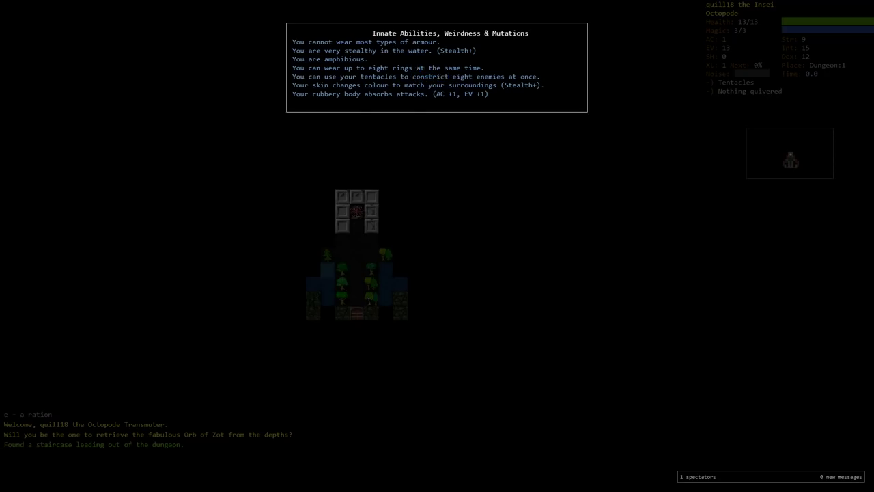
double_click(415, 76)
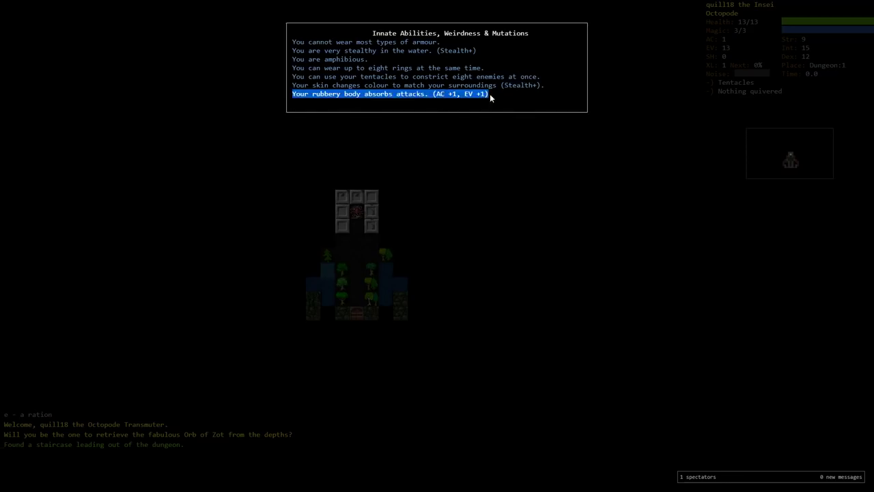
mouse_move(441, 206)
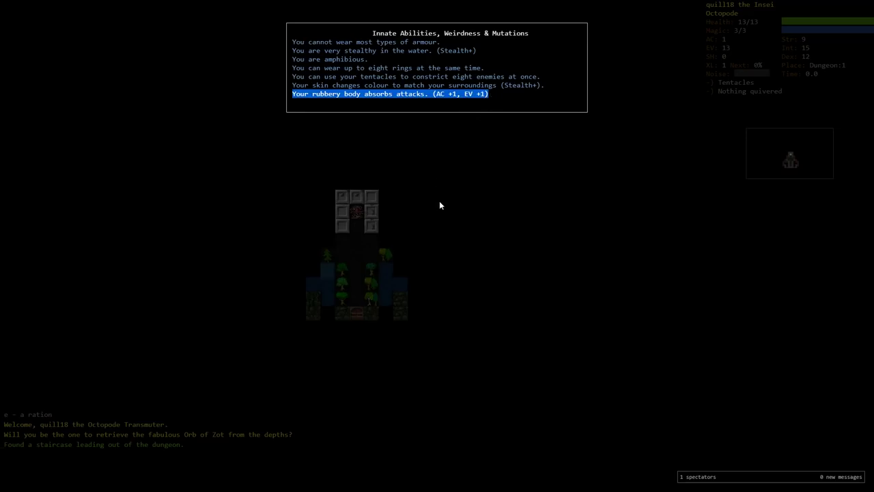
mouse_move(429, 118)
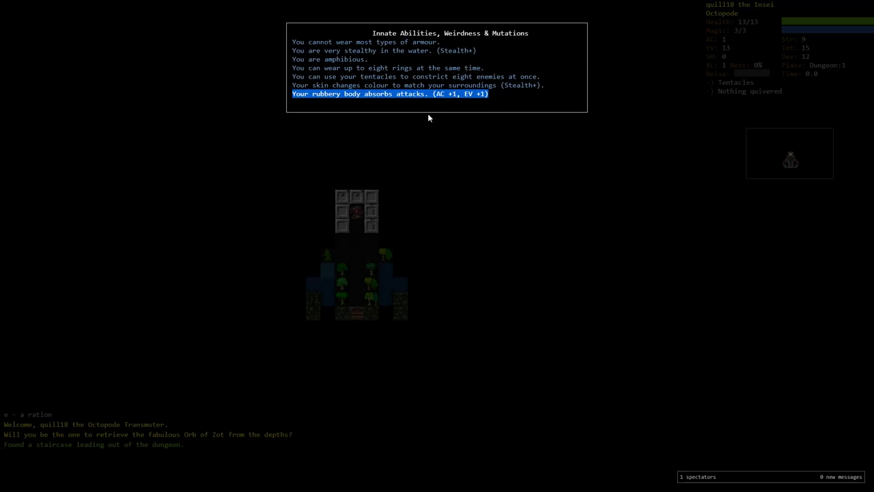
mouse_move(386, 211)
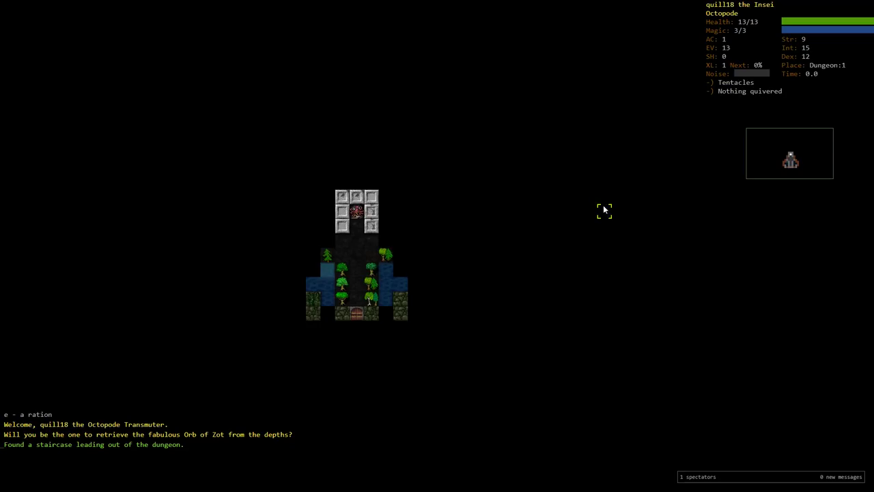
Bring up the list of spells available to memorise, including Ice Form and Spider Form
key("M")
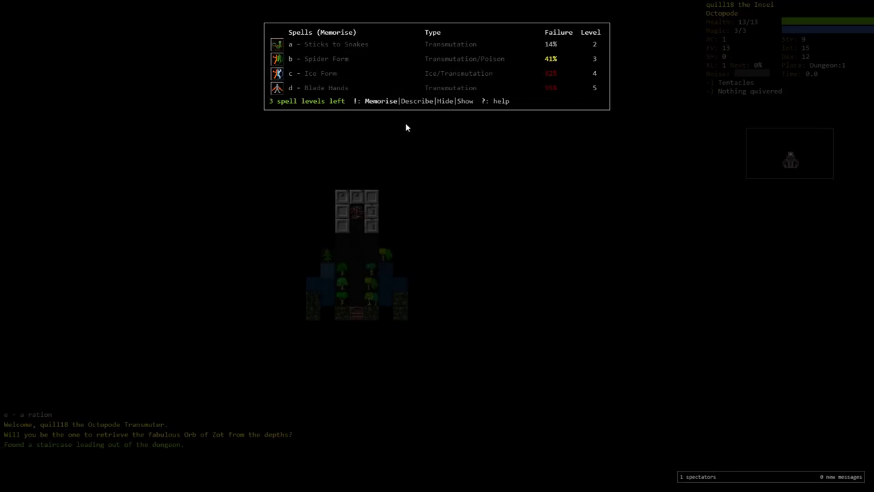
mouse_move(432, 242)
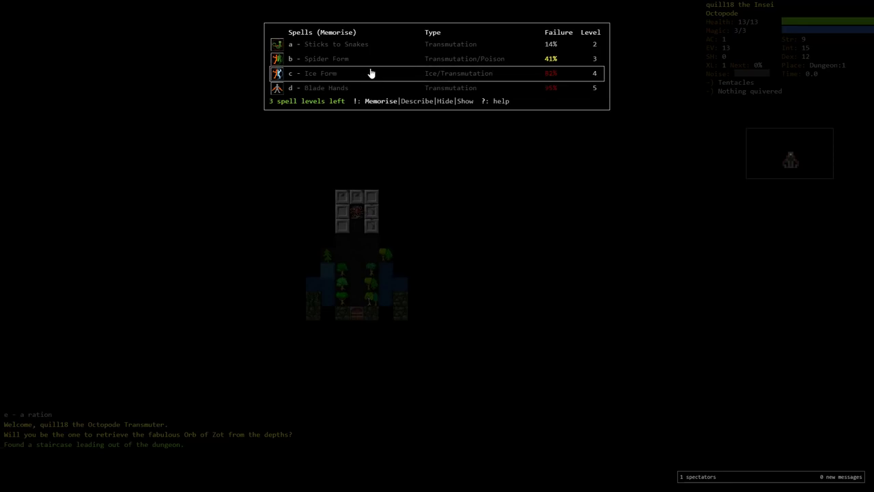
mouse_move(354, 58)
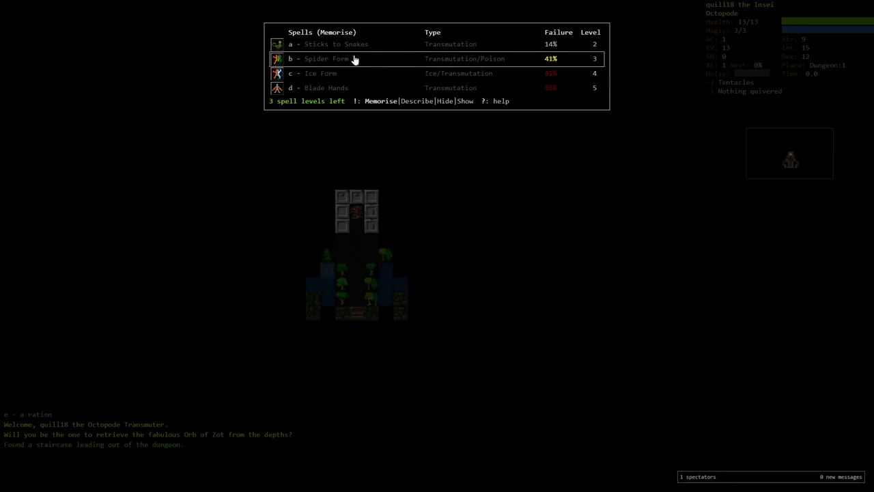
mouse_move(353, 72)
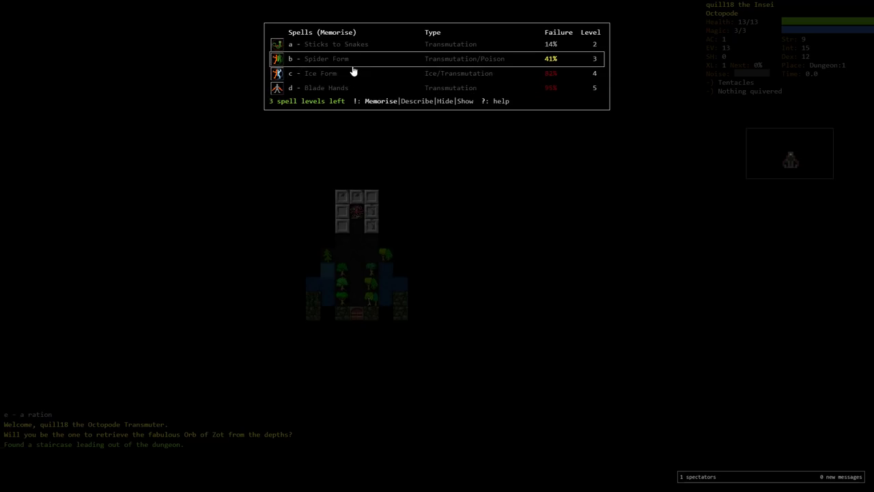
mouse_move(477, 178)
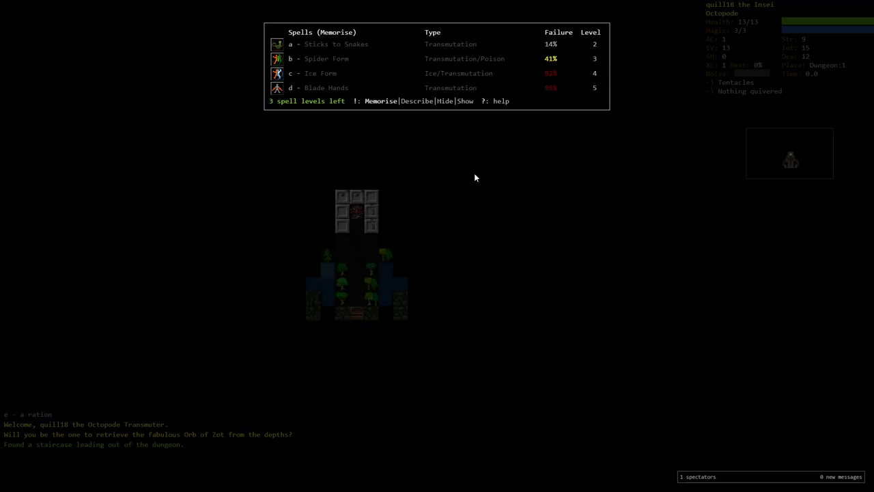
mouse_move(421, 174)
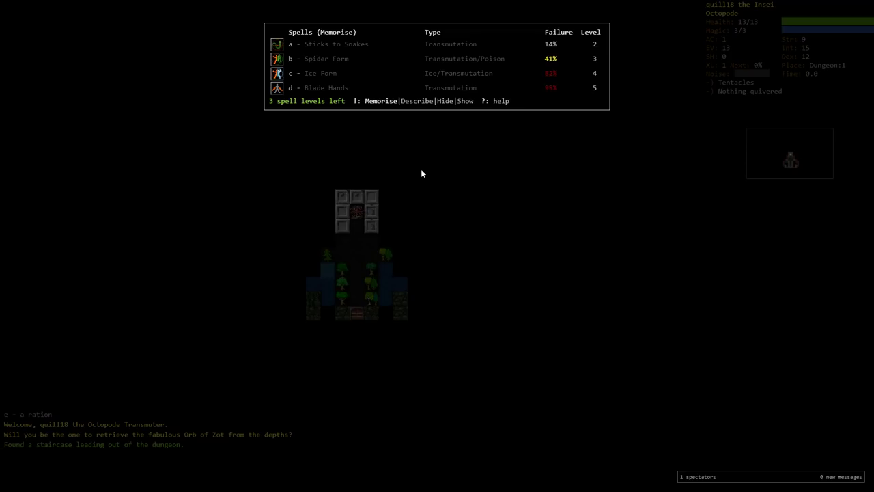
mouse_move(402, 206)
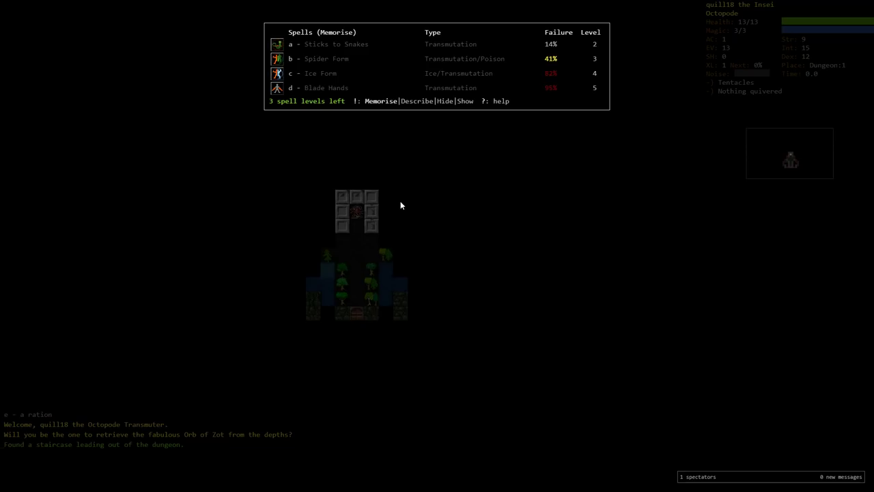
mouse_move(349, 76)
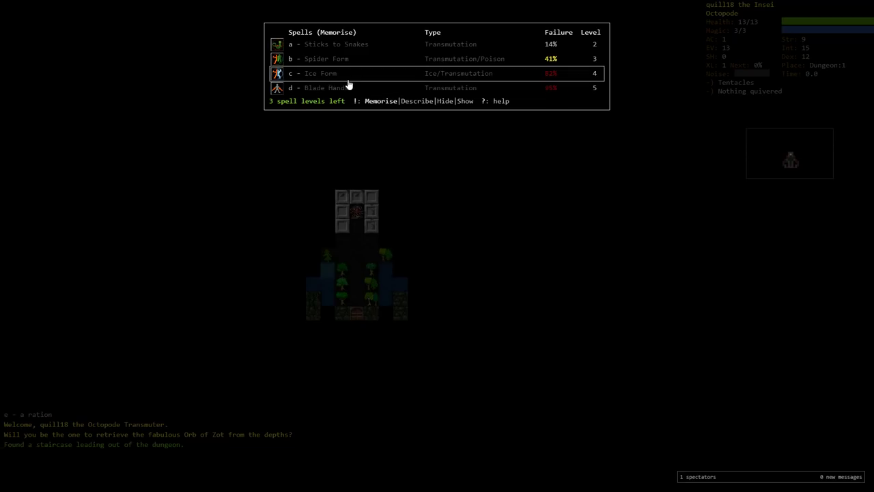
mouse_move(571, 310)
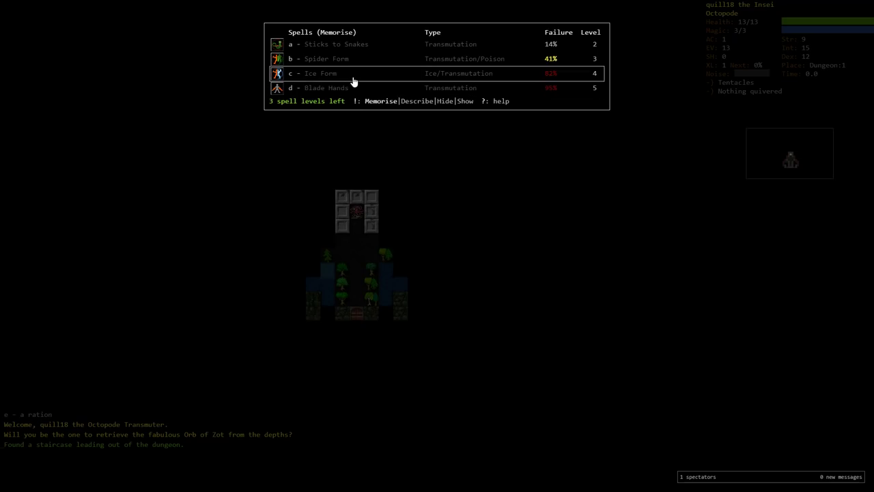
mouse_move(511, 185)
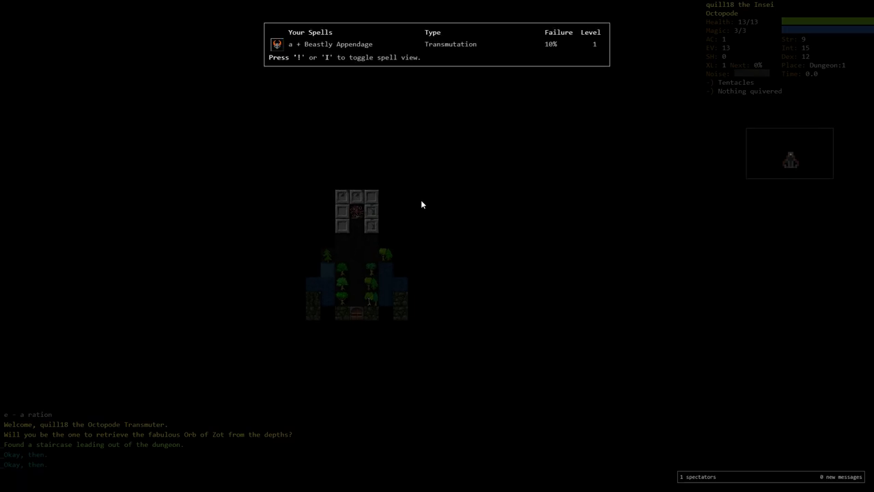
Define a macro mapping key 1 to 'za' for casting Beastly Appendage
left_click(331, 44)
type("1")
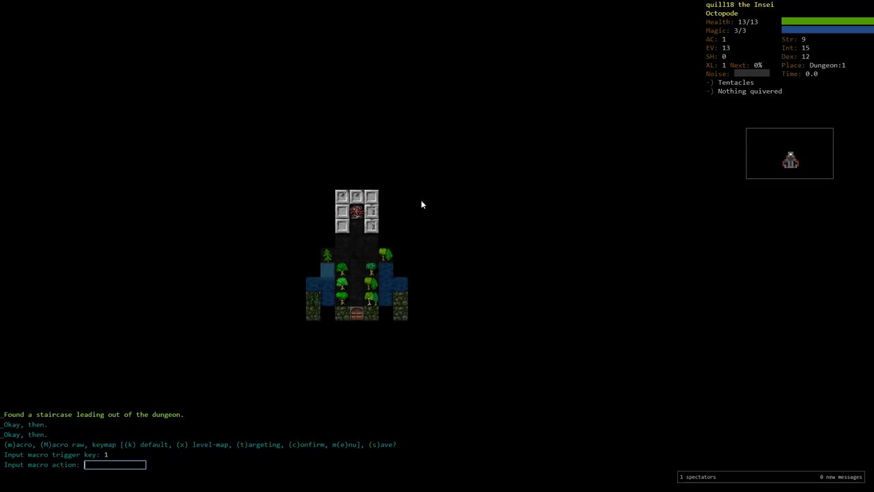
type("za")
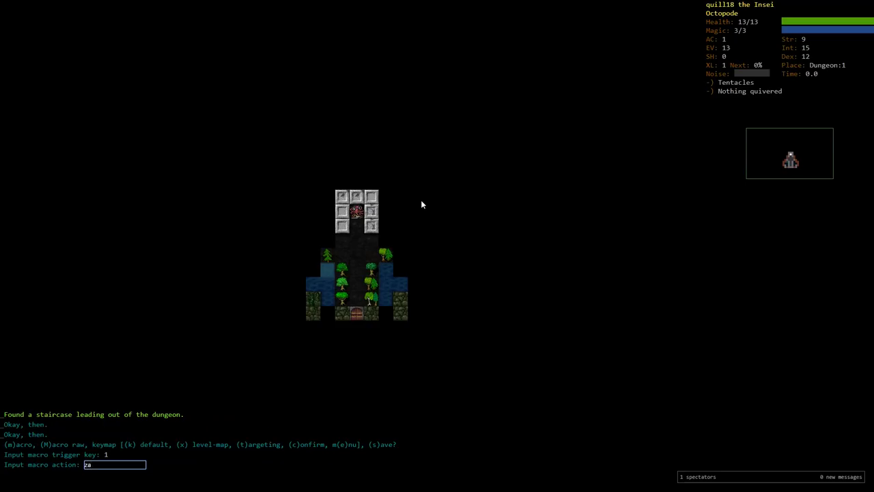
key("Return")
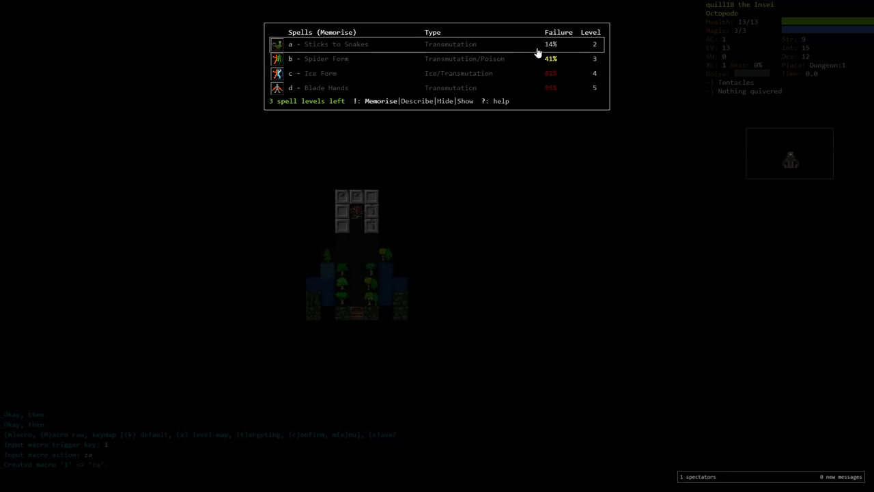
mouse_move(366, 50)
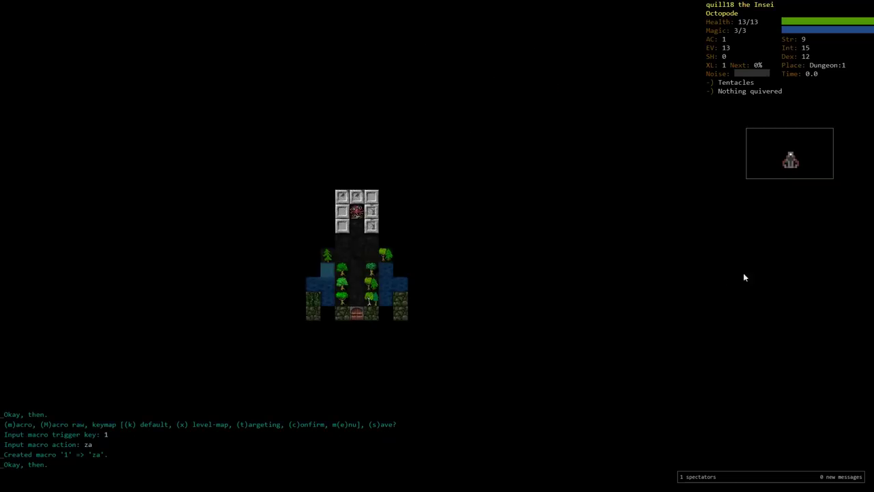
mouse_move(812, 336)
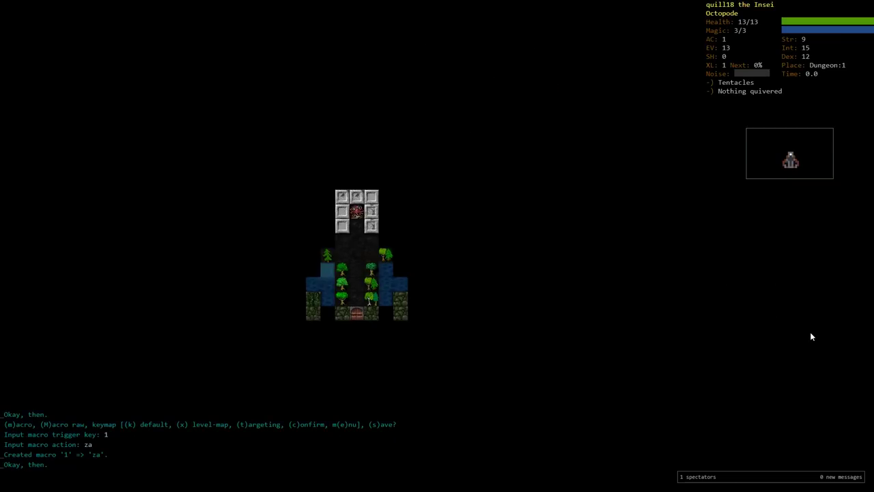
Show the skills overview with training costs and Octopode aptitudes
key("m")
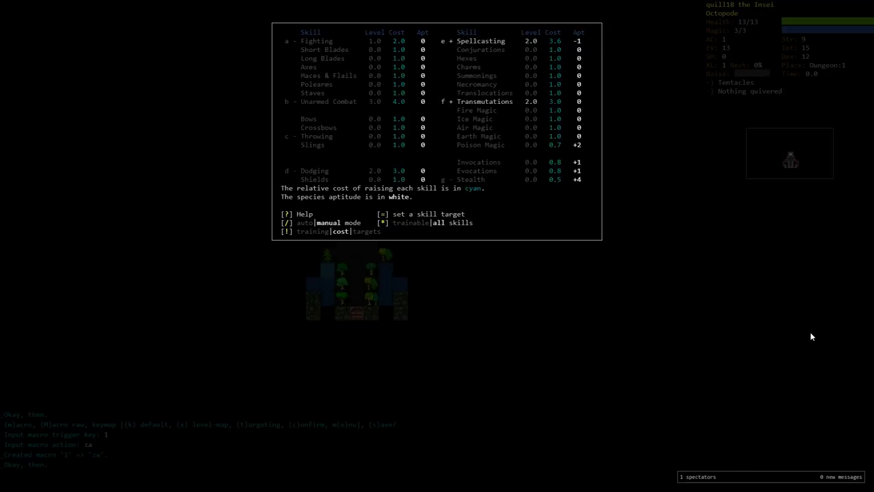
mouse_move(275, 190)
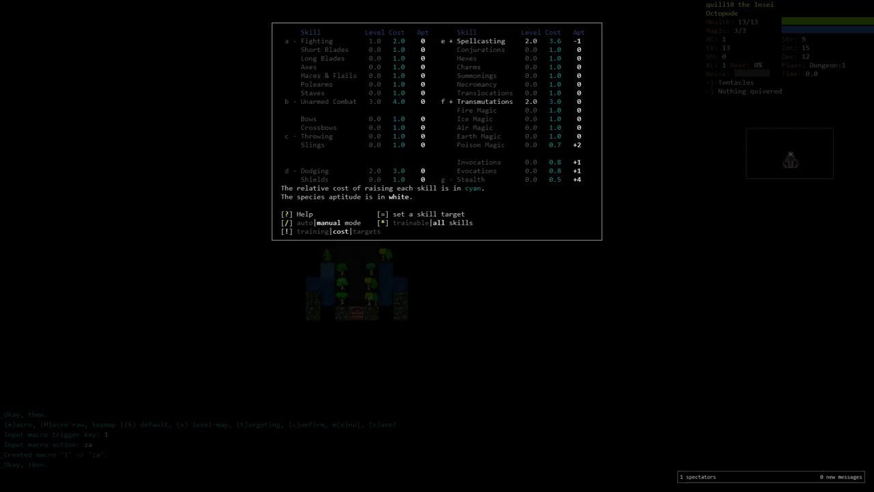
mouse_move(748, 307)
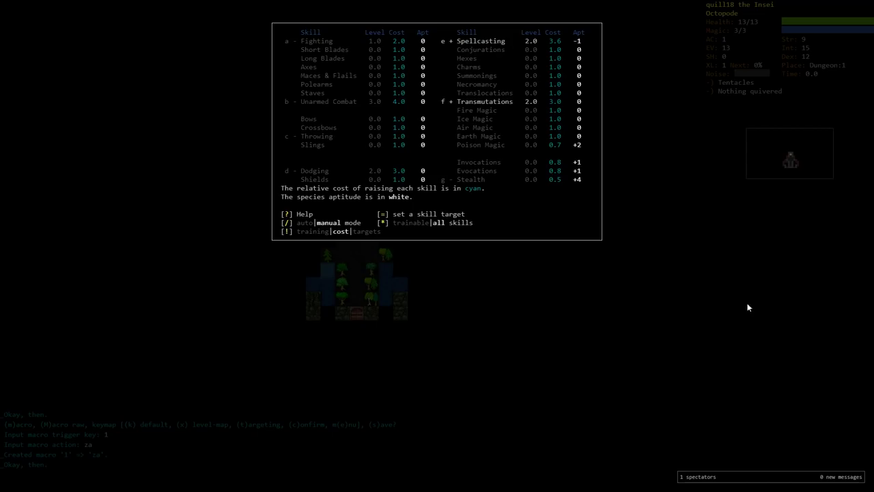
mouse_move(757, 302)
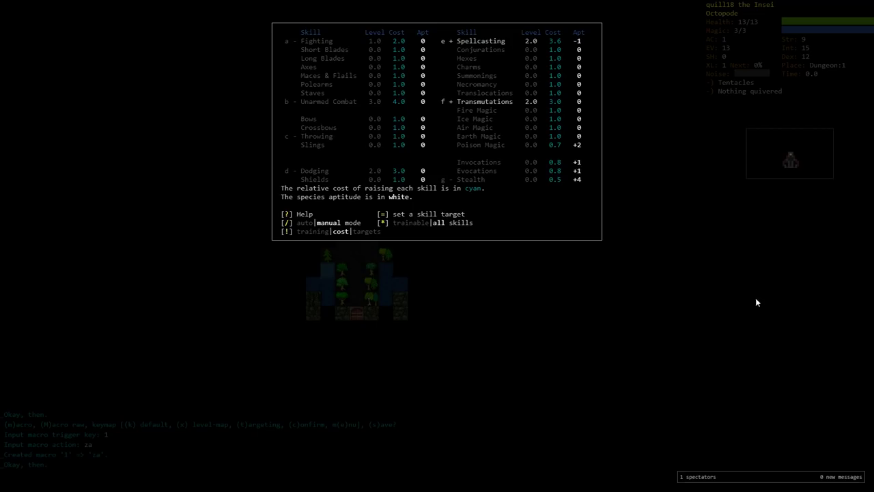
Filter to trainable skills and focus training on Transmutations
key("*")
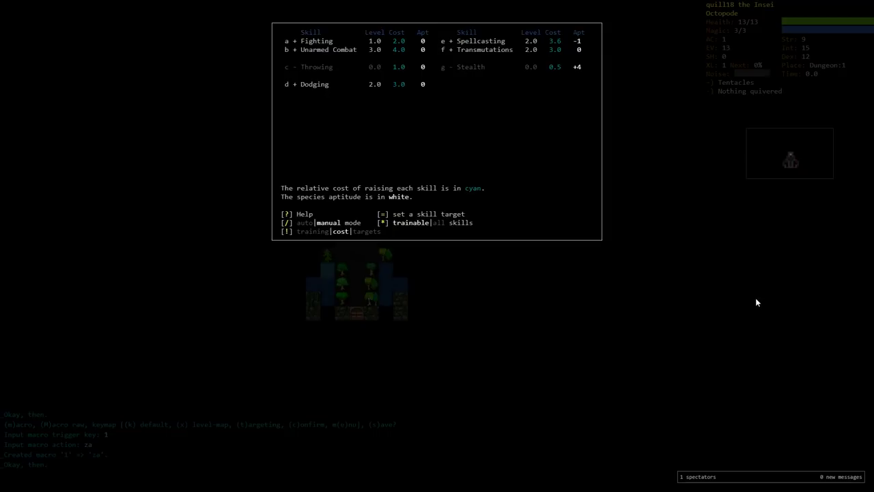
key("f")
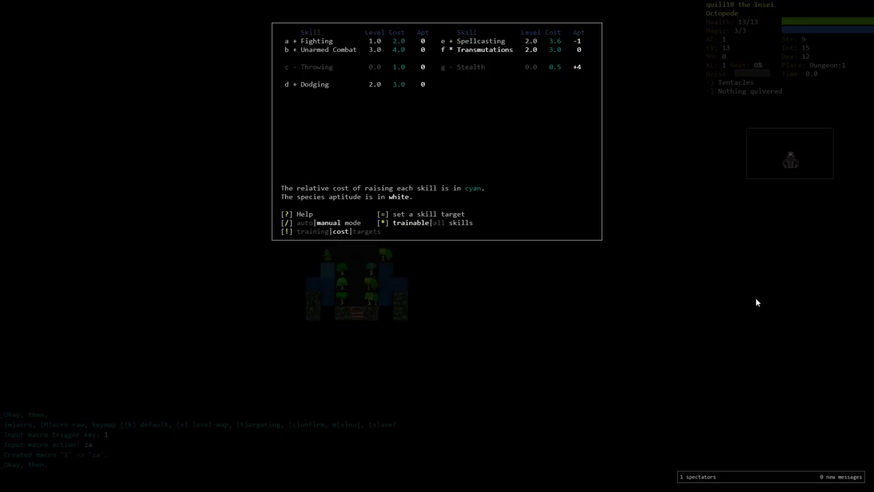
mouse_move(480, 82)
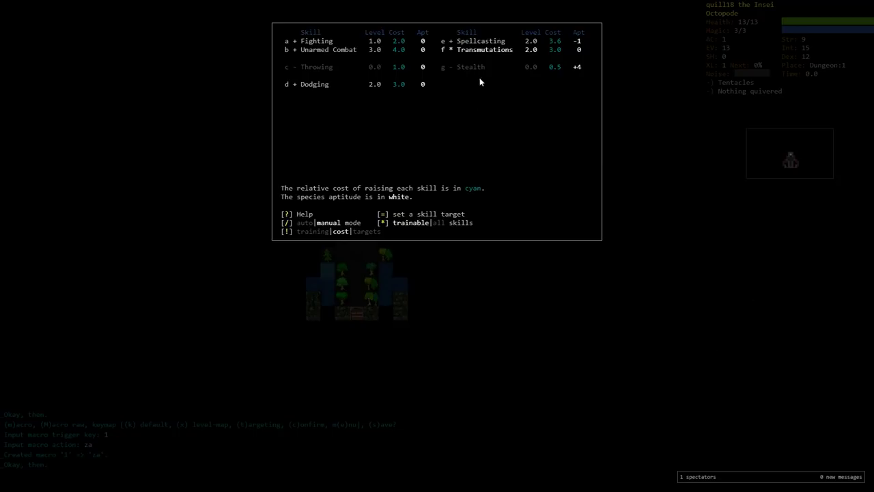
mouse_move(533, 129)
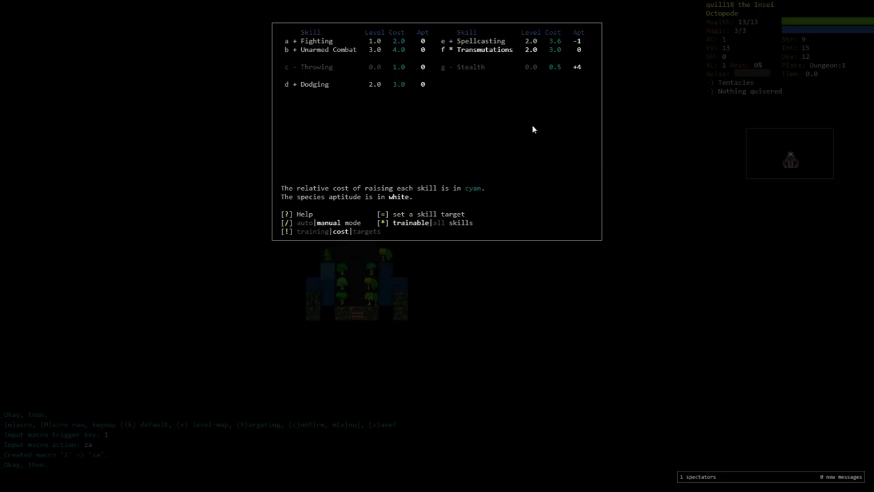
mouse_move(469, 82)
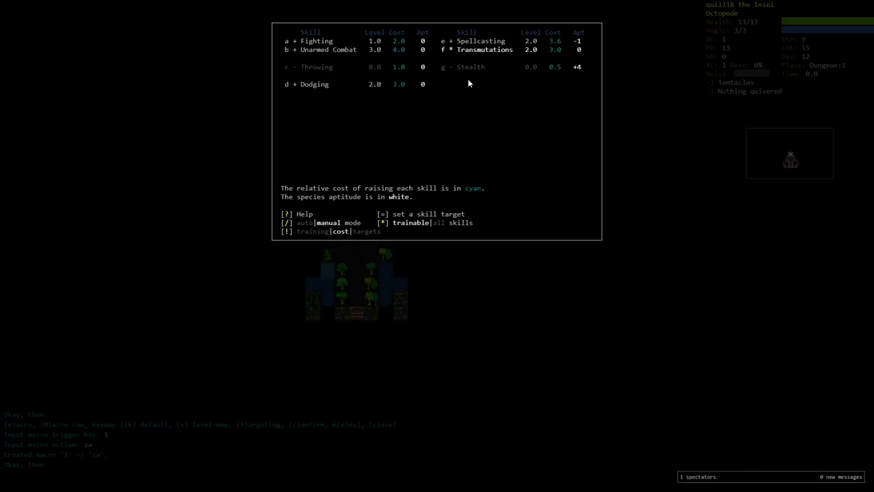
mouse_move(785, 145)
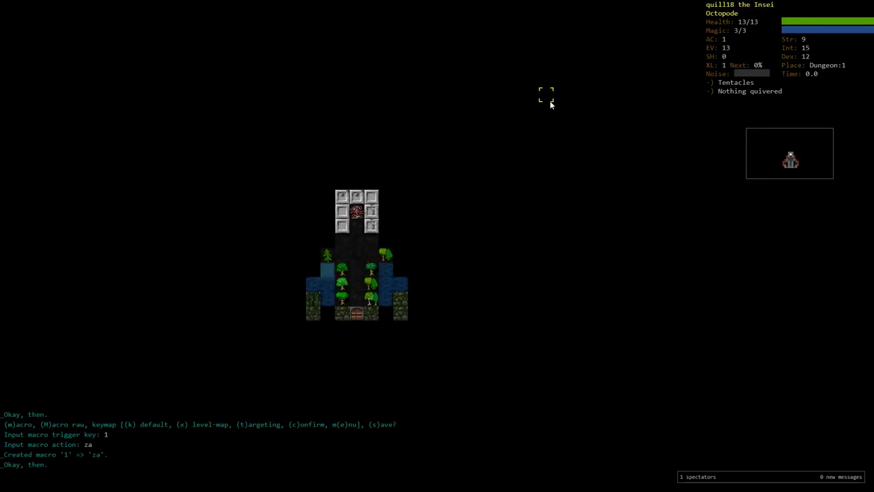
Auto-explore Dungeon:1, kill a rat and grow a tentacle spike as a goblin appears
key("z")
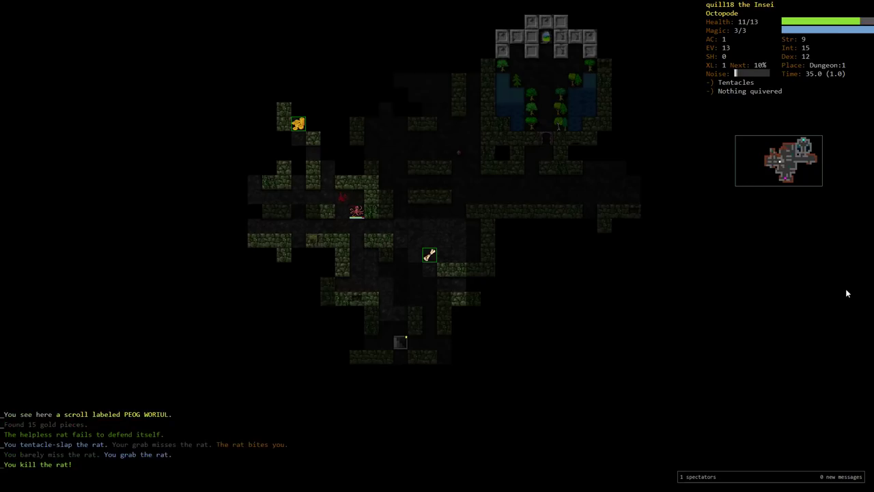
key("5")
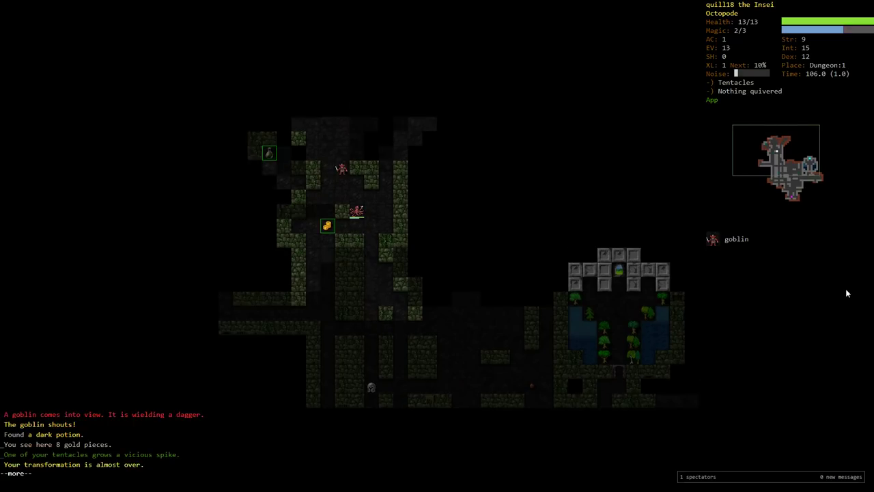
Acknowledge messages, defeat the goblin, pick up 3 stones and aim at the giant cockroach
key("space")
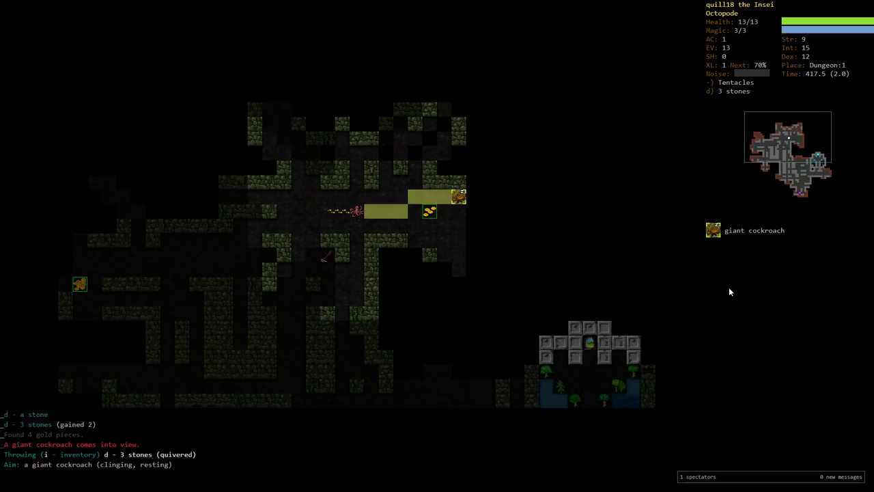
Kill the giant cockroach, cancel casting, and bring up the skills overview
key("Return")
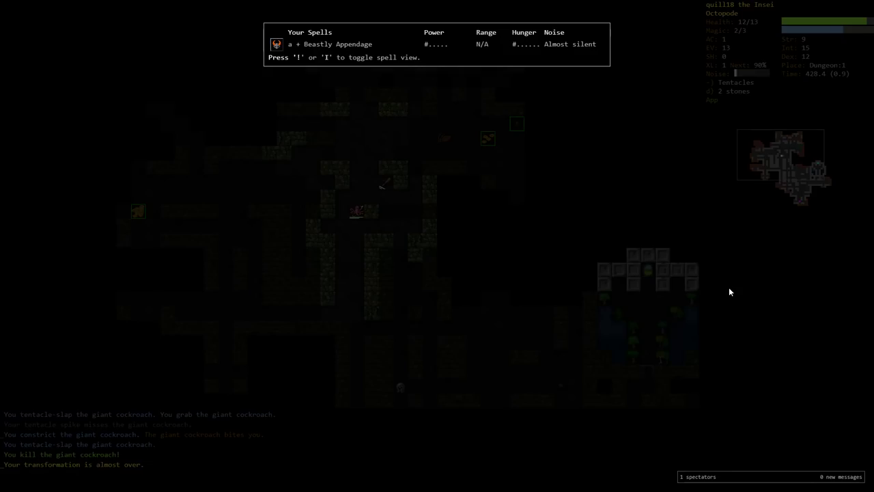
key("Escape")
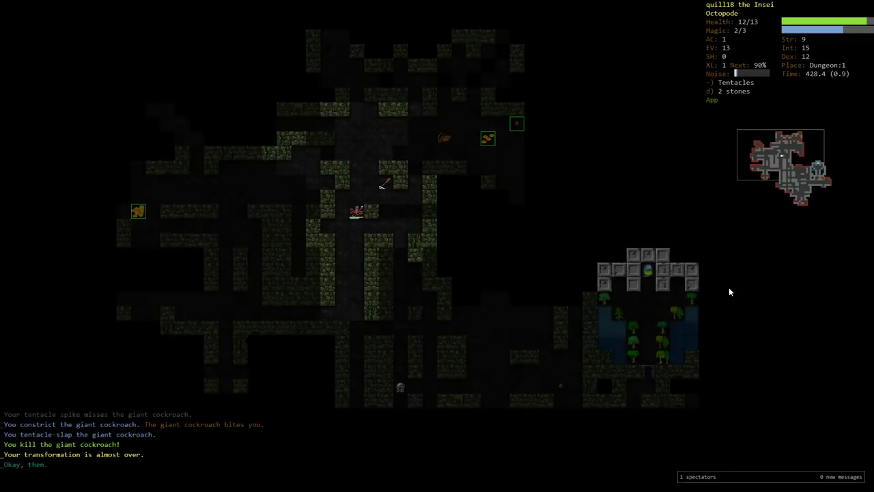
key("m")
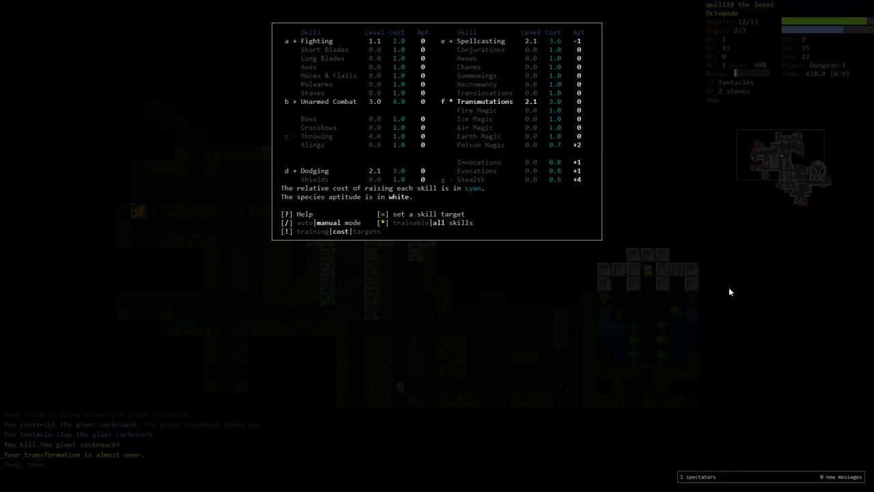
Set a Spellcasting training target of 4.0 and resume exploring Dungeon:1
key("Escape")
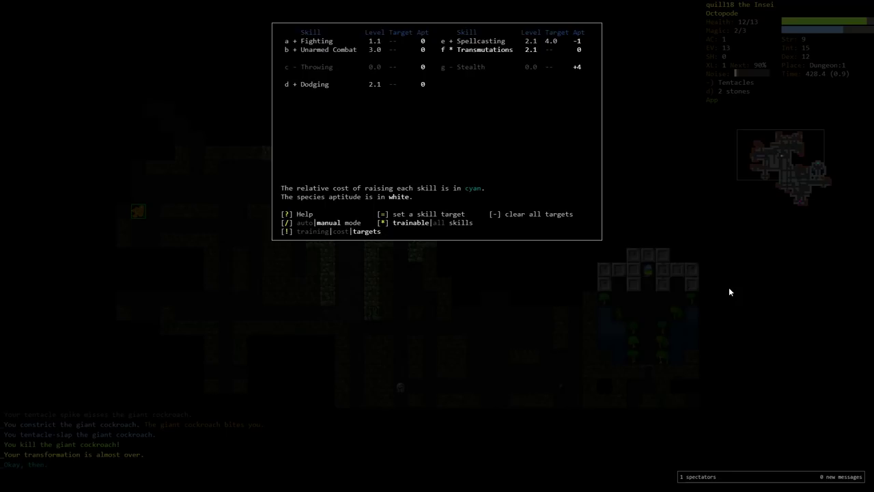
key("Escape")
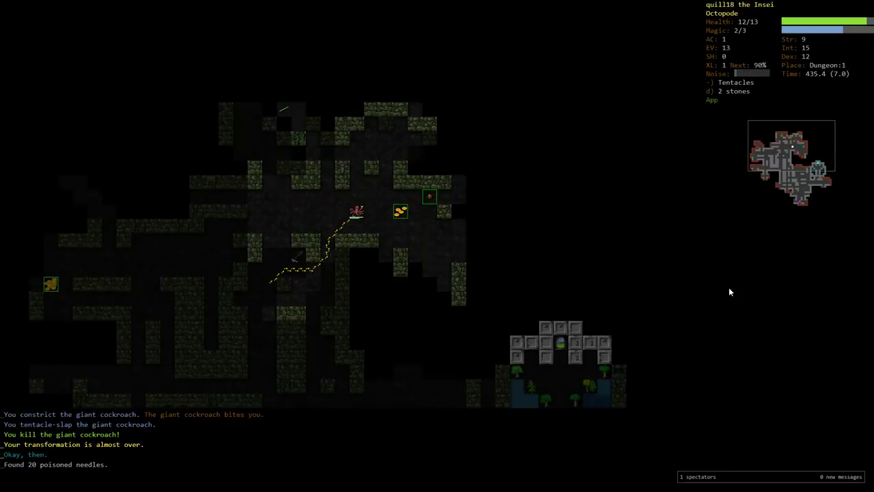
Rest until the Octopode's health and magic are fully restored
key("5")
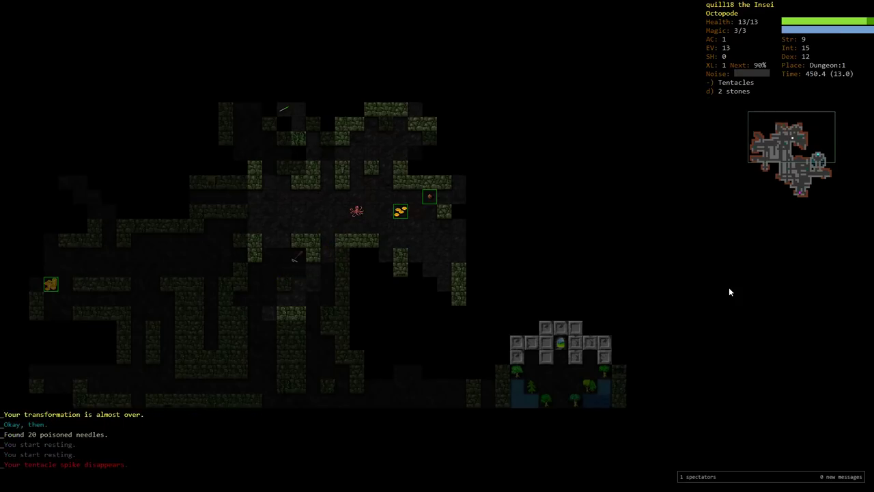
mouse_move(297, 122)
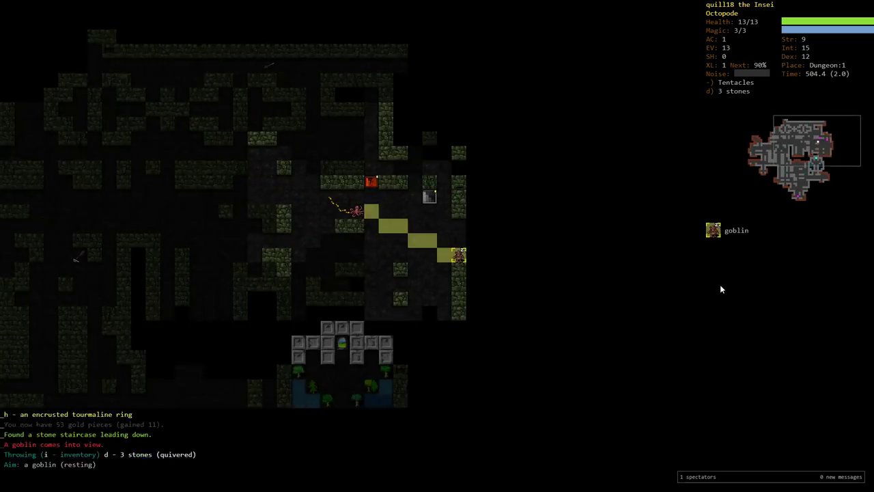
Confirm the stone throw at the goblin, then fight the hobgoblin to its death
key("Return")
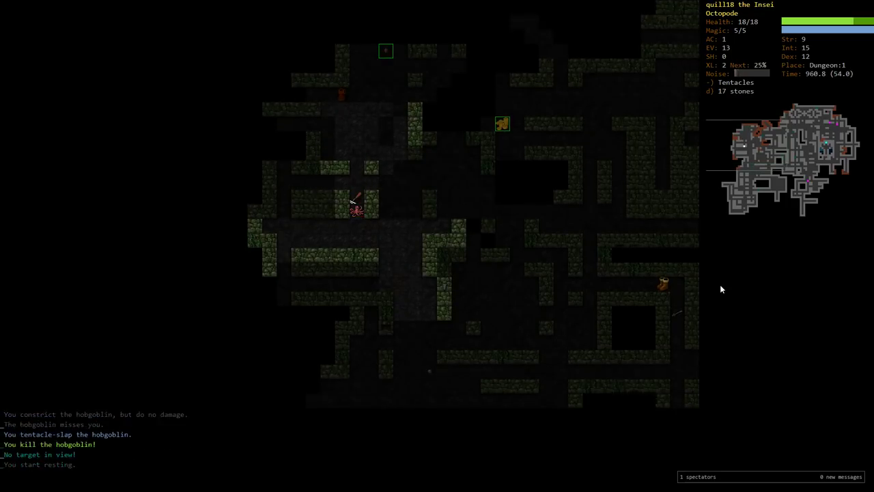
Auto-explore the rest of Dungeon:1, gathering gold and stones toward the down staircase
key("5")
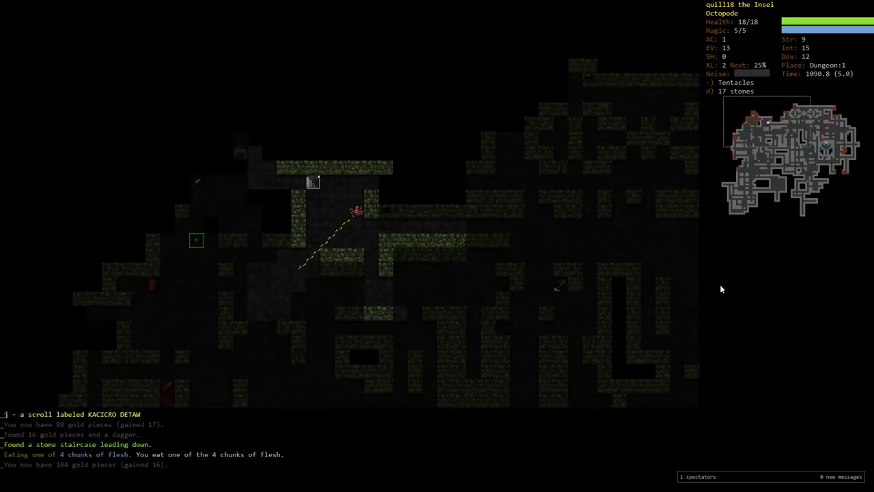
key("o")
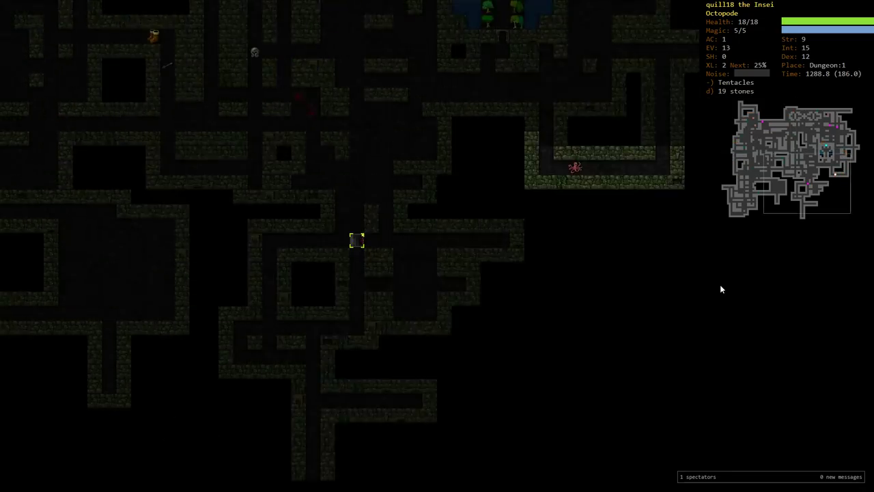
Descend to Dungeon:2, briefly return to Dungeon:1, then go back down to Dungeon:2
key(">")
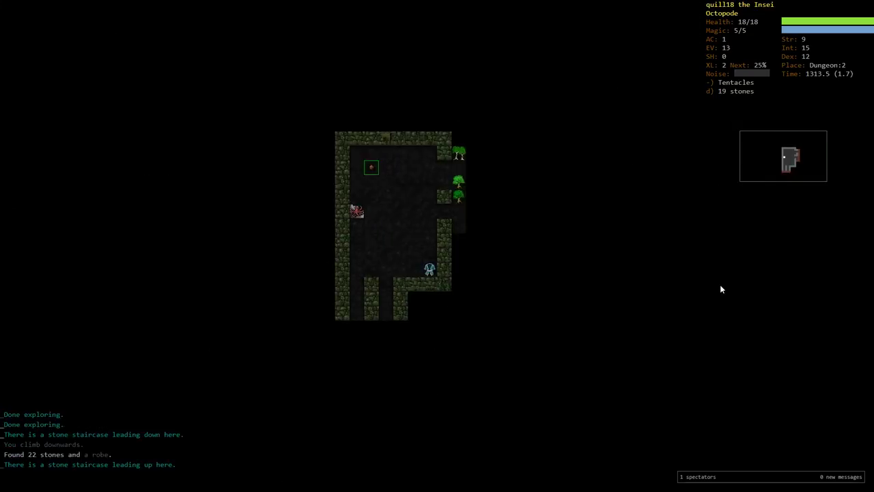
key("<")
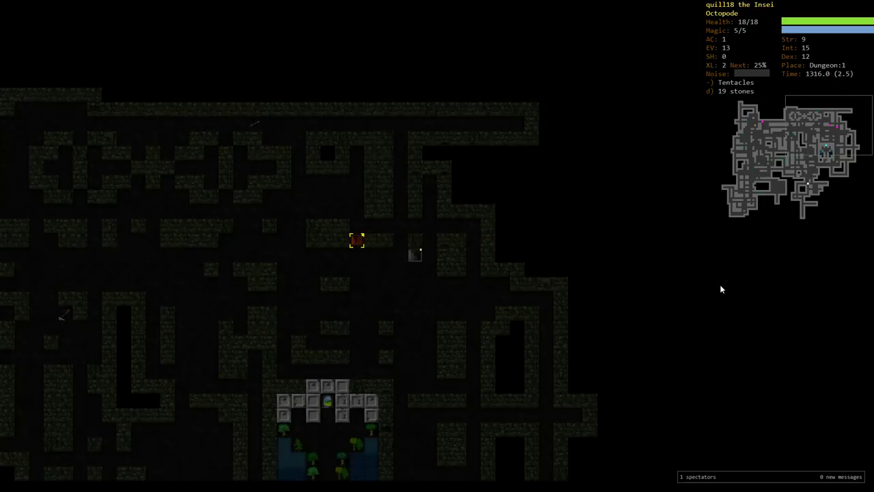
key(">")
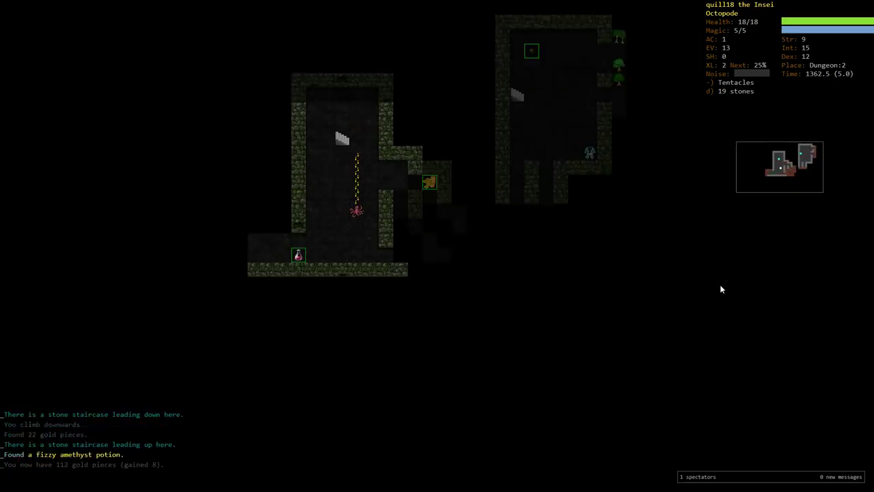
Explore Dungeon:2, kill the giant cockroach and leave the known-spells list after memorising Sticks to Snakes
key("5")
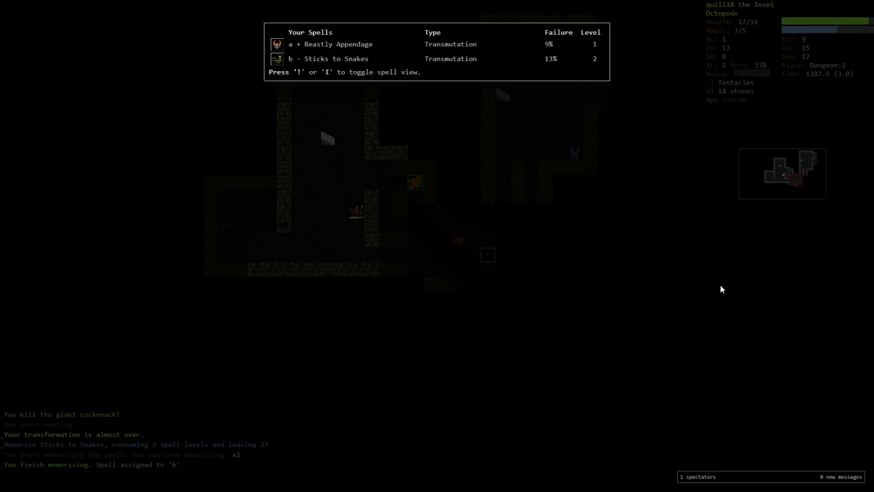
key("Escape")
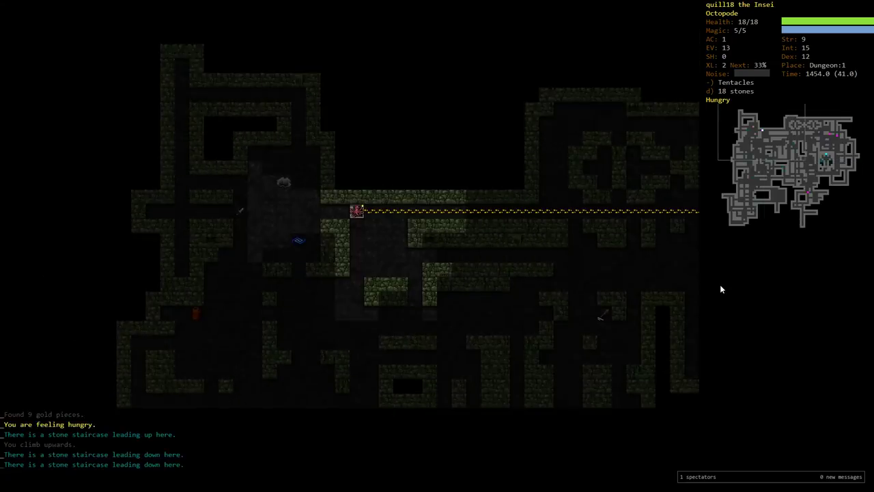
Auto-travel across Dungeon:1 to the down staircase, passing a ration, dagger and leather armour
key(">")
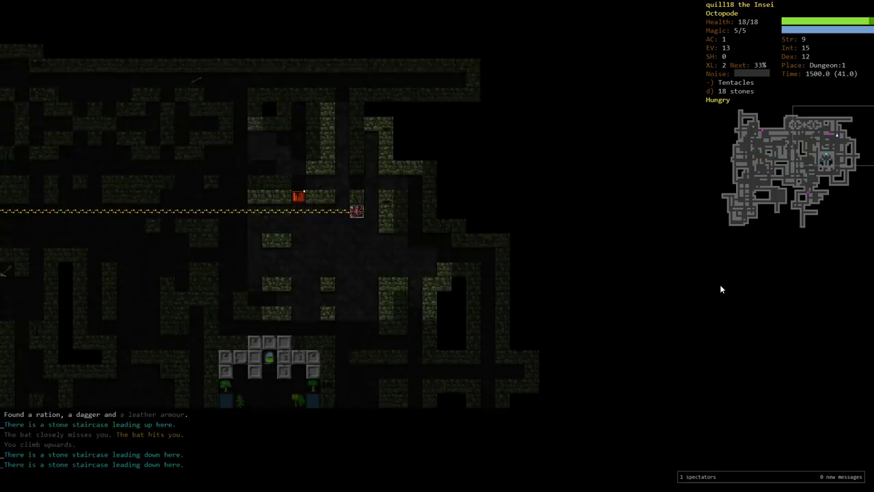
key(">")
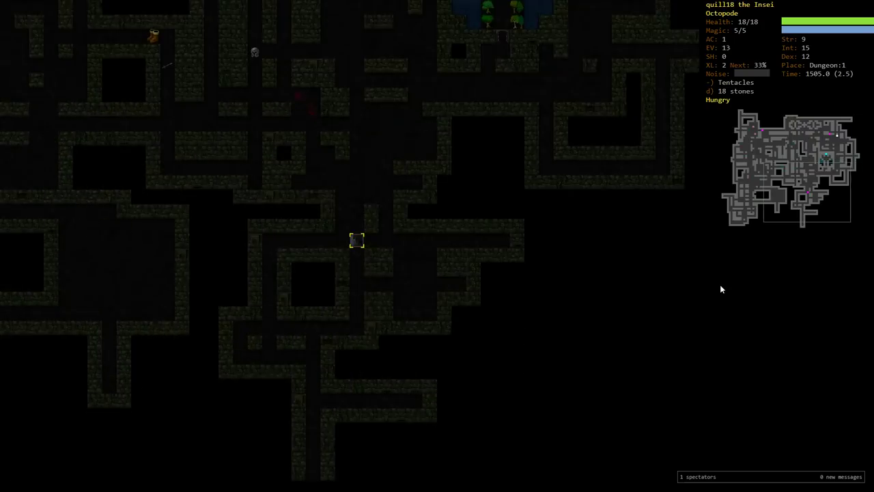
key(">")
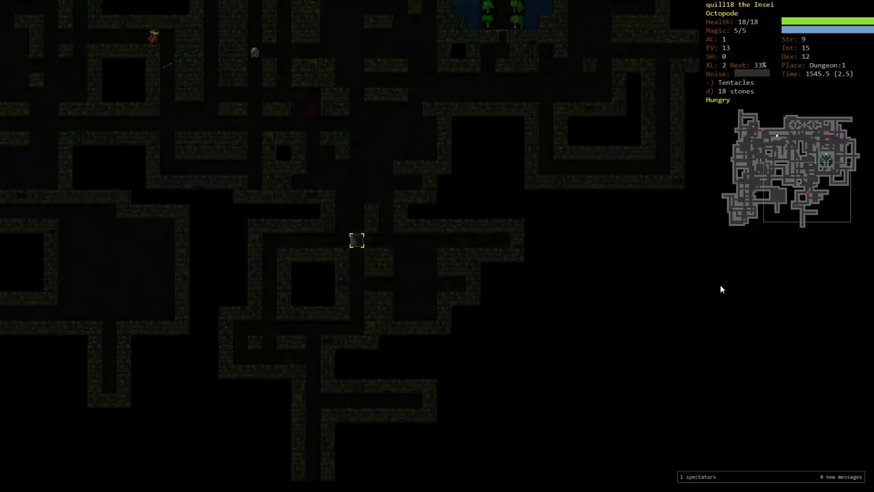
key(">")
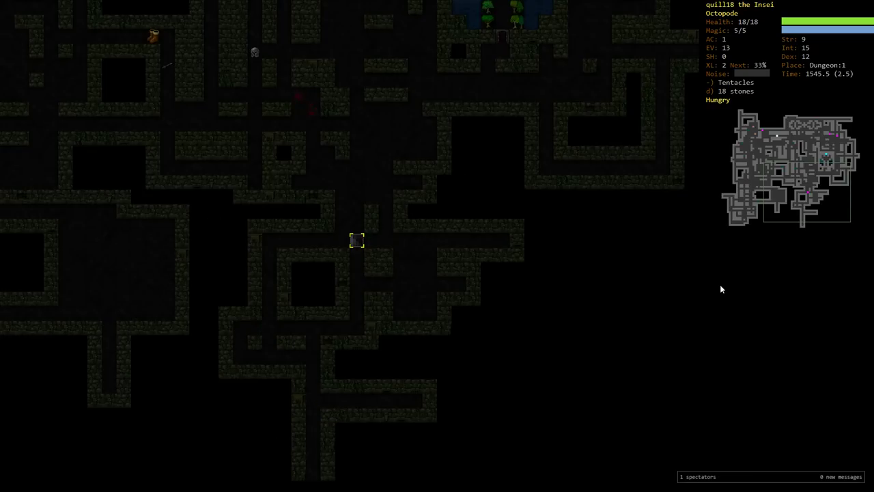
Take the staircase down to Dungeon:2 where a rat comes into view
key(">")
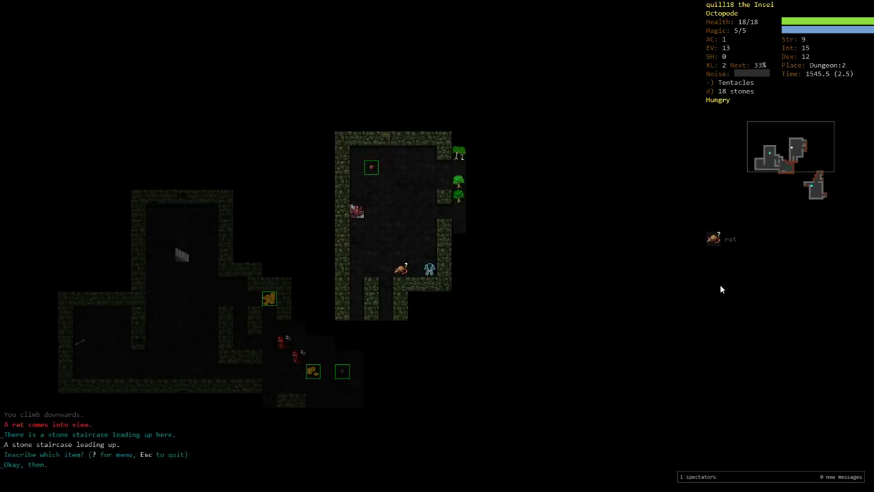
mouse_move(792, 334)
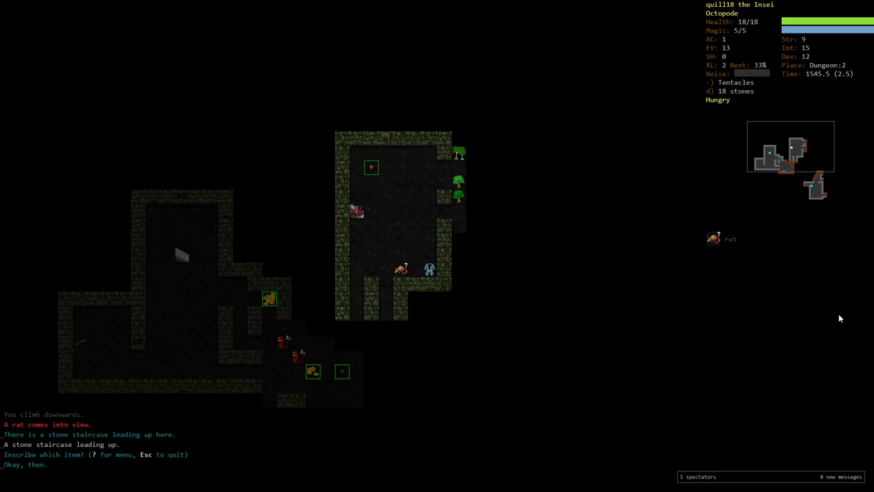
mouse_move(801, 340)
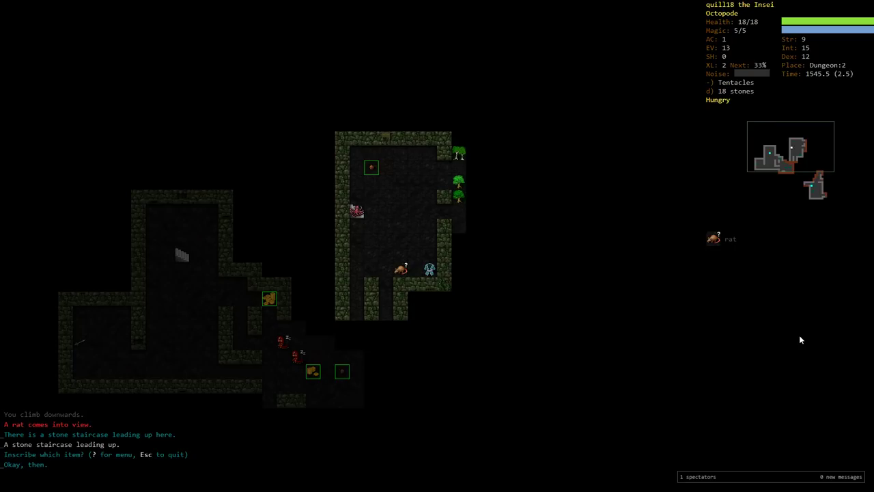
mouse_move(852, 359)
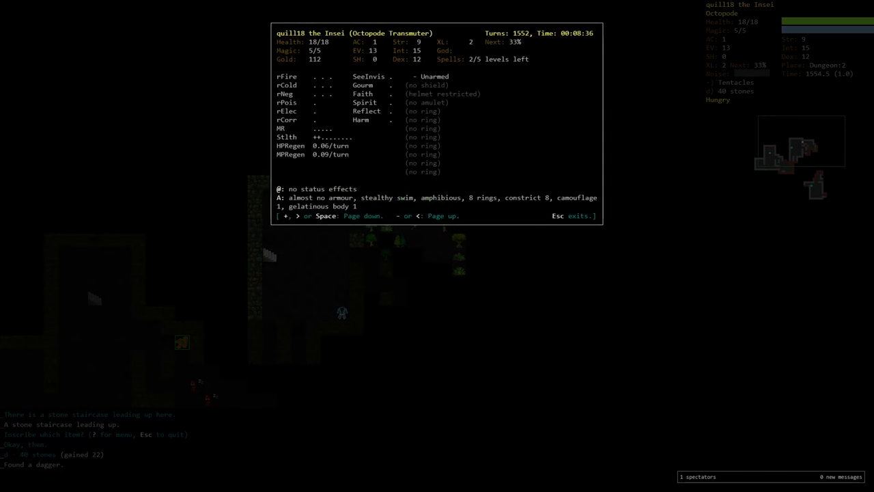
Leave the character overview, explore Dungeon:2 for gold and the emerald ring, and attack the kobold
key("Escape")
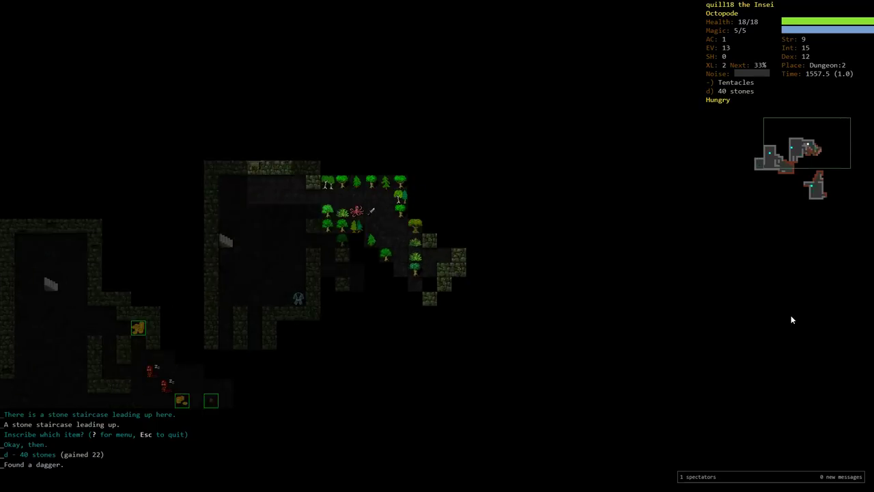
key("5")
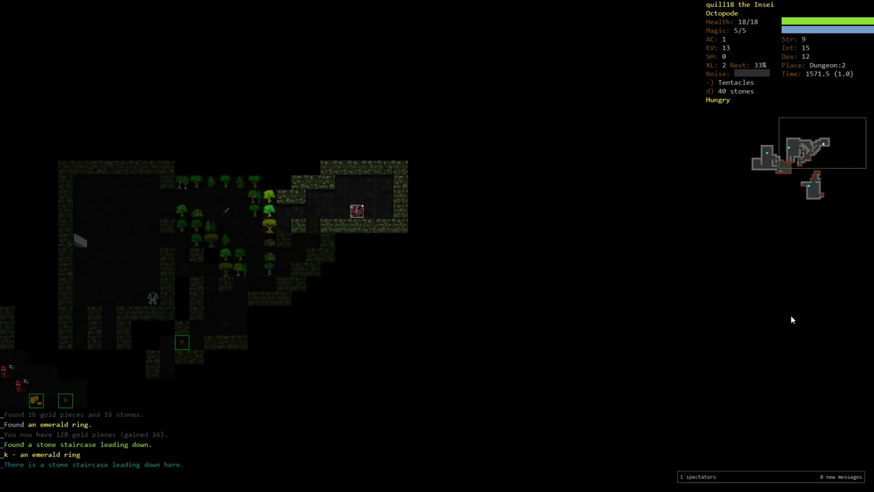
key(">")
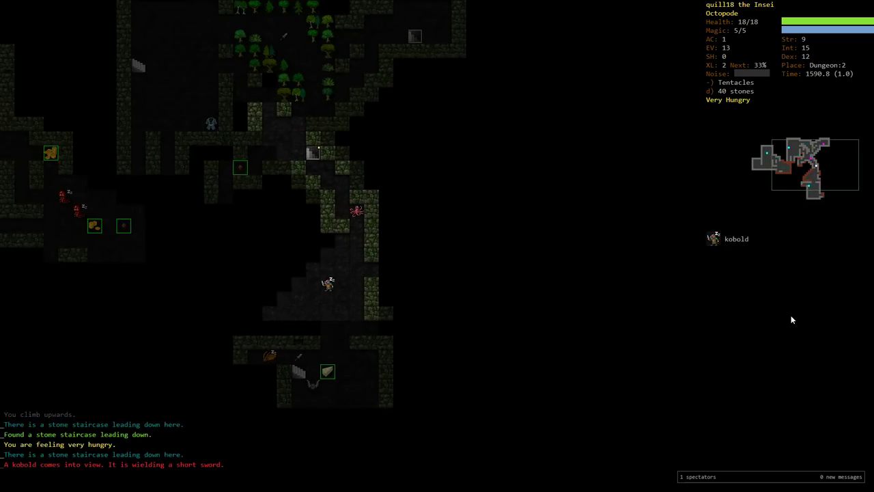
key("f")
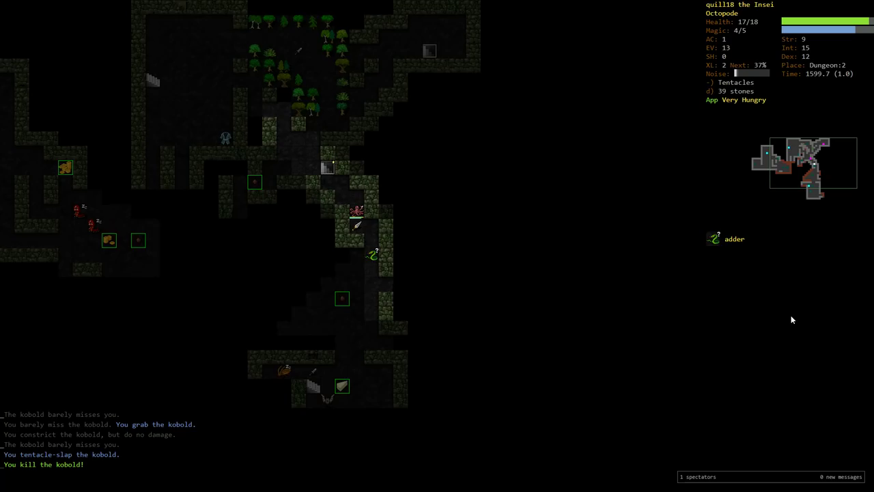
Review the inventory, kill the adder and bat to reach level 3, and raise Dexterity to 13
key("i")
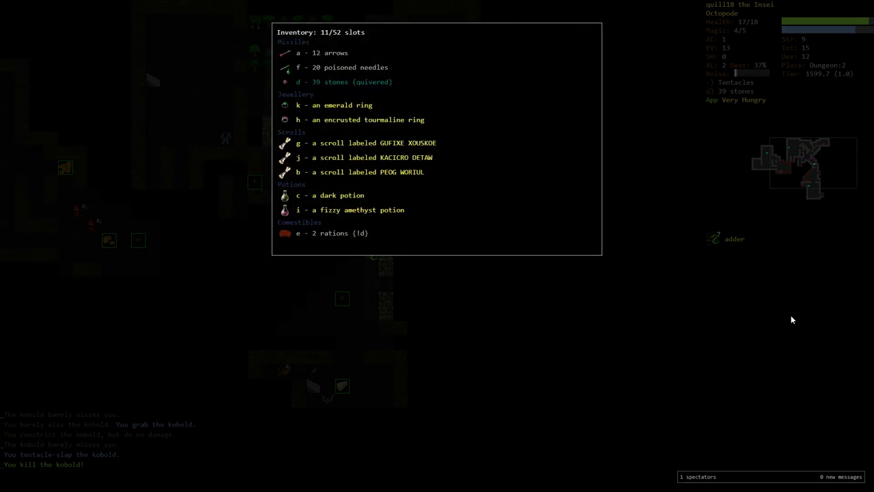
key("Escape")
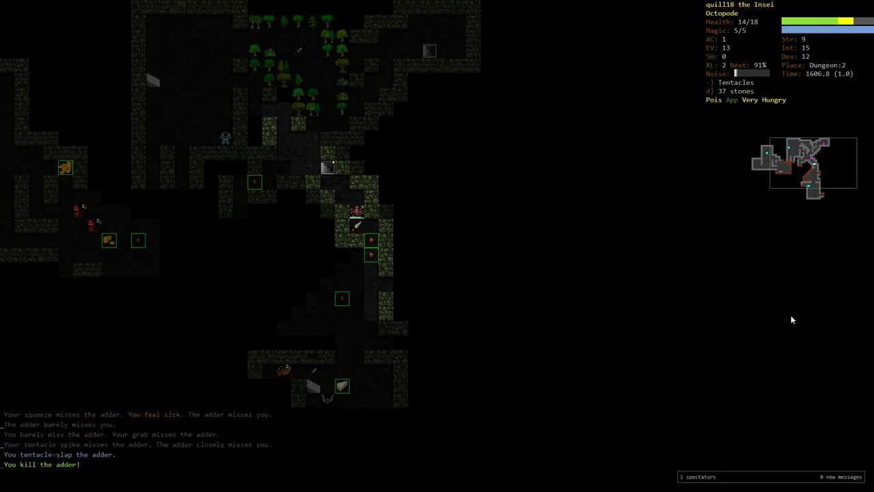
key("5")
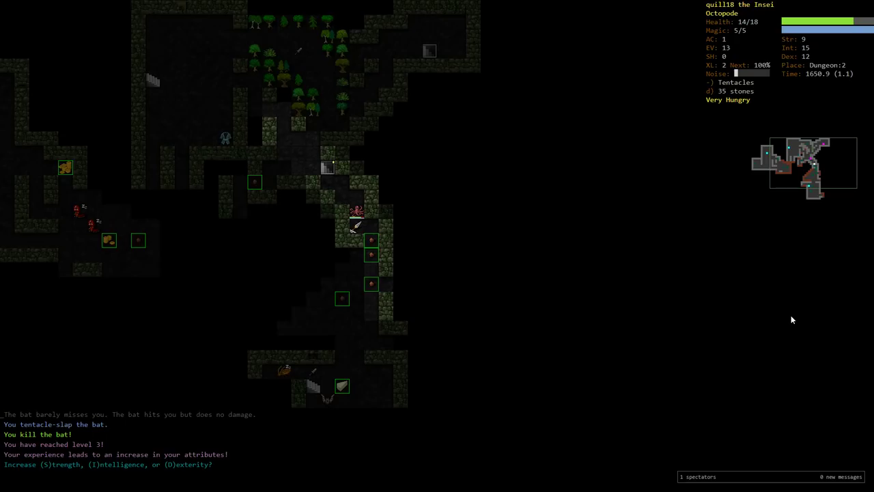
key("s")
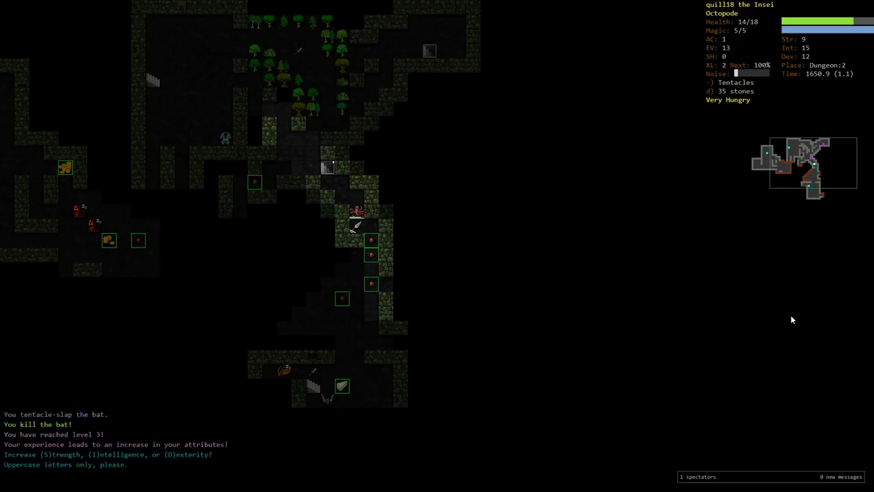
key("D")
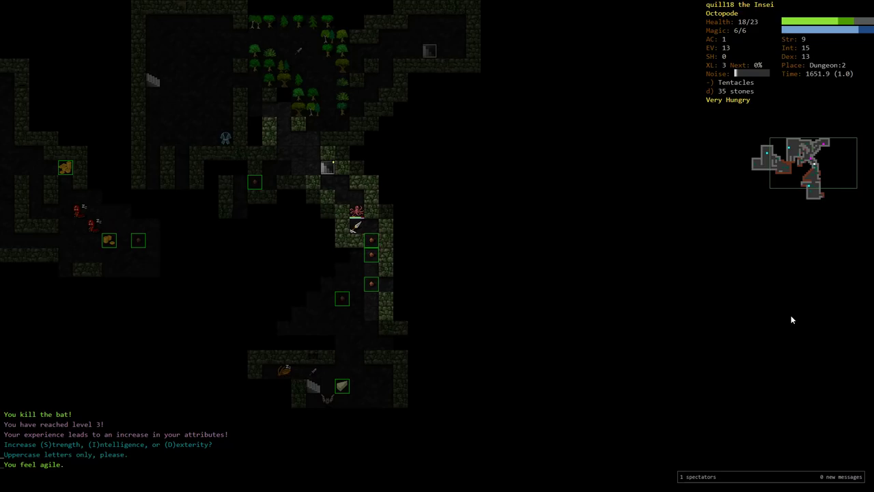
Rest, then fight the giant cockroach and rat, throwing stones at the enemies
key("5")
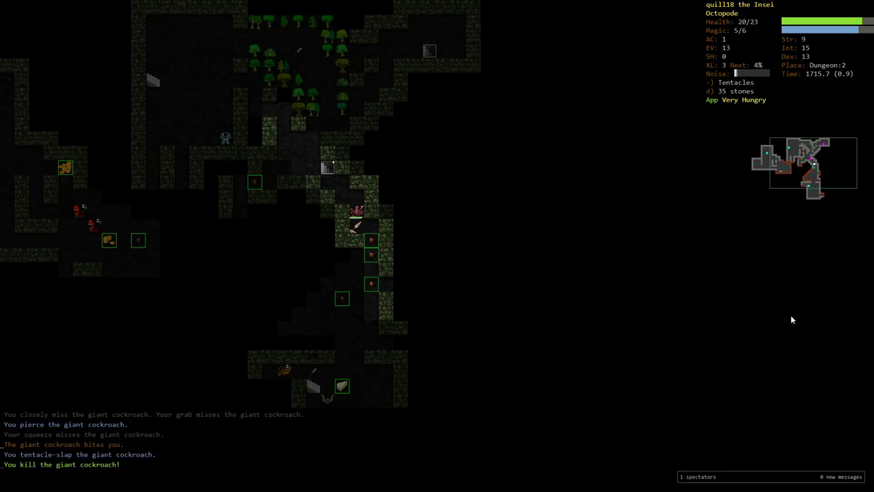
key("5")
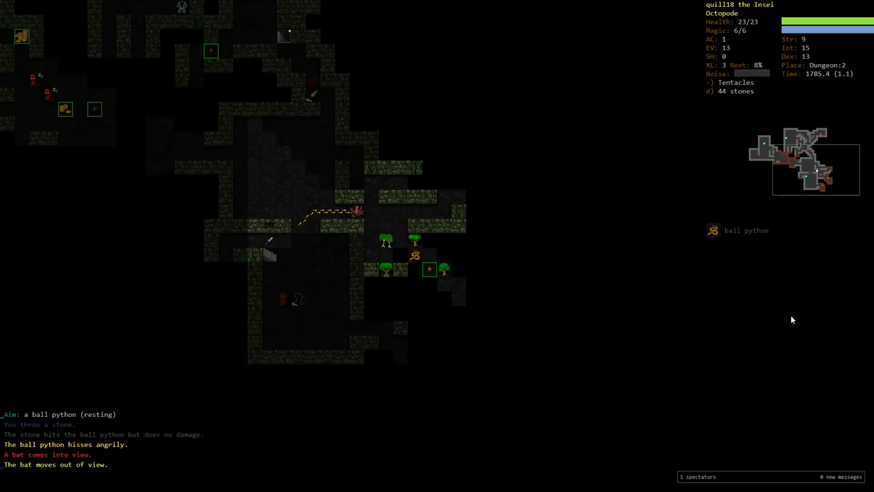
key("f")
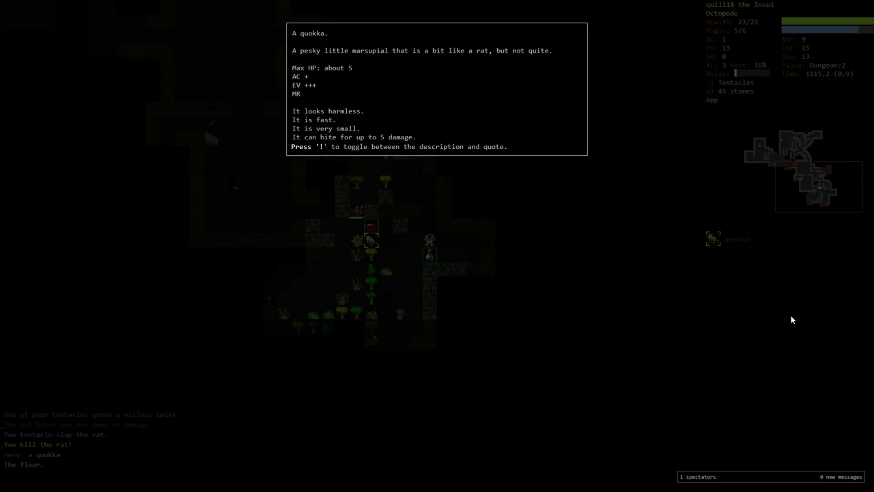
Close the quokka description, rest, and advance to fight the quokka and giant cockroach
key("escape")
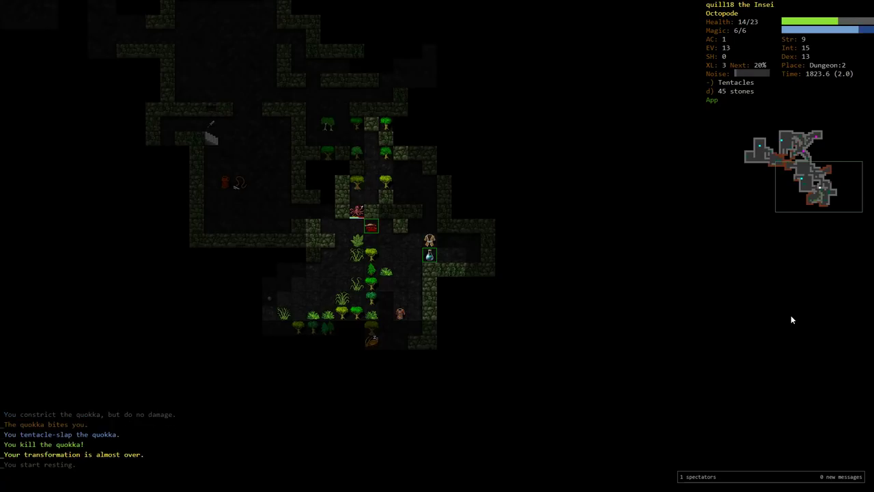
key("5")
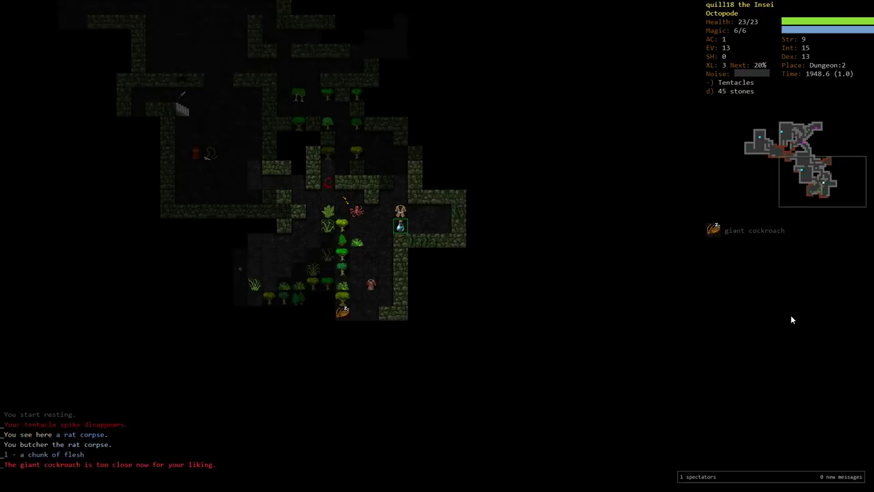
key("up")
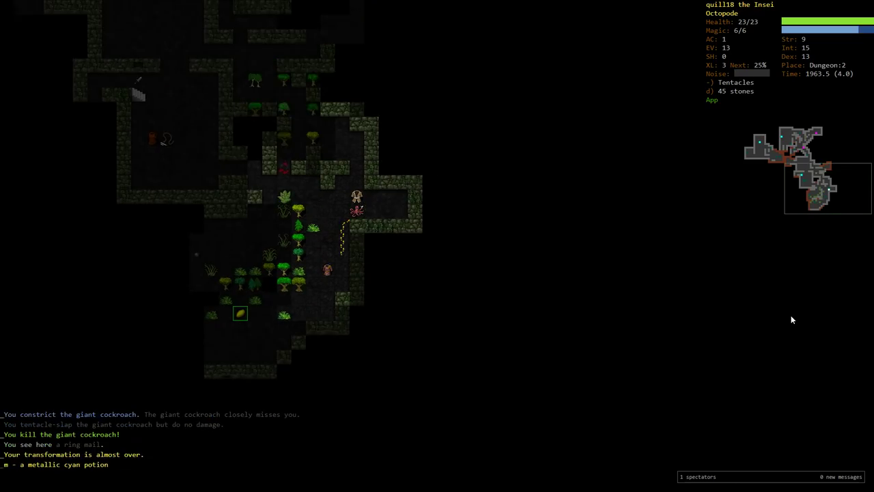
key("5")
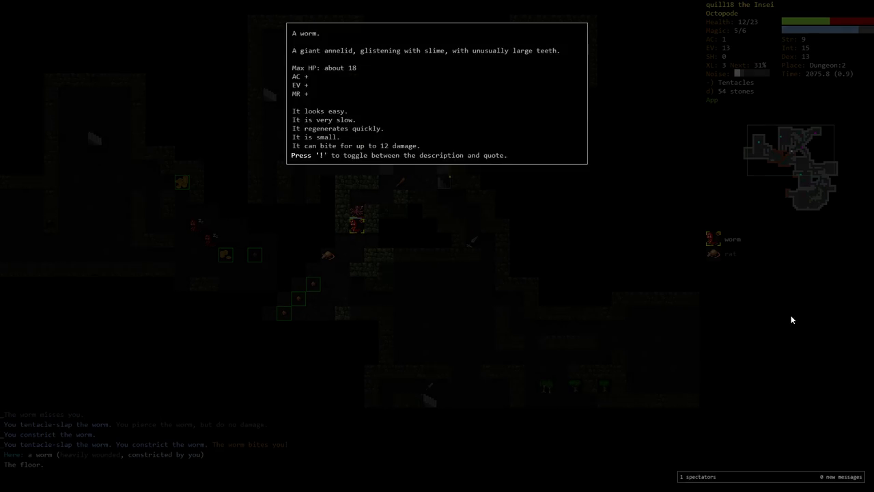
Close the worm description, rest to full health, and aim quivered stones at the worm
key("Escape")
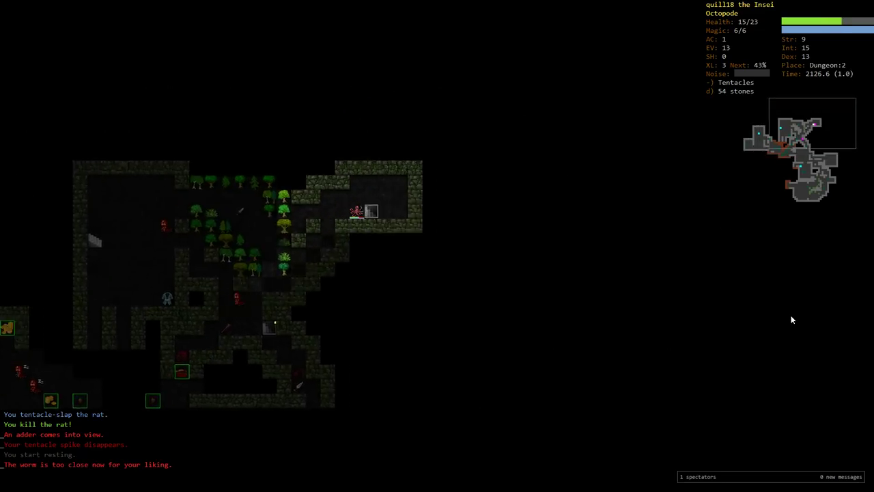
key("5")
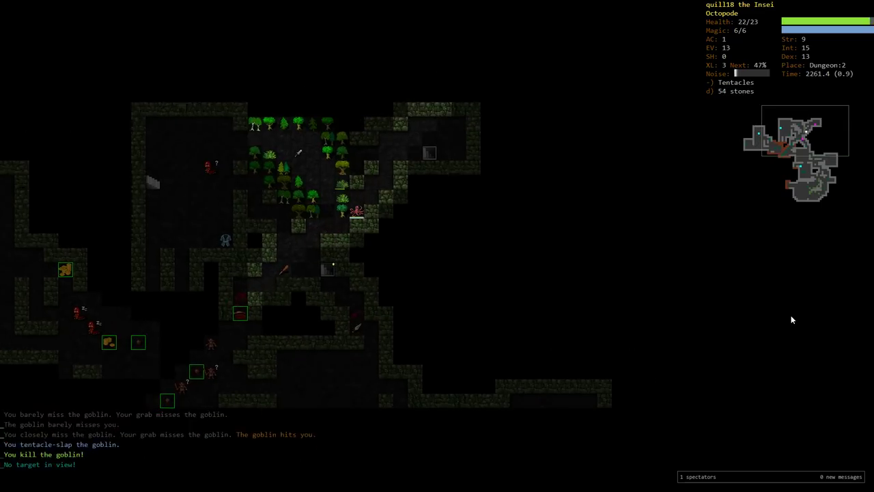
key("5")
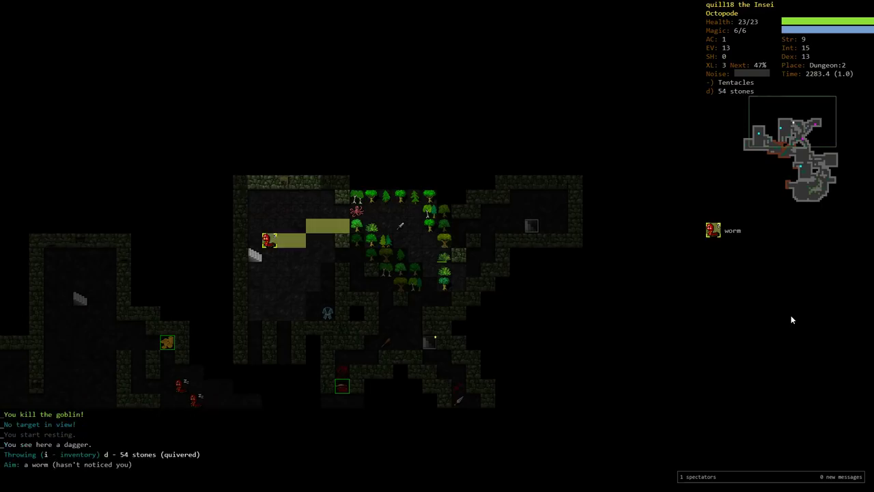
key("f")
type("zb")
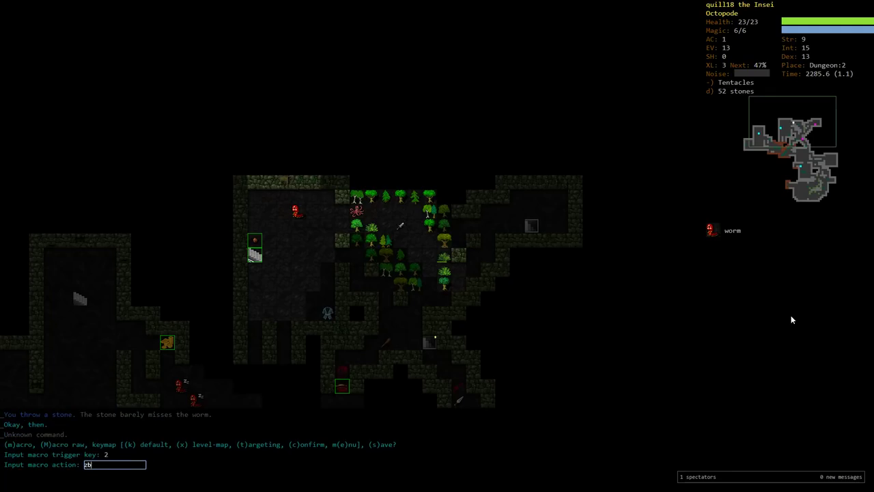
Dismiss the macro prompt and melee the worm and hostile adder beside the ball python ally
key("Return")
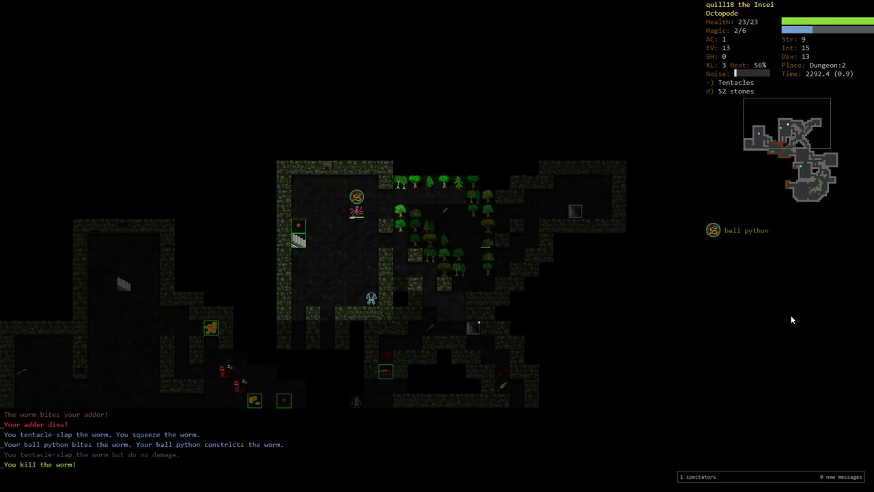
key("5")
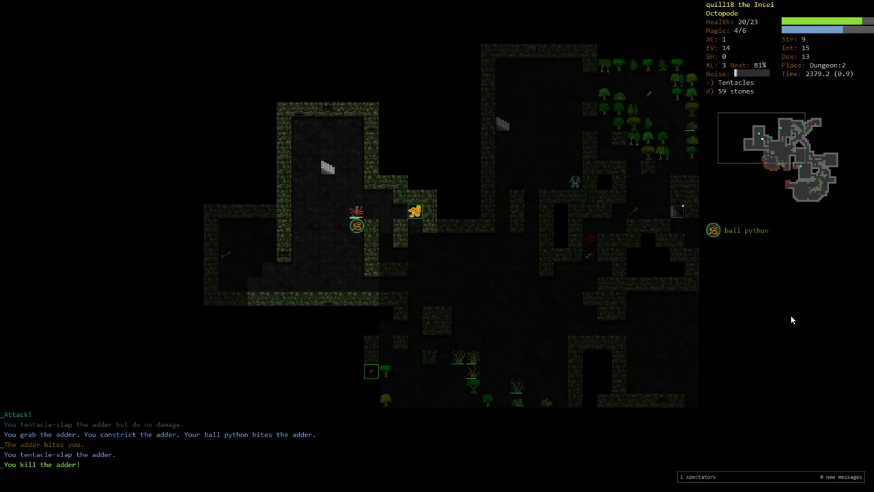
Keep exploring Dungeon:2 and dismiss the goblin pack's arrival messages before fleeing upstairs
key("5")
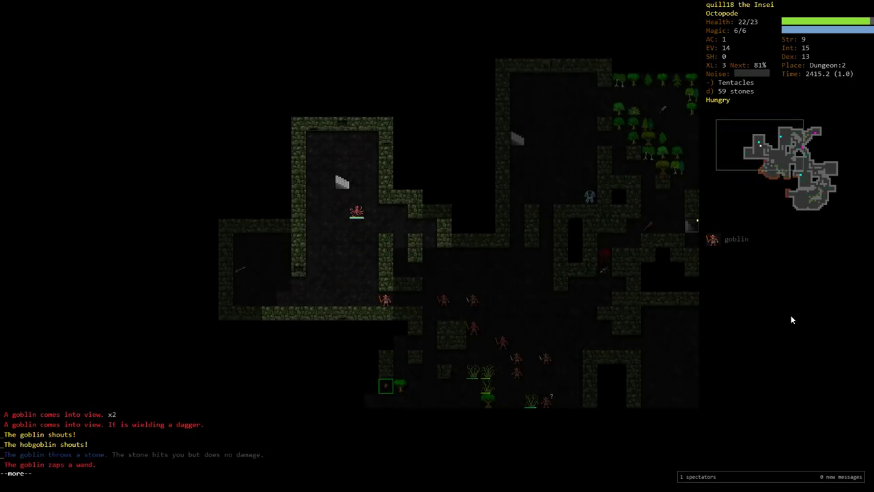
key("space")
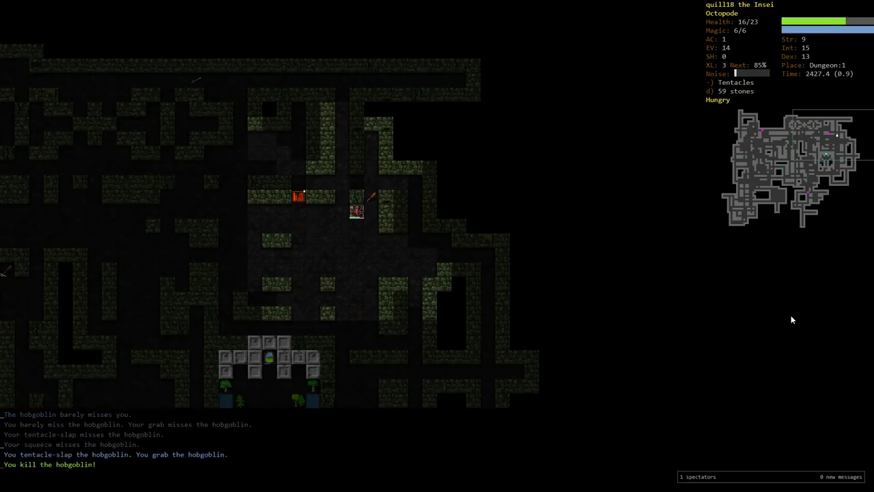
Rest off the sling bullet wounds to full health, then descend the staircase back to Dungeon:2
key("5")
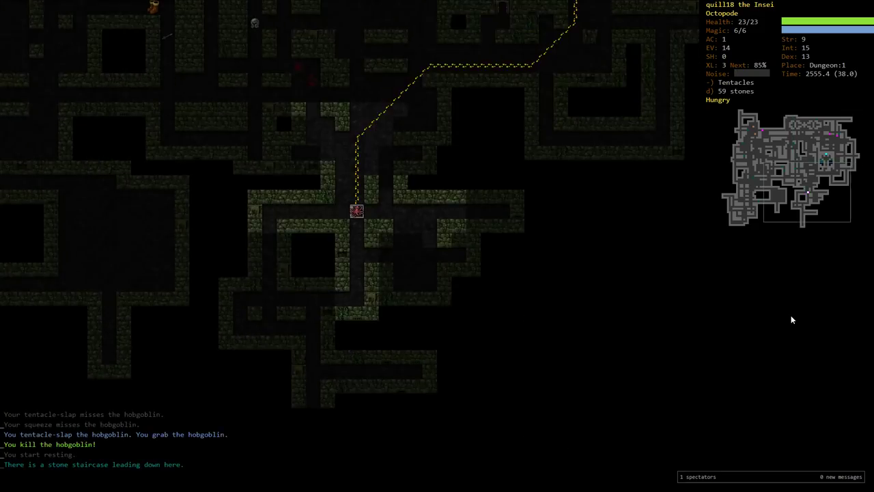
key(">")
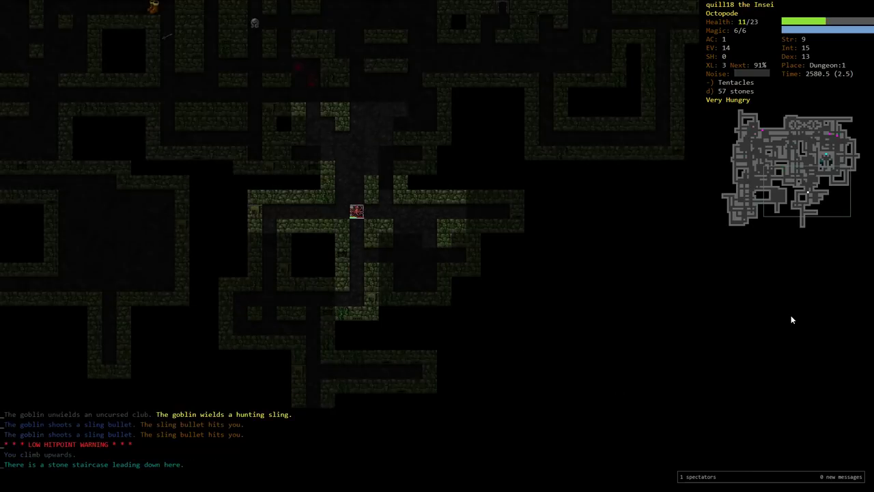
key("5")
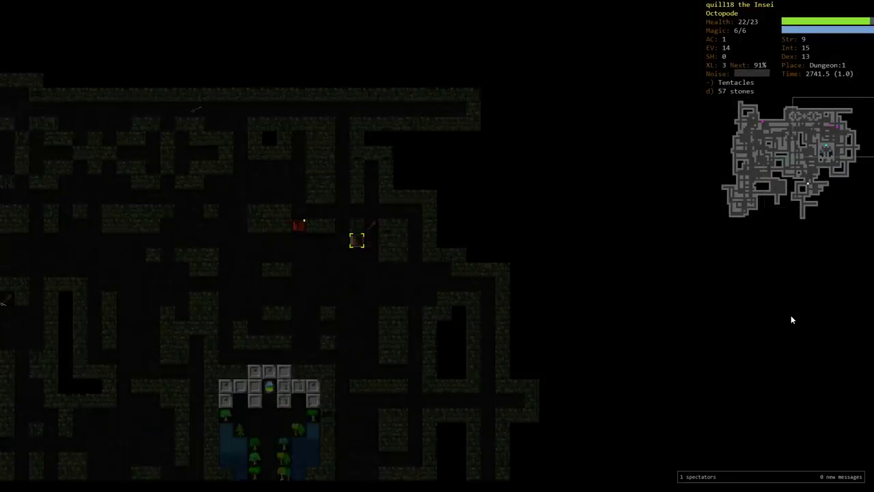
key(">")
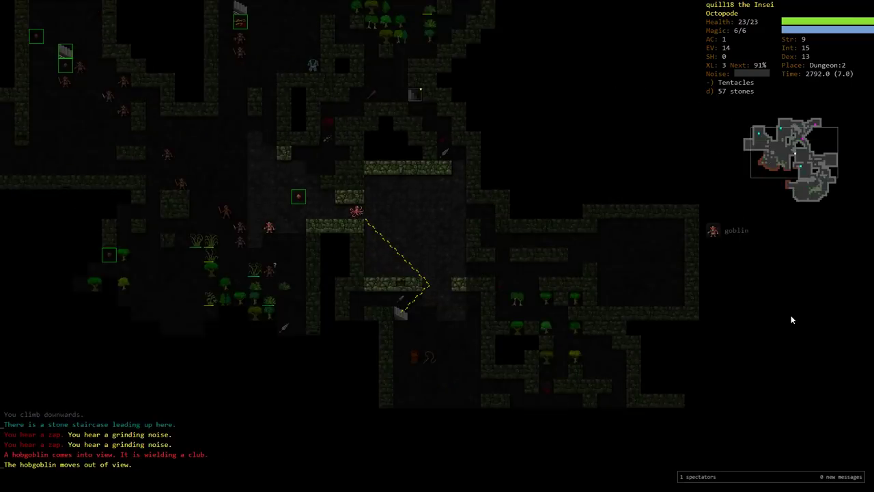
Kill the two goblins, reaching experience level 4, and pick up their scroll and stones
key("f")
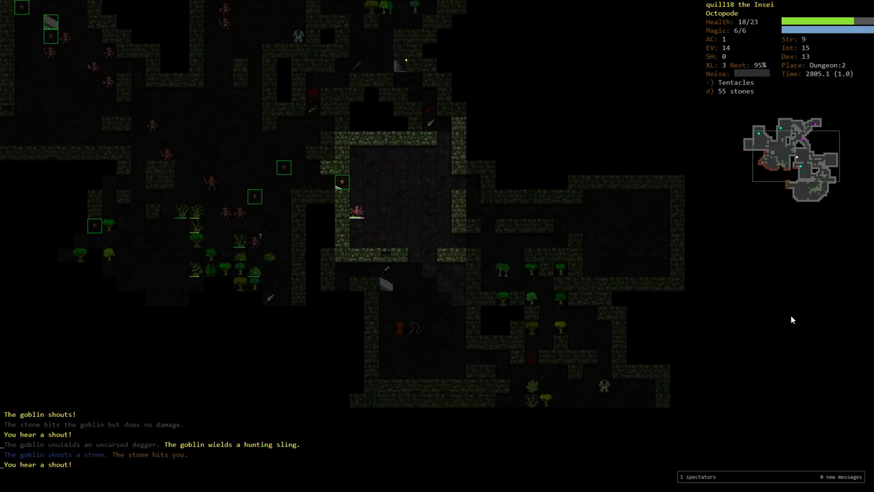
key("5")
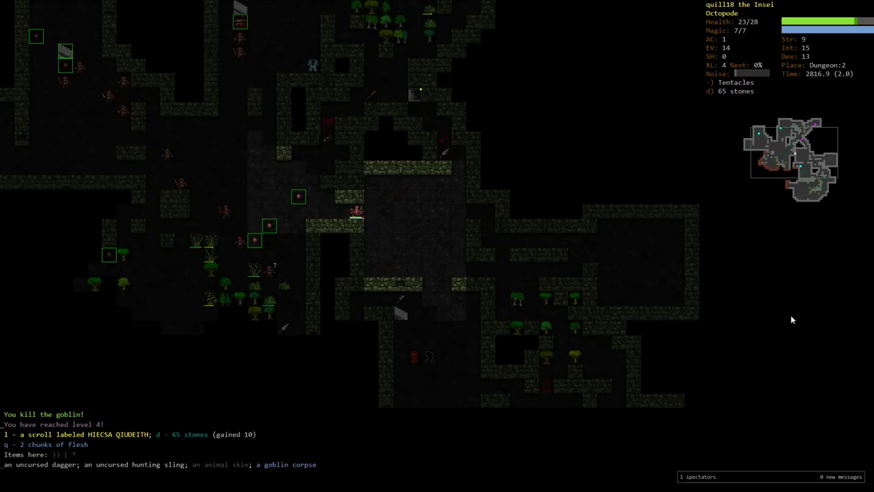
key("g")
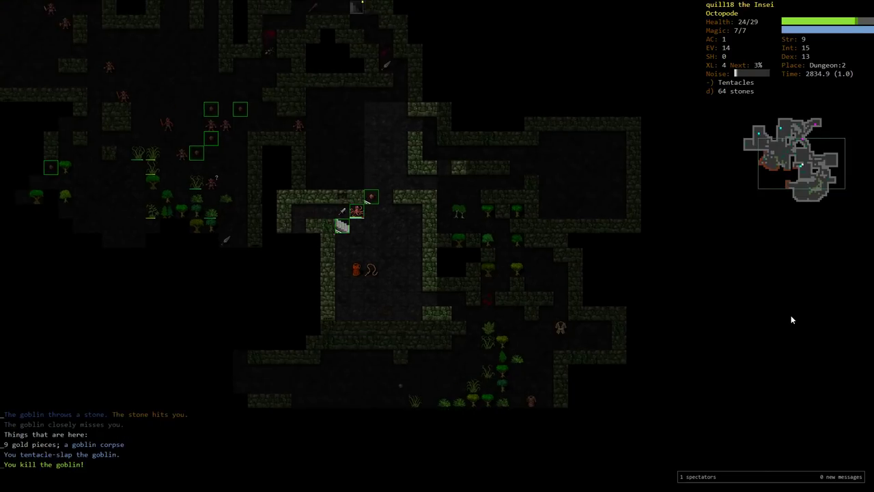
Rest and head back toward the Dungeon:1 upstairs, now carrying 108 stones at 29/29 health
key("5")
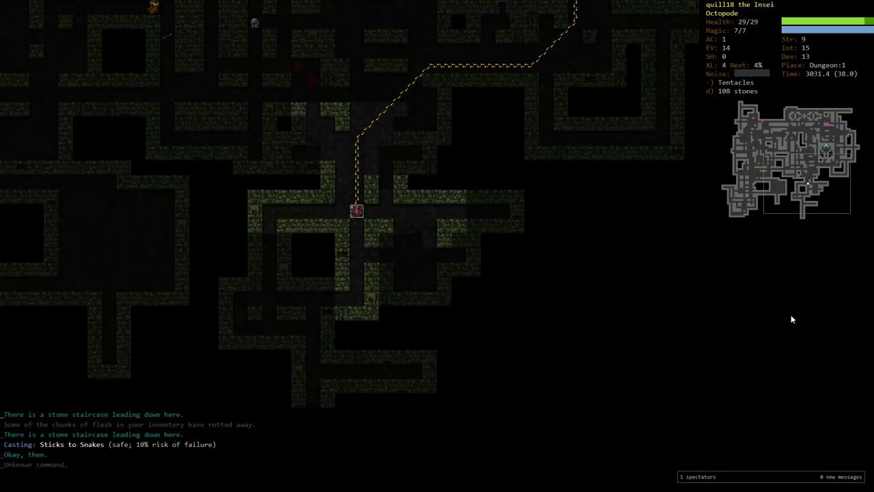
In the skills screen's target view, set Spellcasting 4.0 and Poison Magic 2.0 targets
key("m")
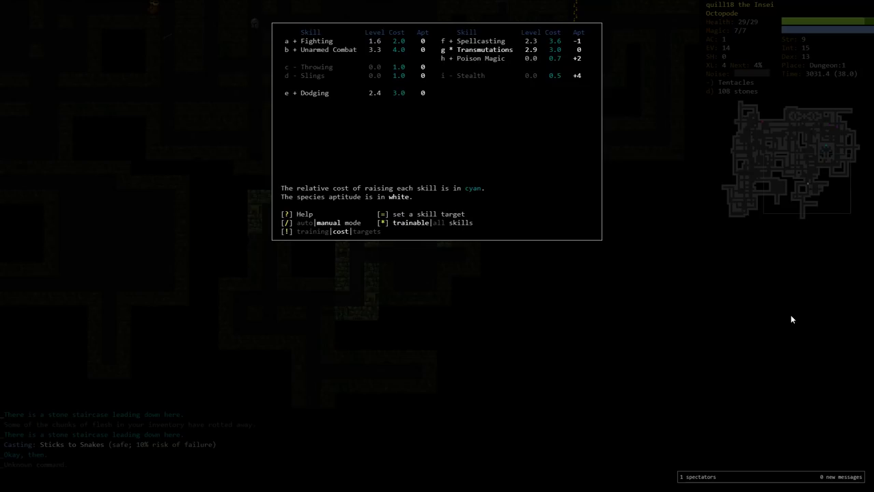
key("!")
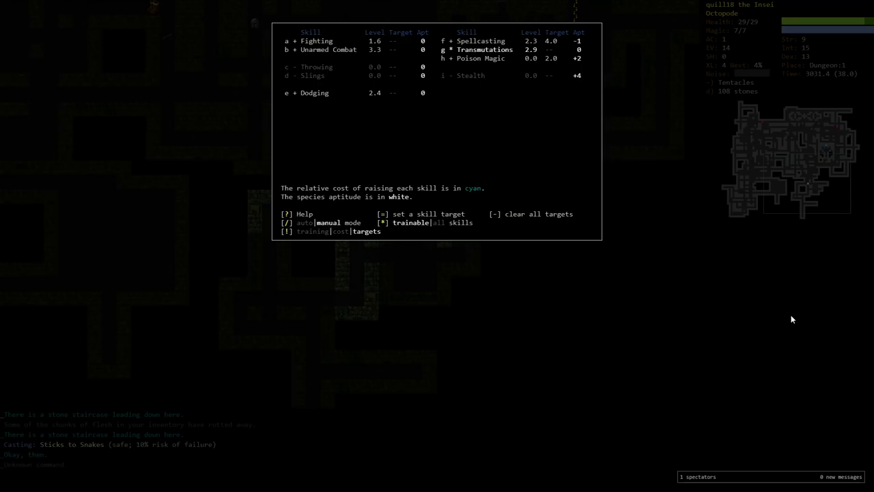
key("Escape")
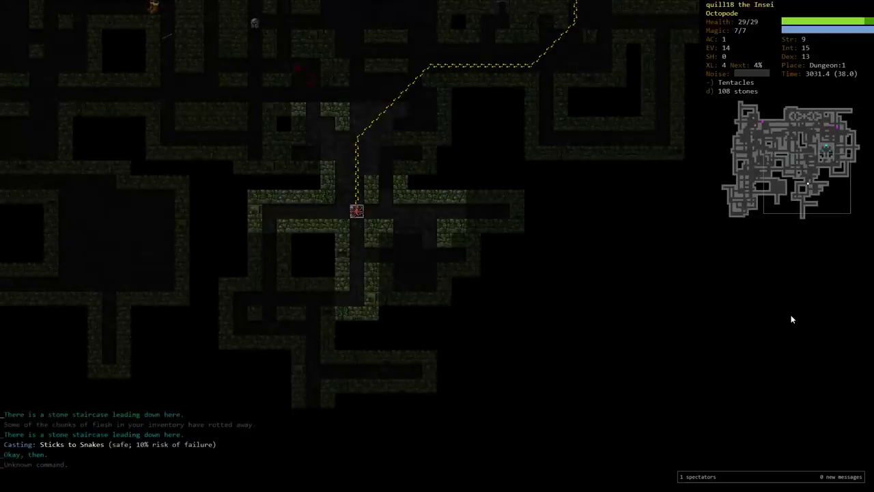
Check the known-spells list, then descend two staircases to Dungeon:3 and kill the orc
key("z")
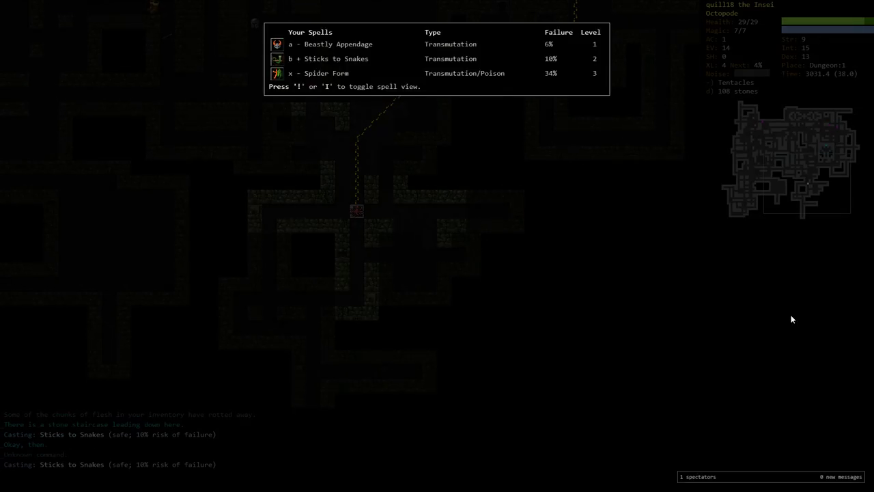
key("Escape")
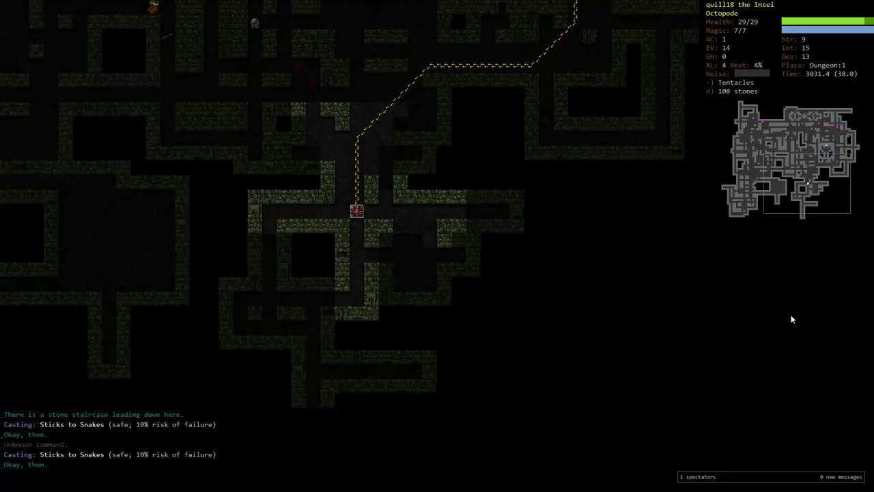
key(">")
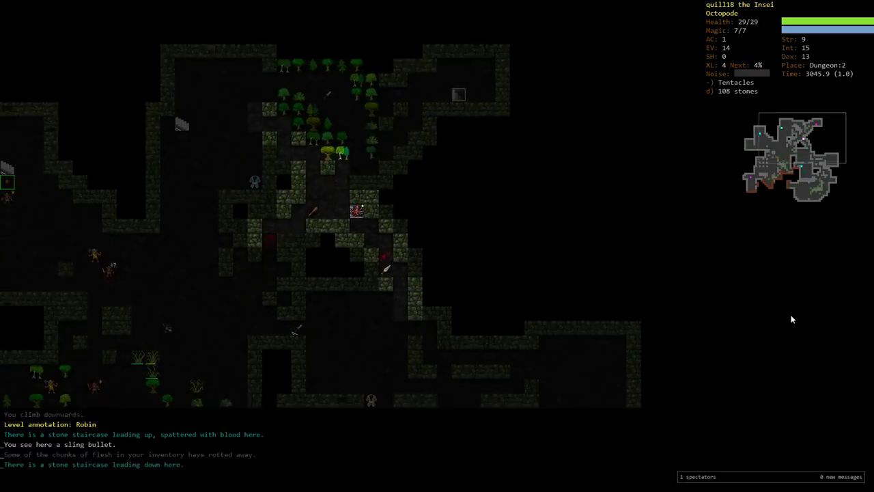
key(">")
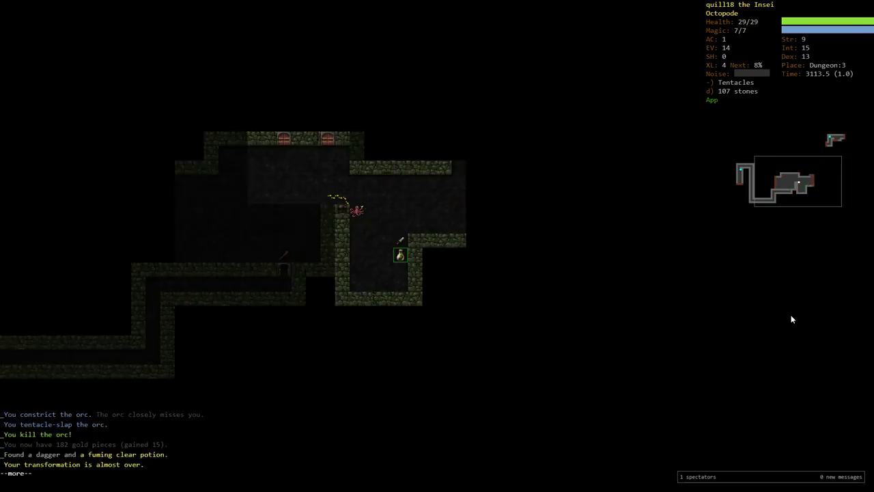
Auto-explore Dungeon:3 through the open doors, finding a down staircase and butchering the worm corpse
key("space")
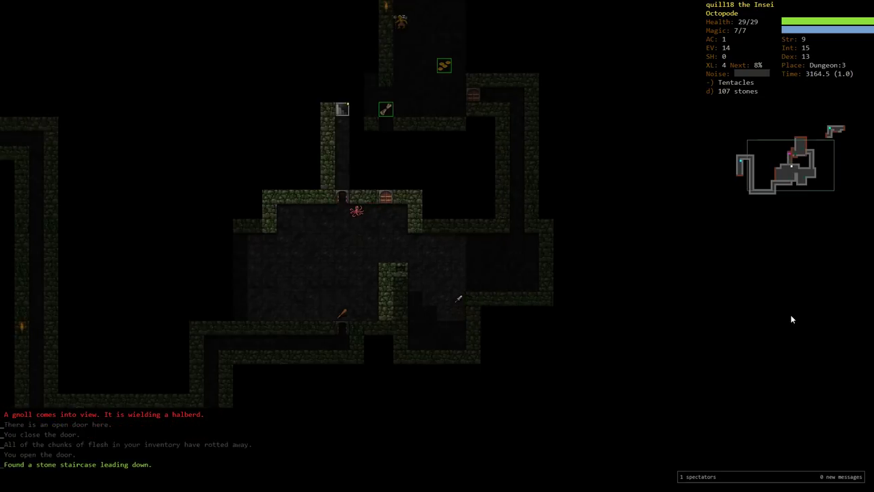
key("up")
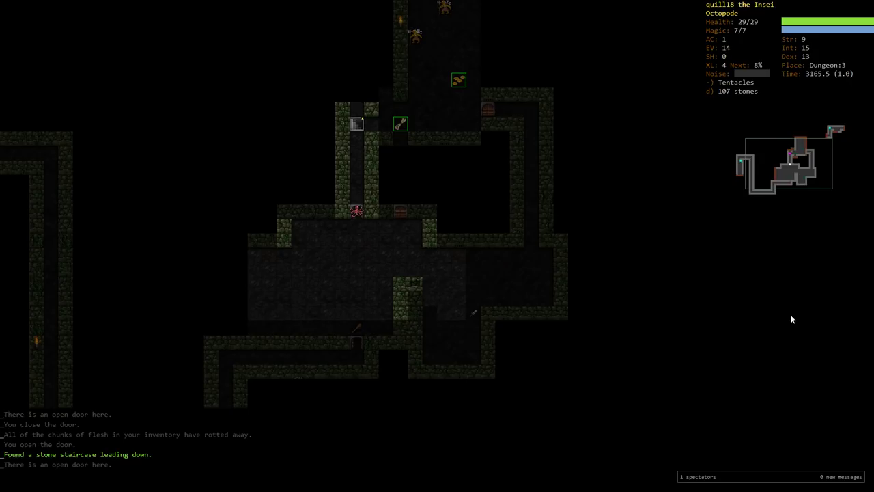
key("up")
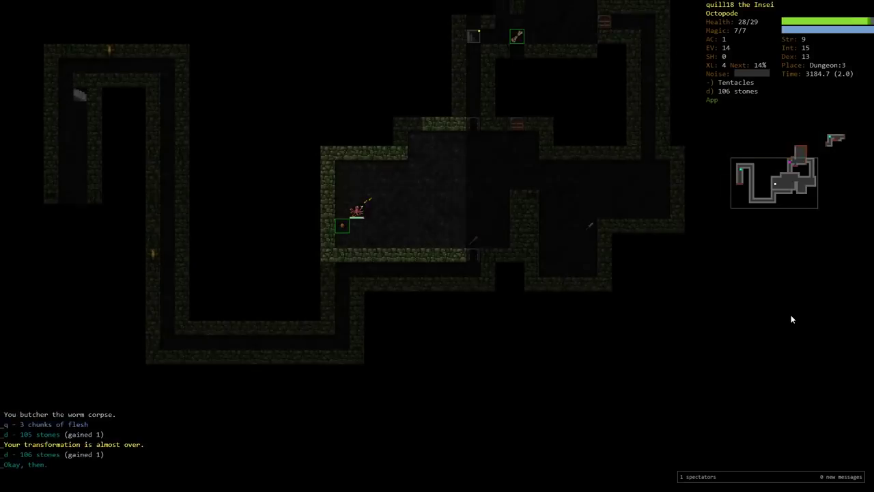
Explore Dungeon:3, butcher the bat corpse, engage the gnolls then retreat onto the up staircase
key("5")
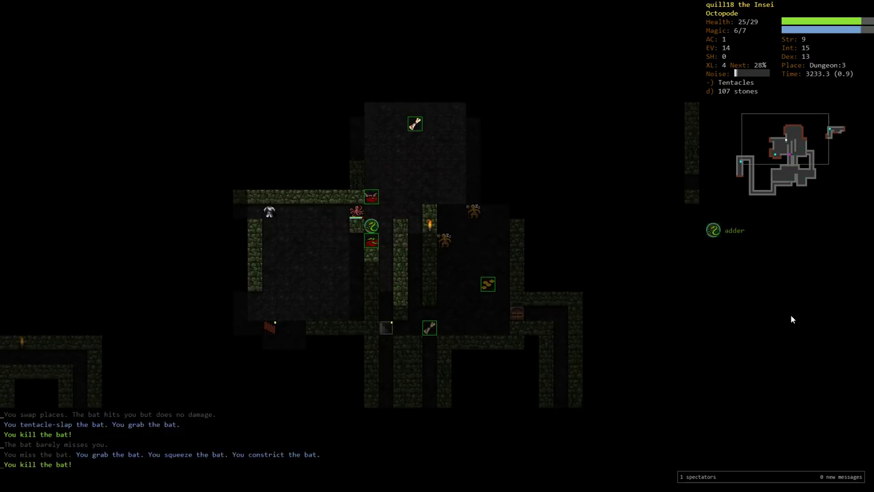
key("5")
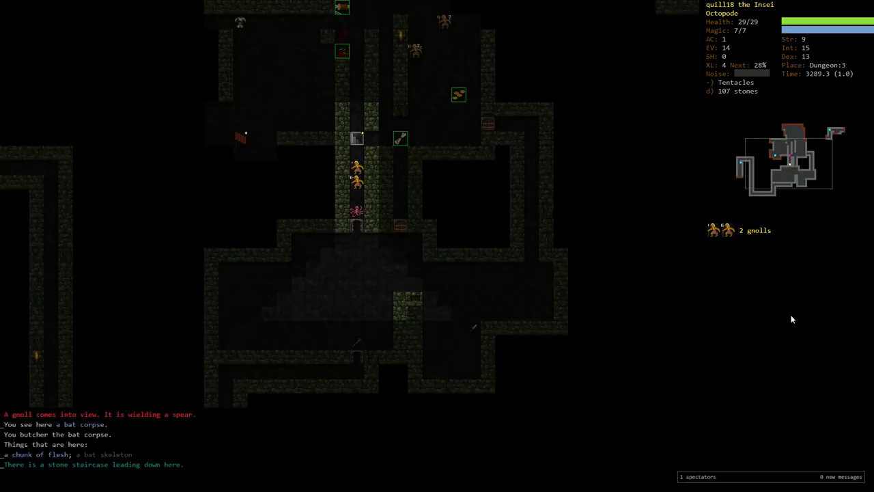
key("Up")
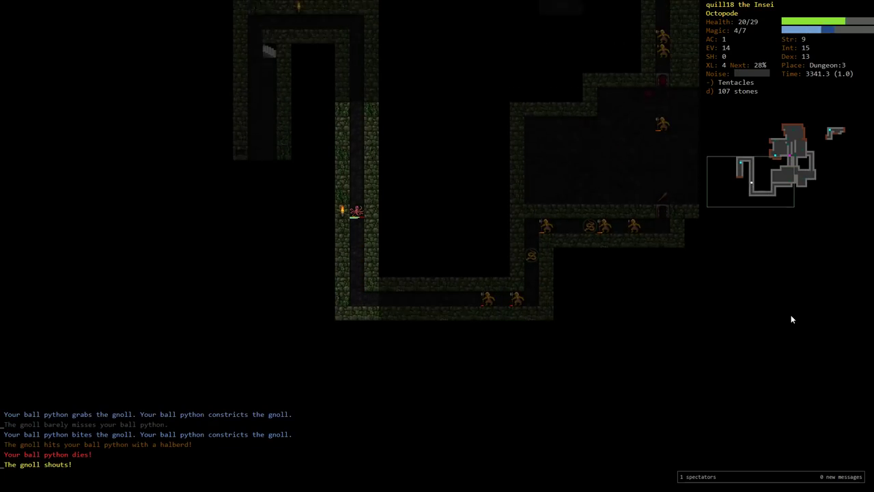
key("up")
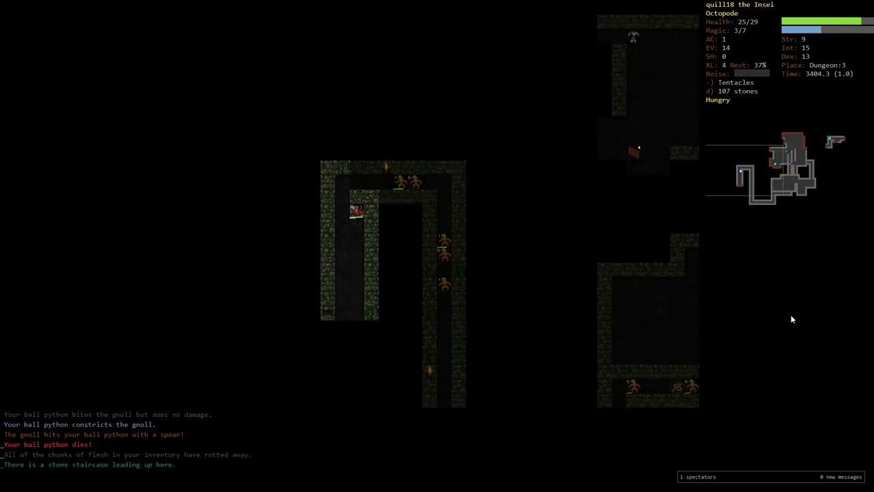
Hop up to Dungeon:2 and back, resume exploring Dungeon:3 and eat one of the four rations
key("<")
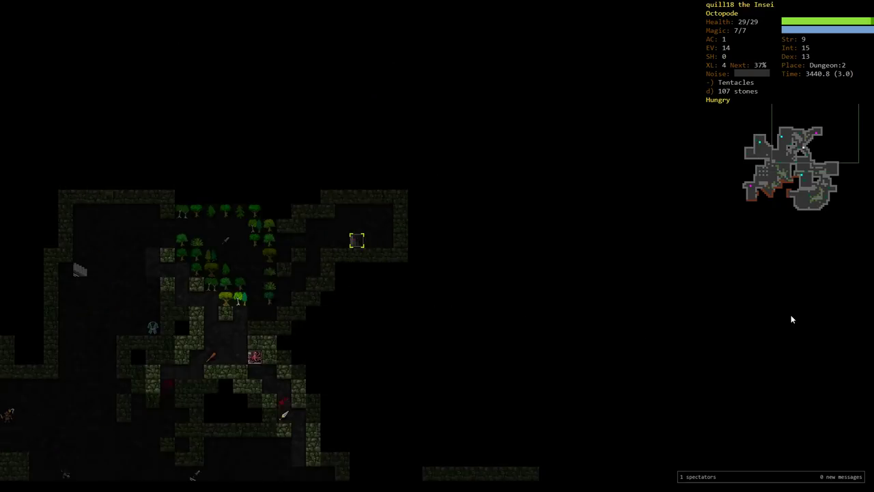
key(">")
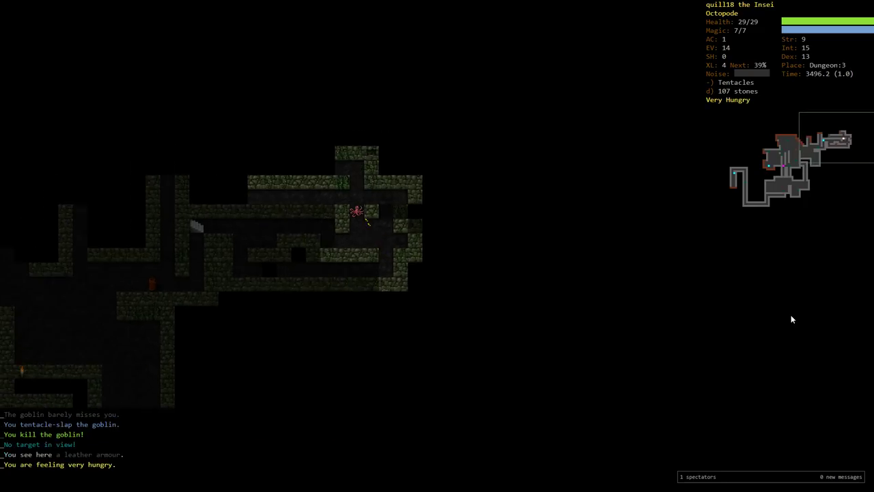
key("up")
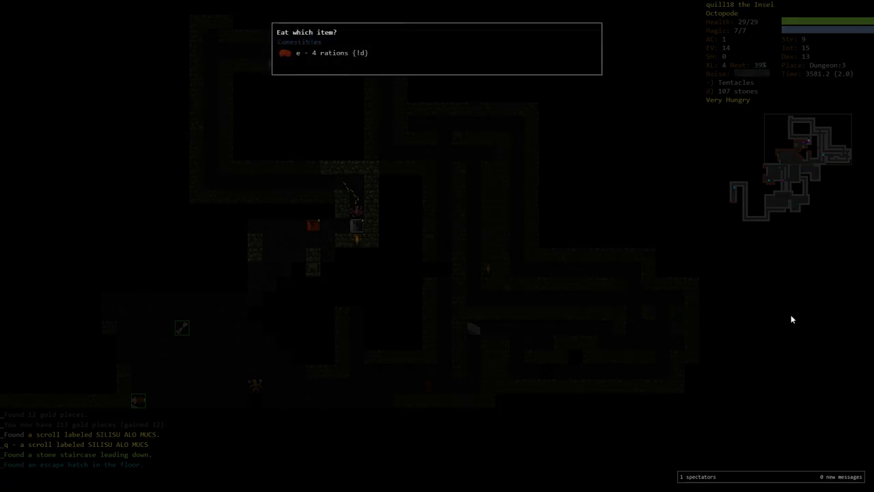
key("e")
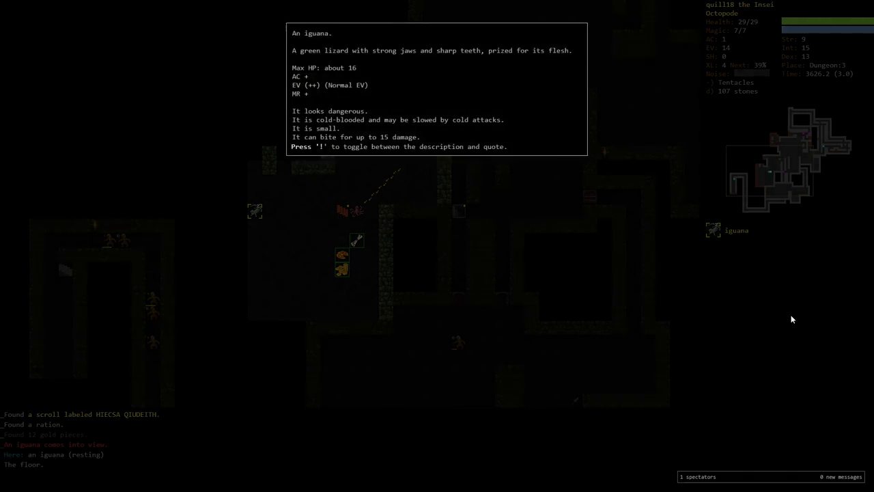
Close the iguana description and keep exploring, collecting a jade ring, arrows and stones and killing a gnoll
key("Escape")
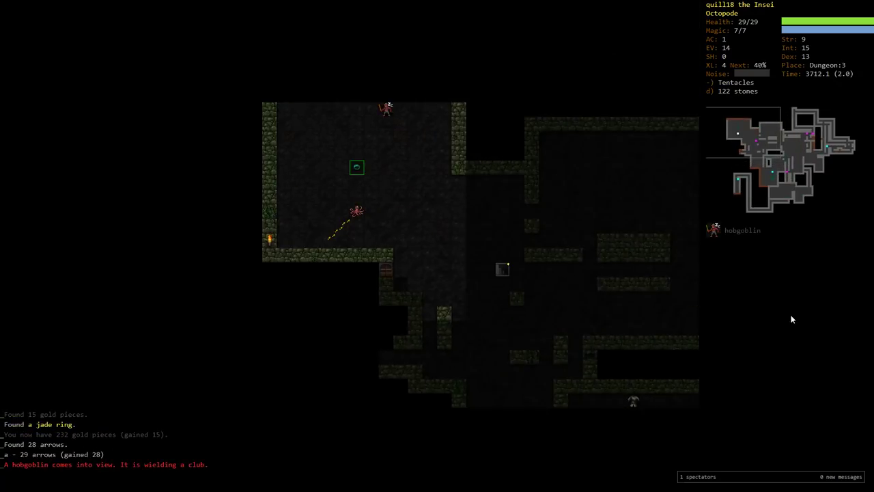
key("f")
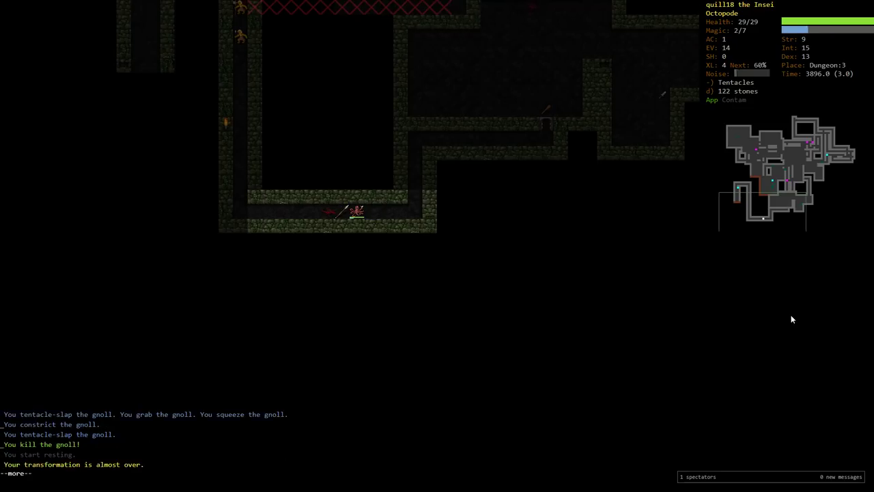
key("space")
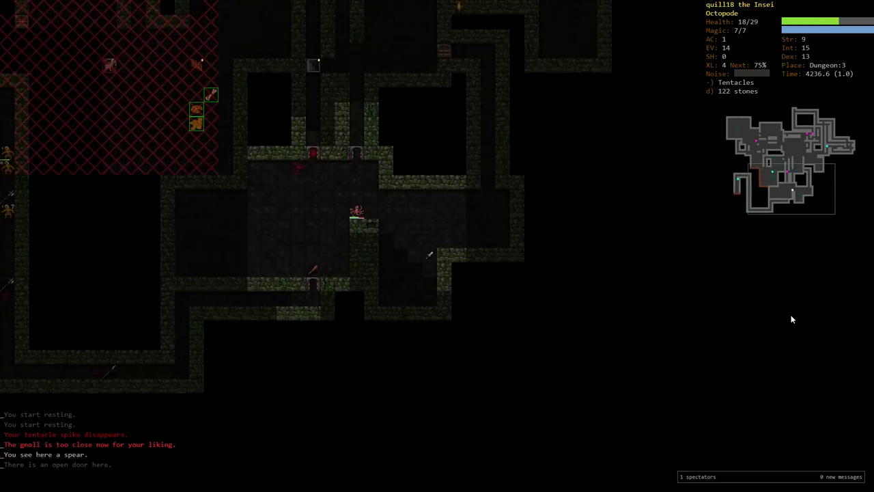
Kill the hobgoblin, rest, eat one of the three rations and travel to the down staircase
key("5")
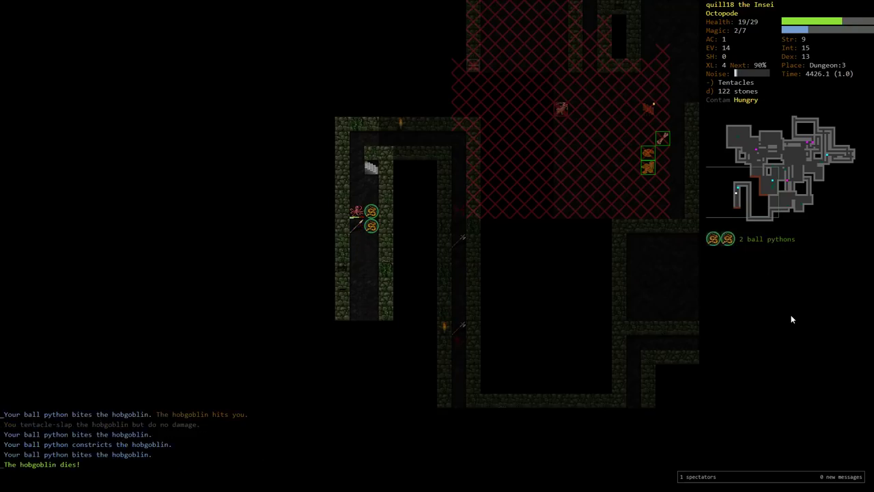
key("5")
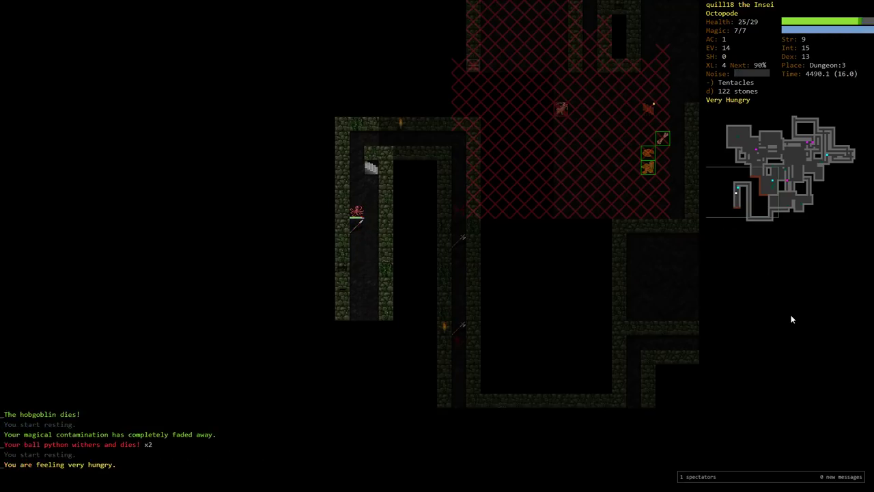
key("5")
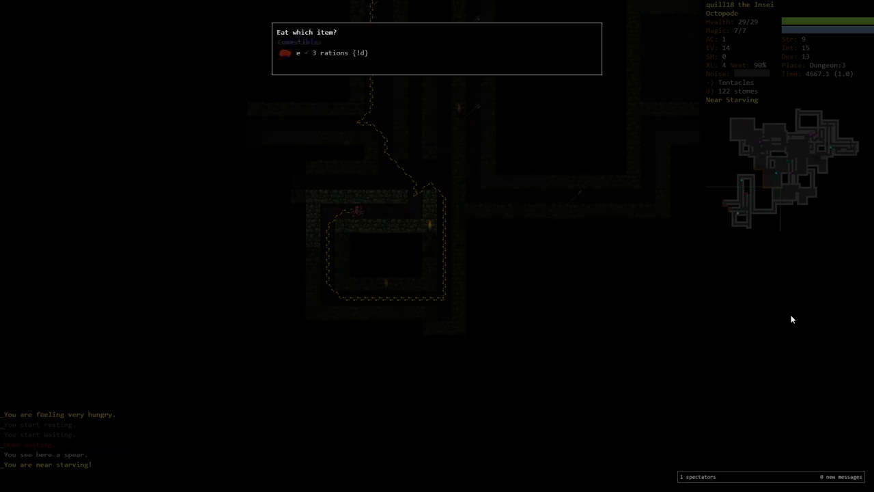
key("e")
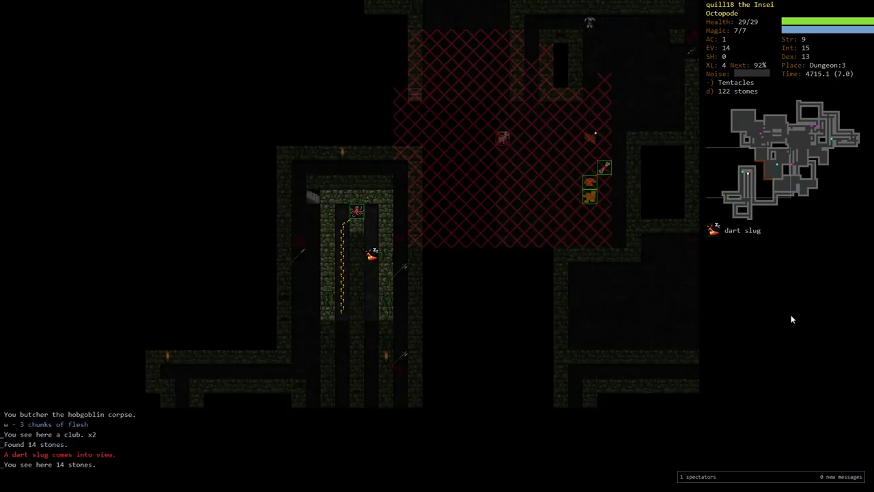
key("up")
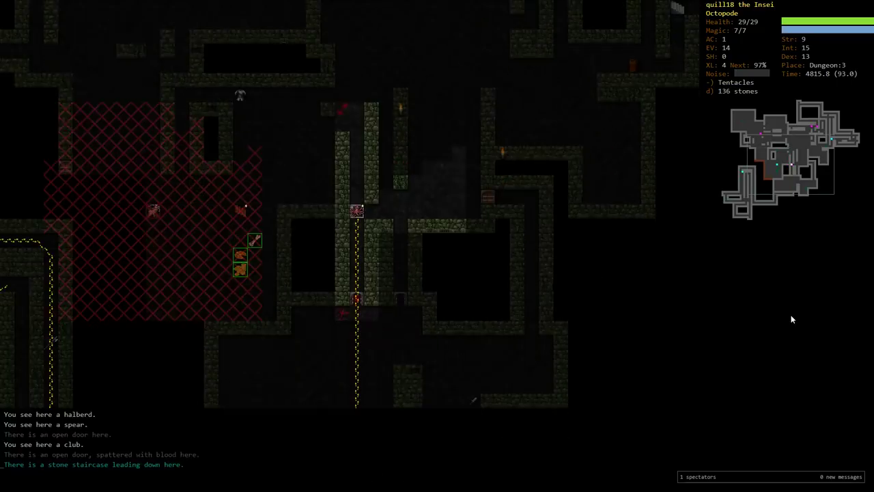
Descend to Dungeon:4, dodge the ogre by stair-hopping, kill the cockroach and bring up the scrolls to read
key(">")
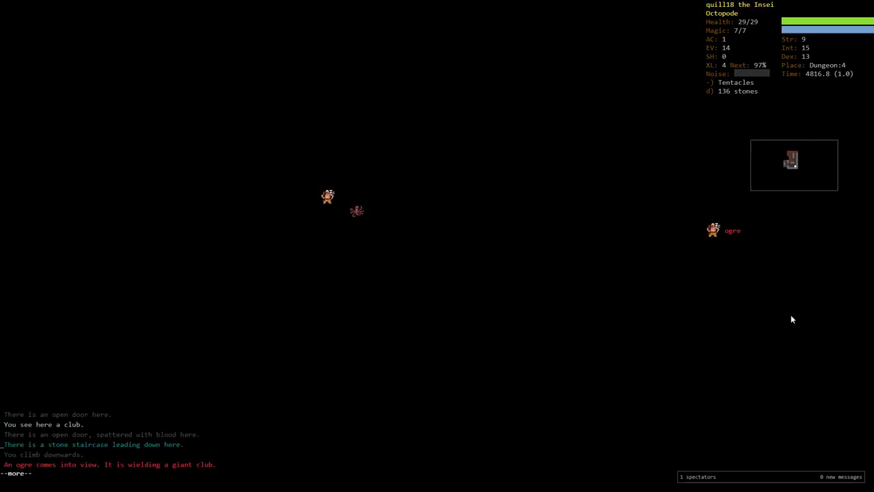
key("space")
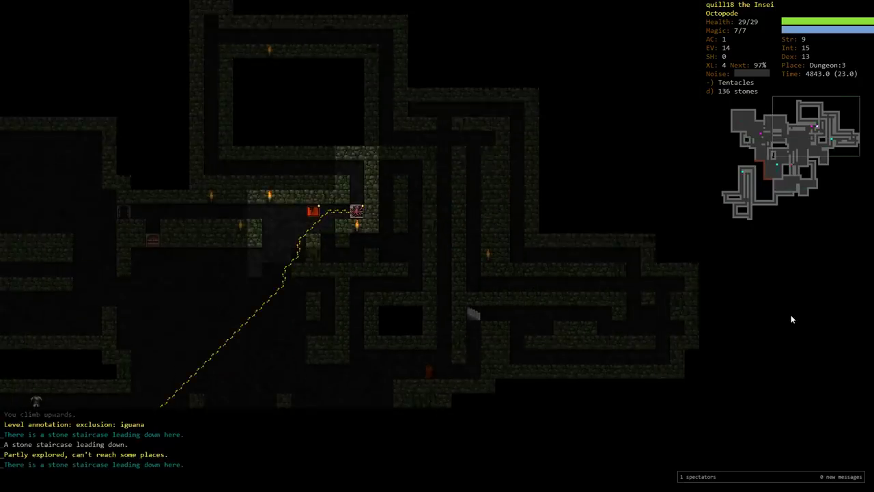
key(">")
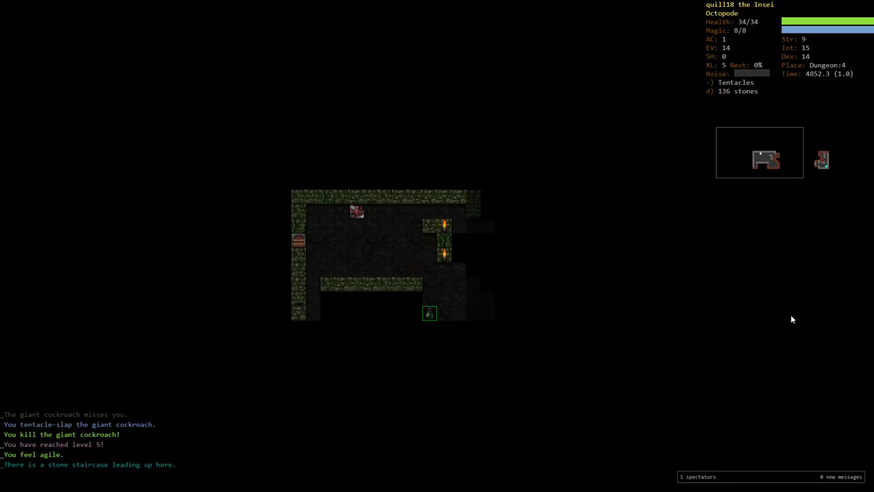
key("r")
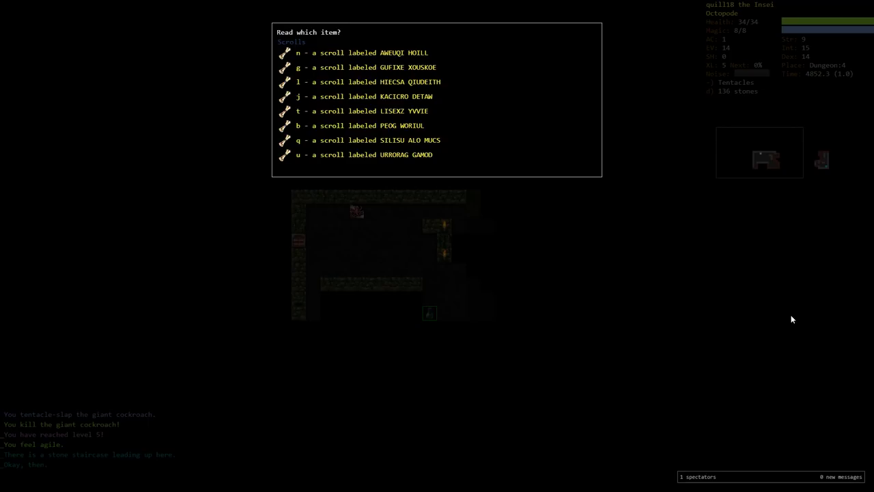
Read-identify the first unknown scrolls, including GUFIXE XOUSKOE and HIECSA QIUDEITH, returning to Dungeon:4 between reads
key("n")
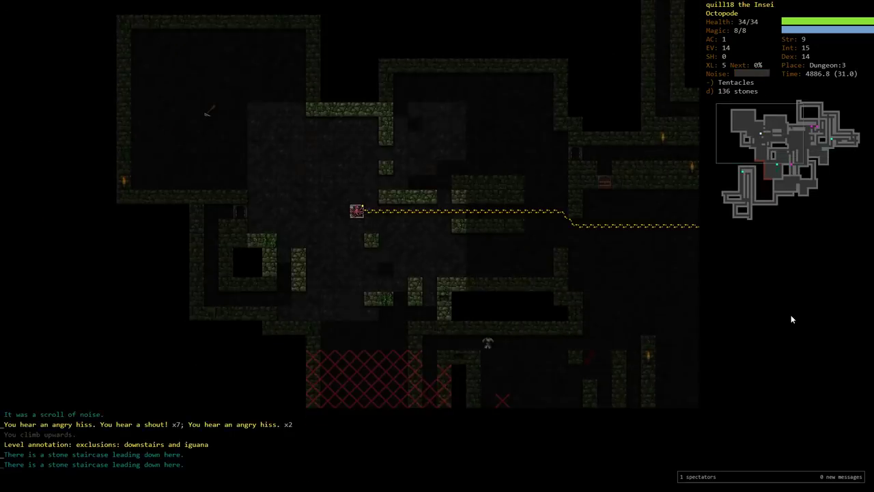
key(">")
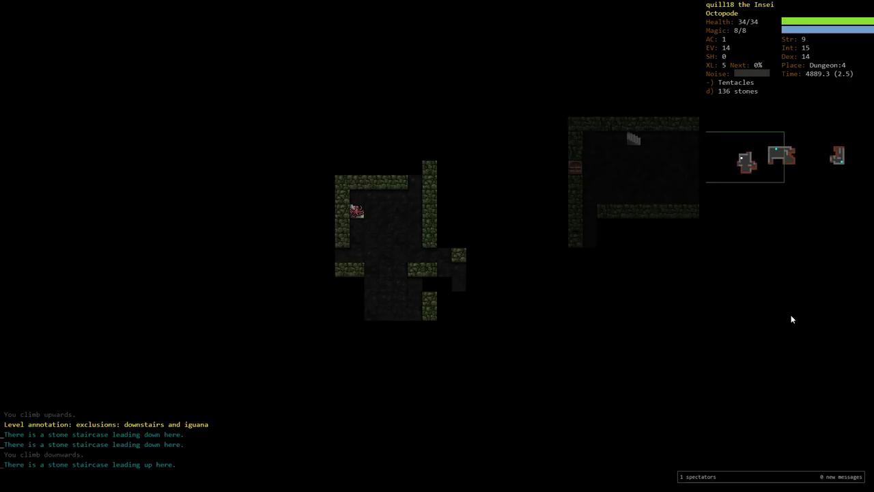
key("r")
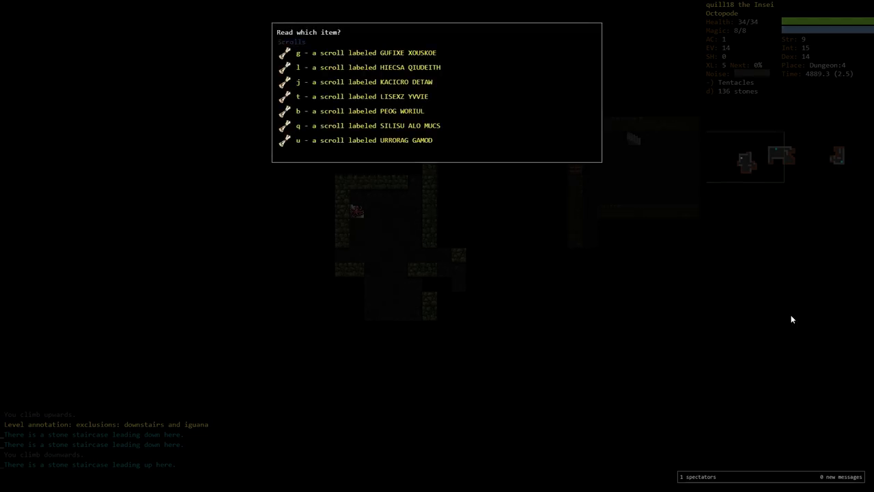
key("g")
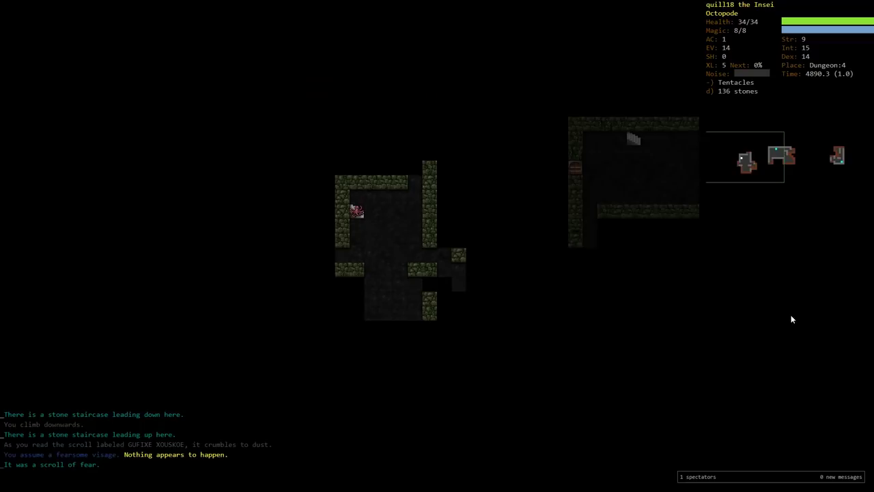
key("r")
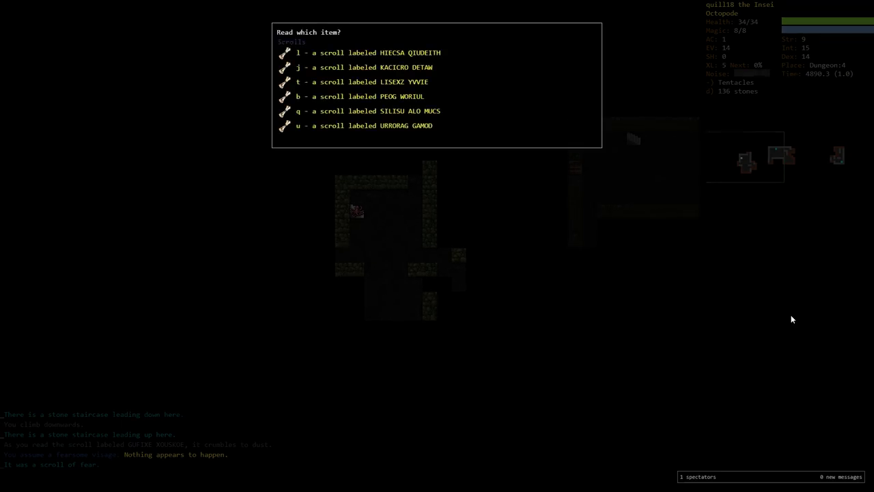
key("l")
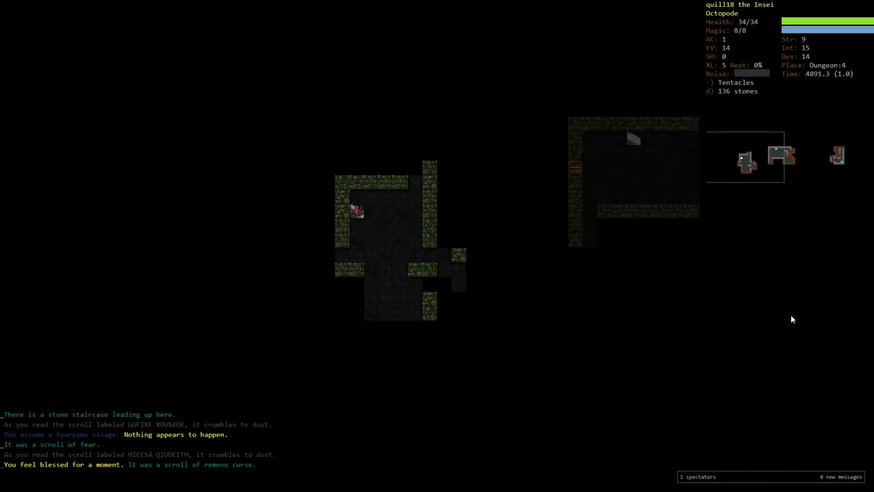
Read the remaining unknown scrolls, revealing fog, enchant armour and teleportation, and climb back down to Dungeon:4
key("r")
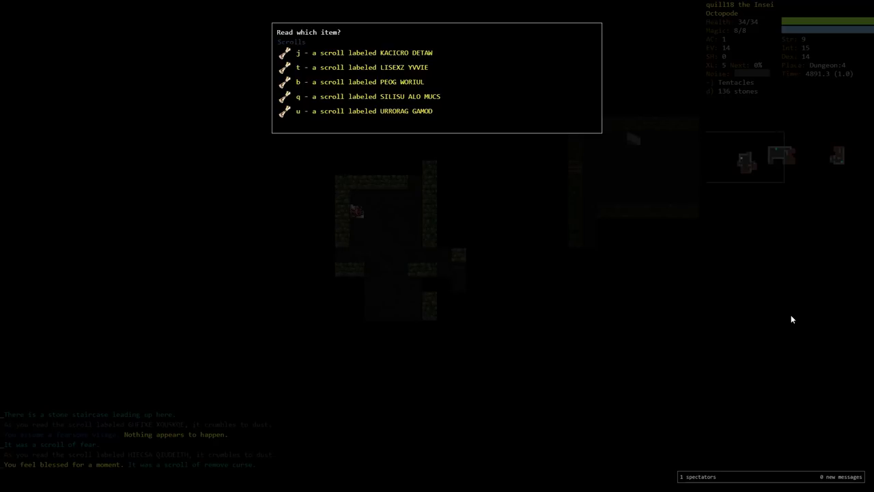
key("j")
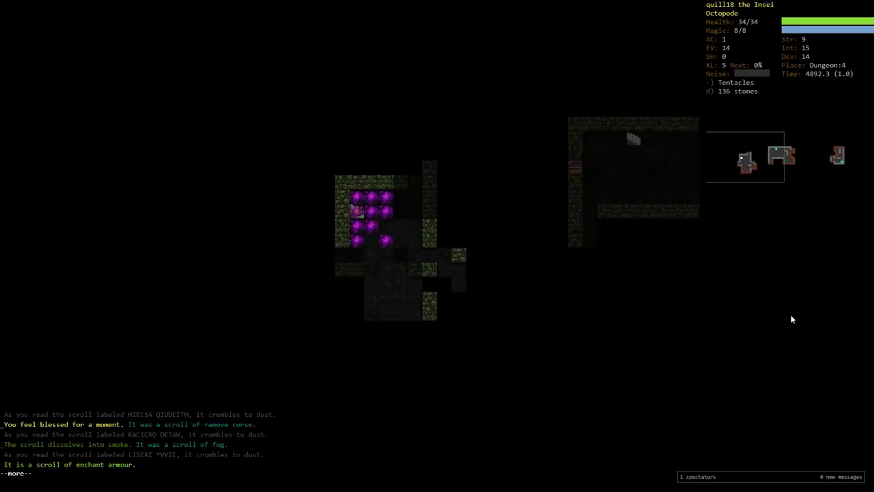
key("space")
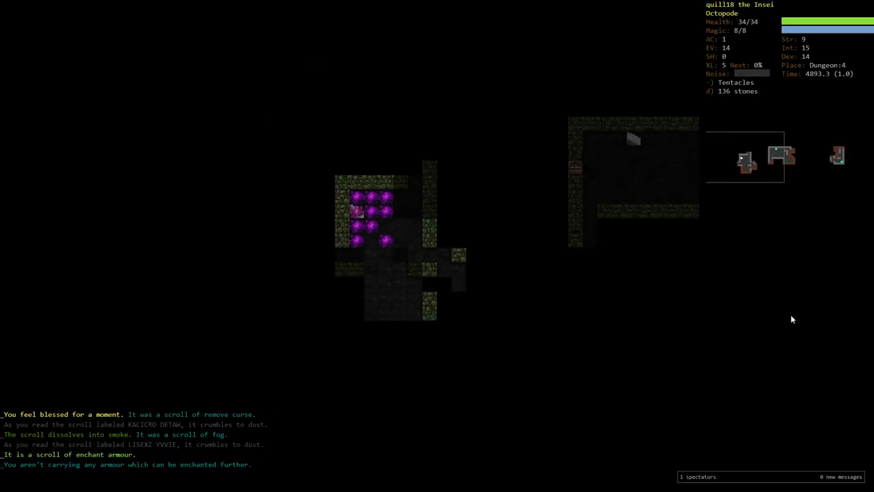
key("r")
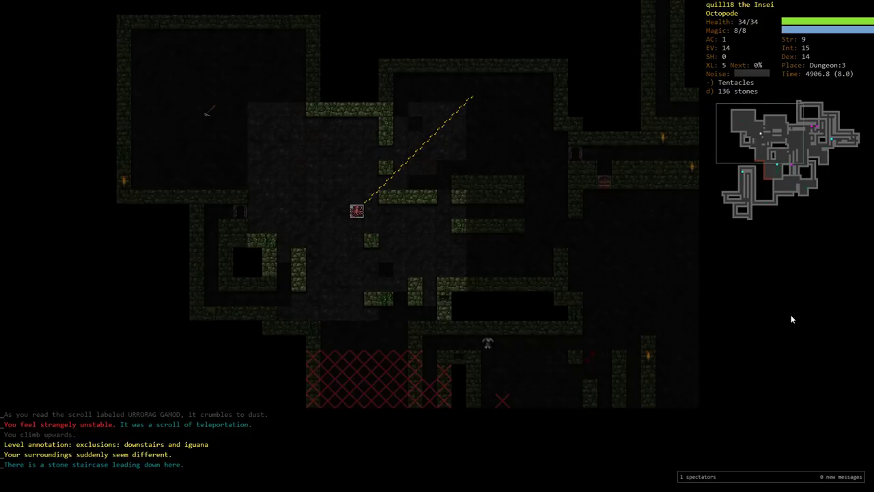
key(">")
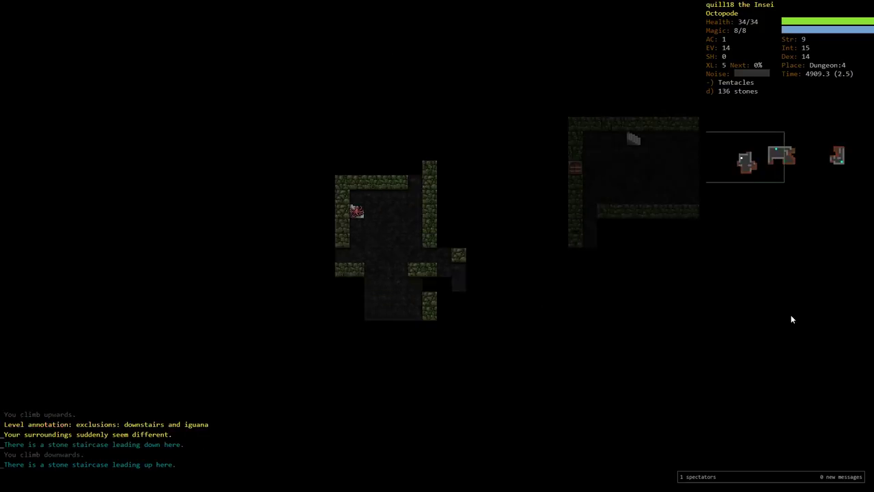
Examine the bullfrog skeleton, retreat to Dungeon:3 and return down to face the orc band
key(">")
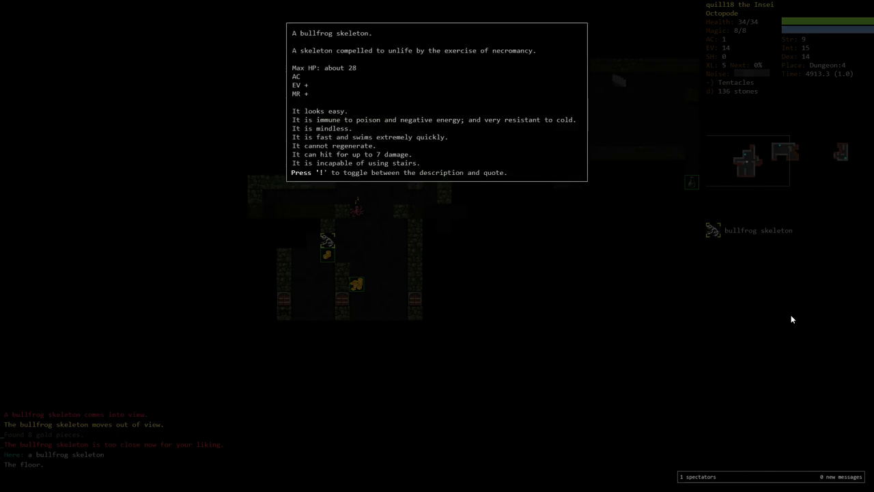
key("Escape")
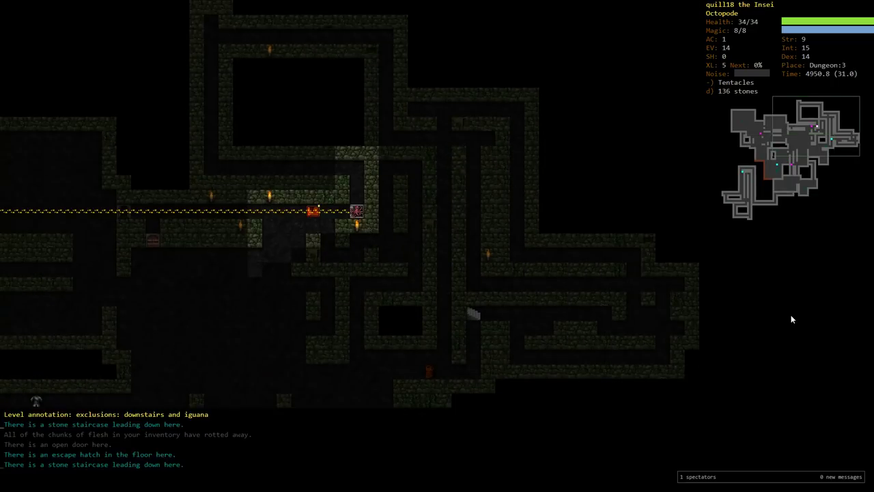
key(">")
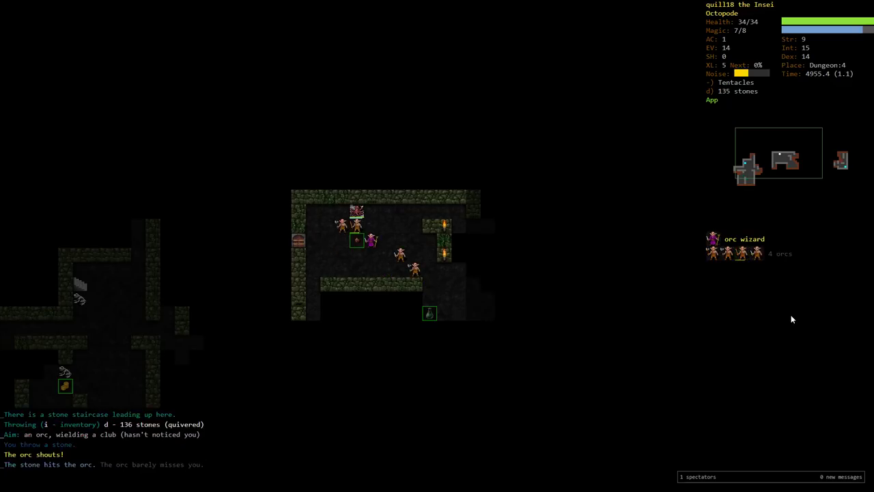
Stair-dance between Dungeon:3 and 4, resting upstairs, to wear down and finish off the orc band
key("<")
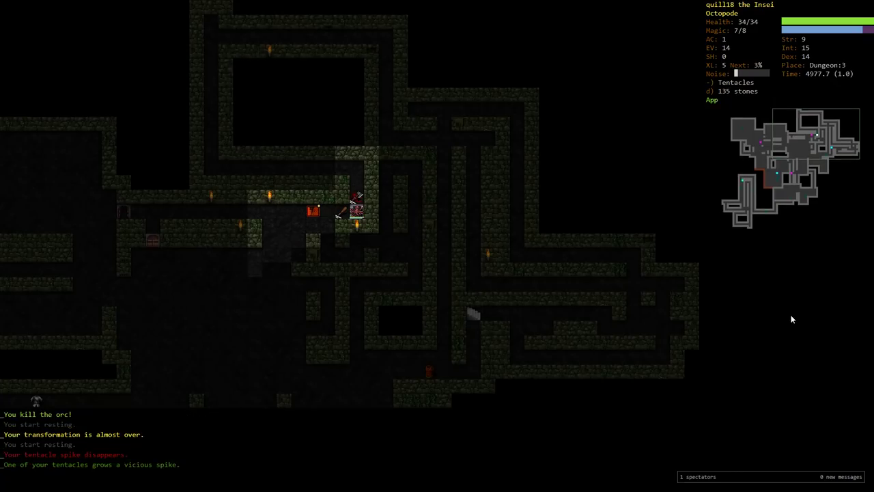
key(">")
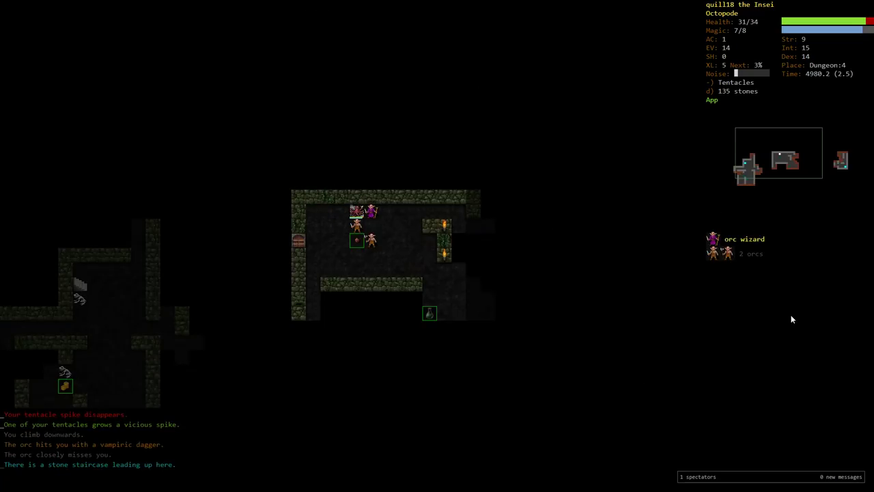
key("<")
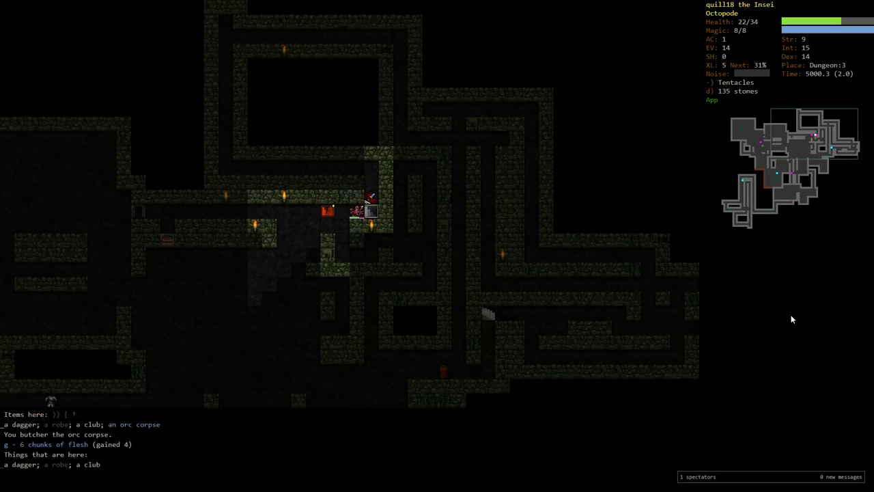
key("5")
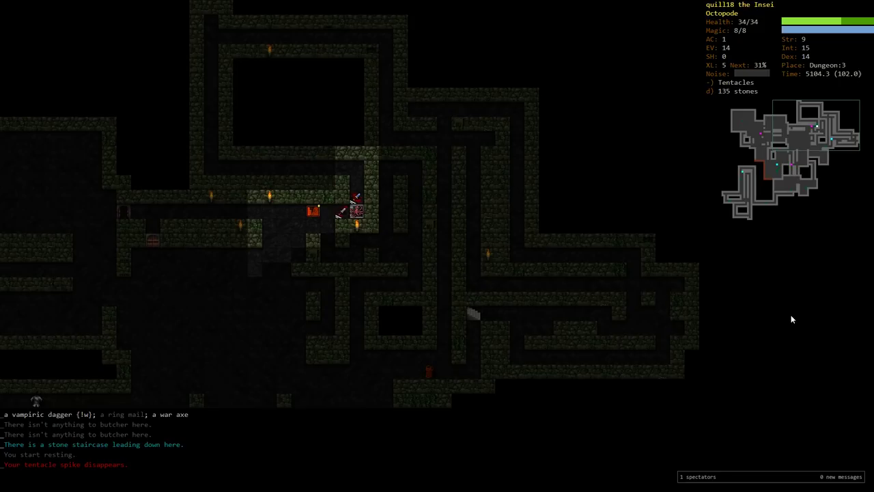
key(">")
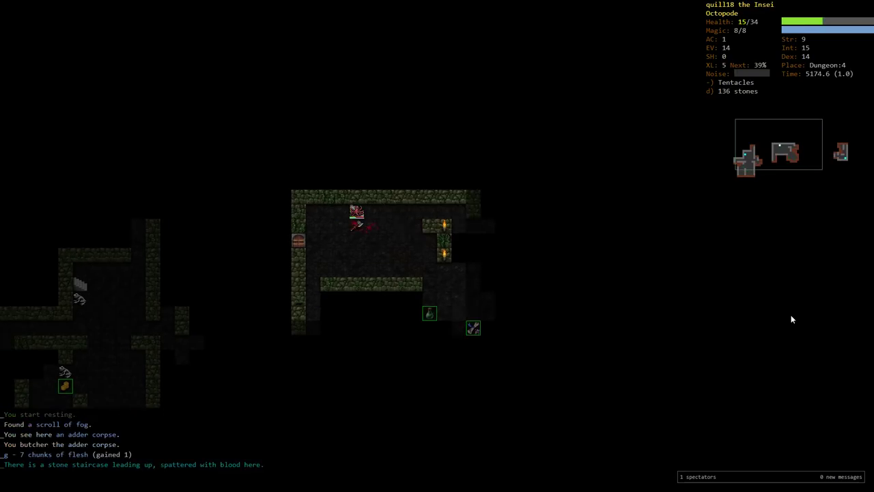
Rest, then raise two allied ball pythons with Sticks to Snakes as an orc approaches
key("5")
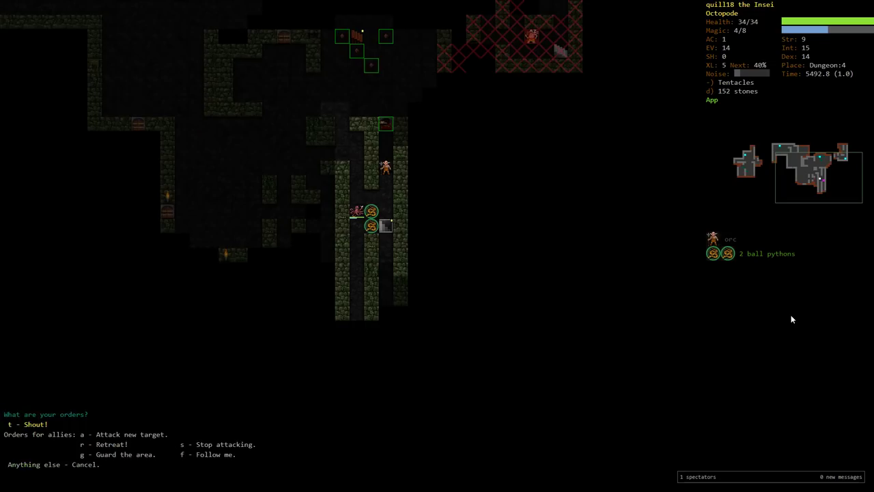
Dismiss the ally orders, close the worker ant description after killing it, and rest to full health and magic
key("a")
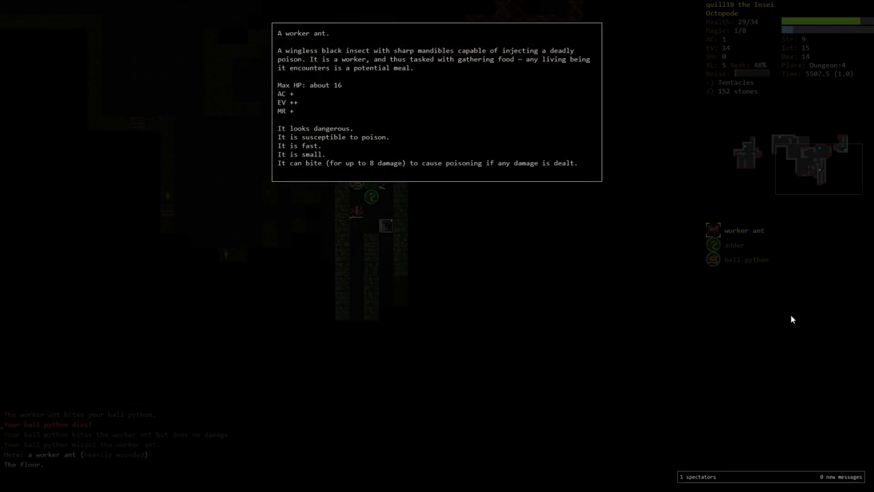
key("escape")
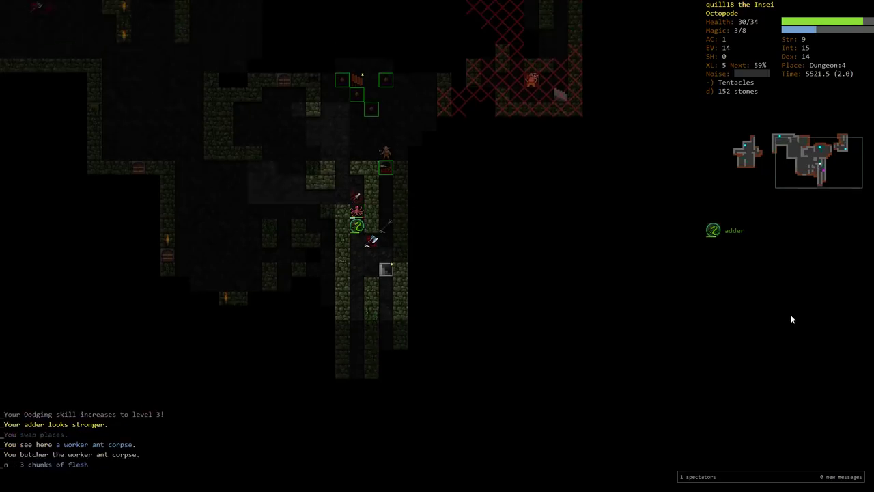
key("5")
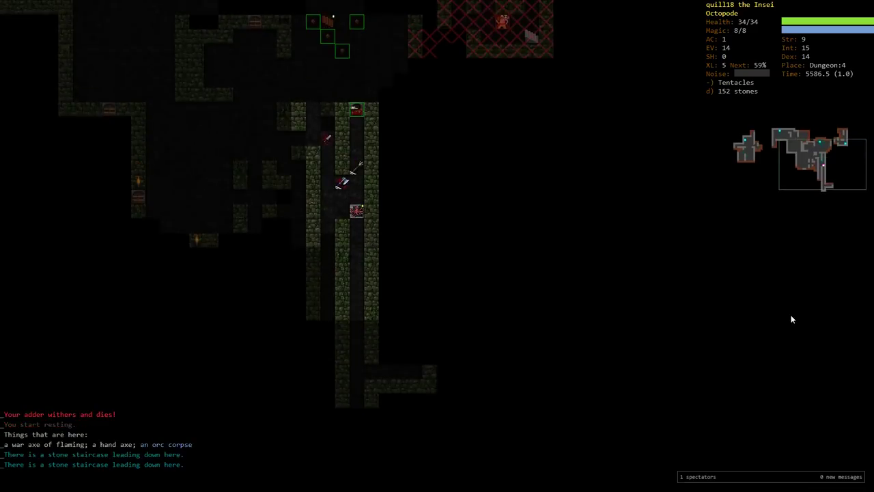
Quiver six tomahawks of returning in place of the 156 stones and review the inventory
key(">")
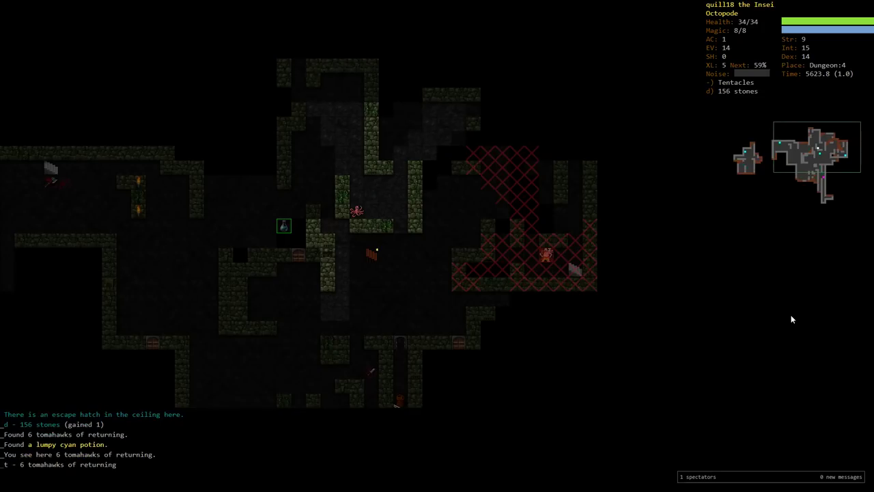
key("i")
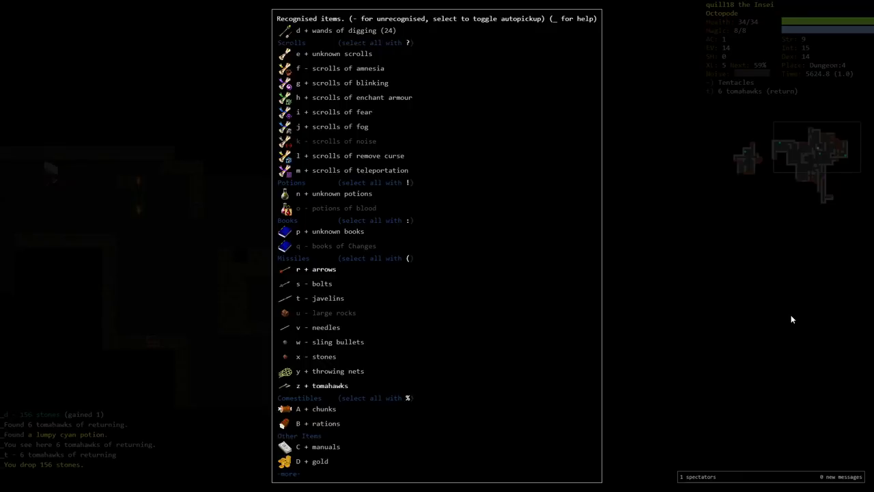
scroll("up", 3)
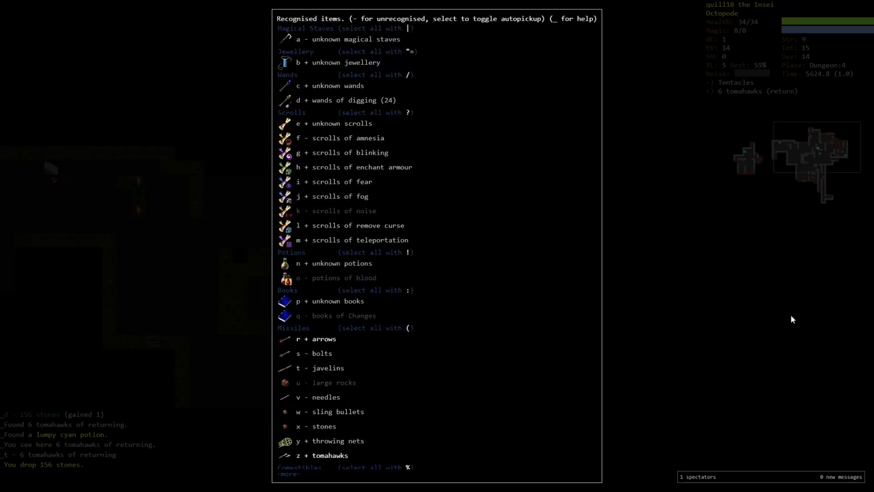
key("Escape")
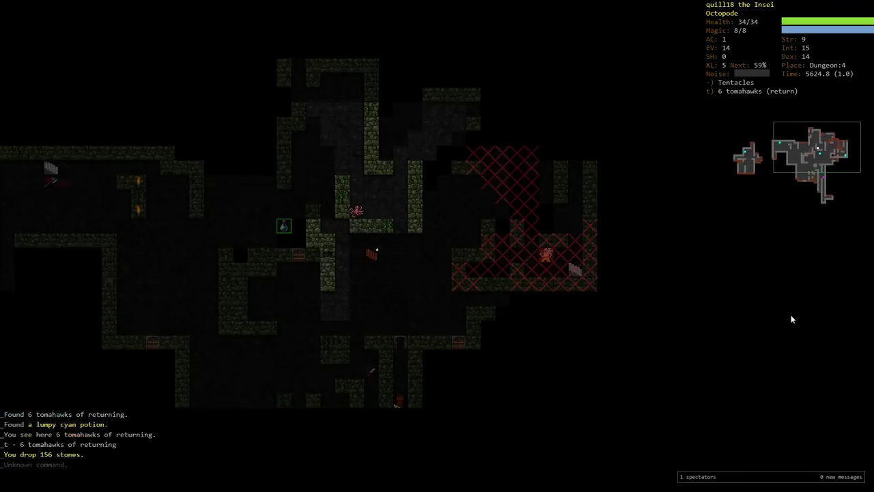
key("i")
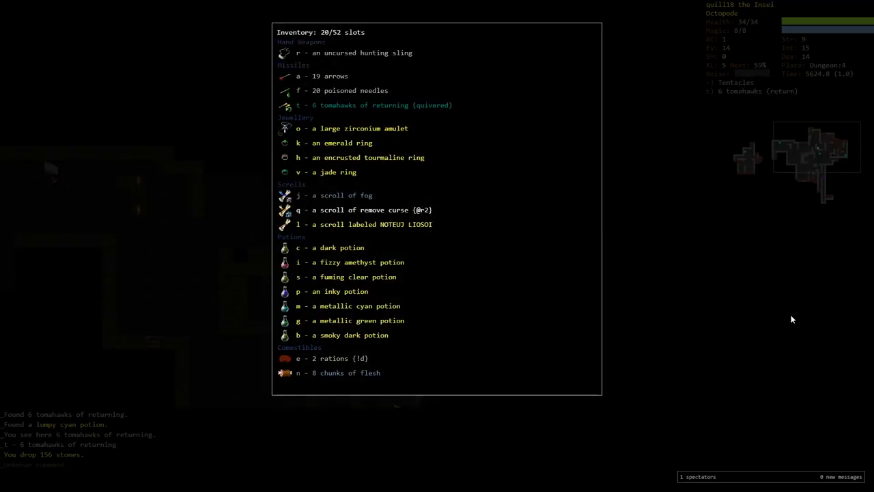
key("Escape")
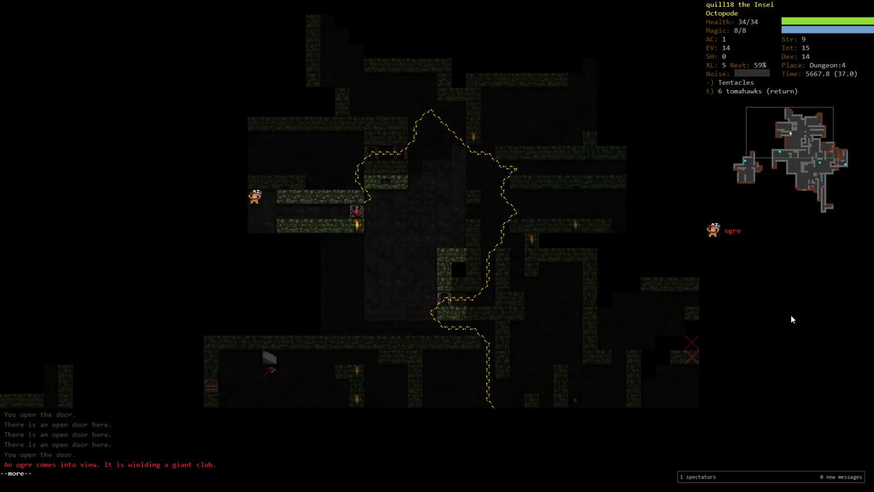
Dismiss the ogre sighting, rest, then auto-explore Dungeon:4 toward a down staircase
key("space")
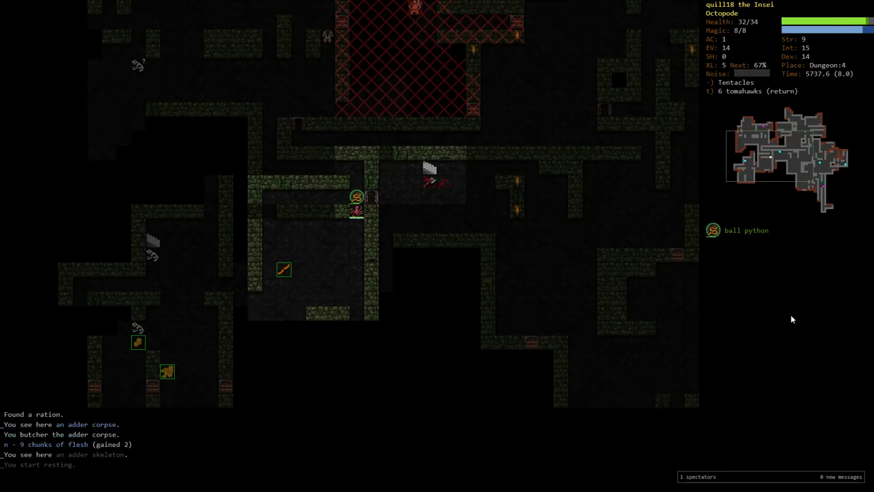
key("5")
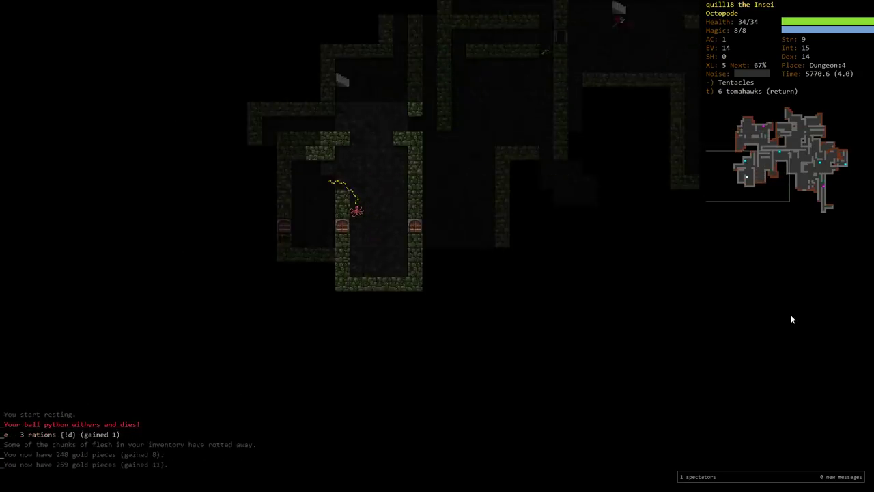
key("o")
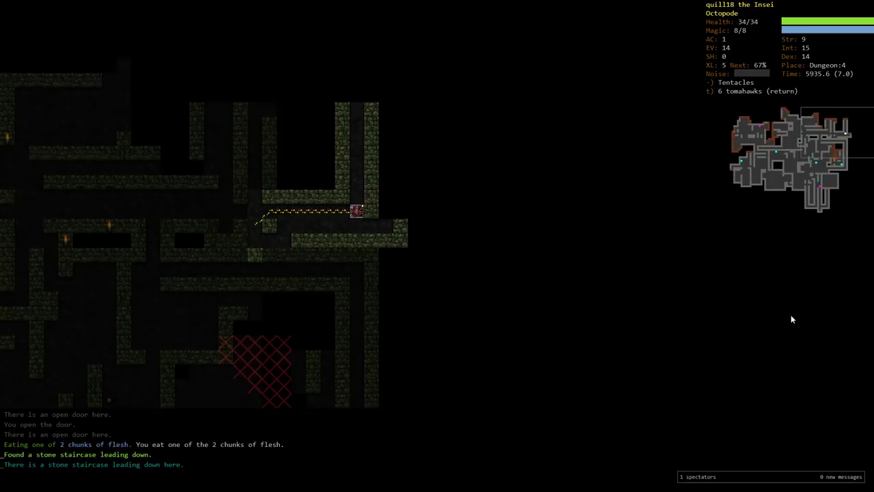
Descend to Dungeon:5, flee the gnolls back upstairs and try quaffing an unknown potion
key(">")
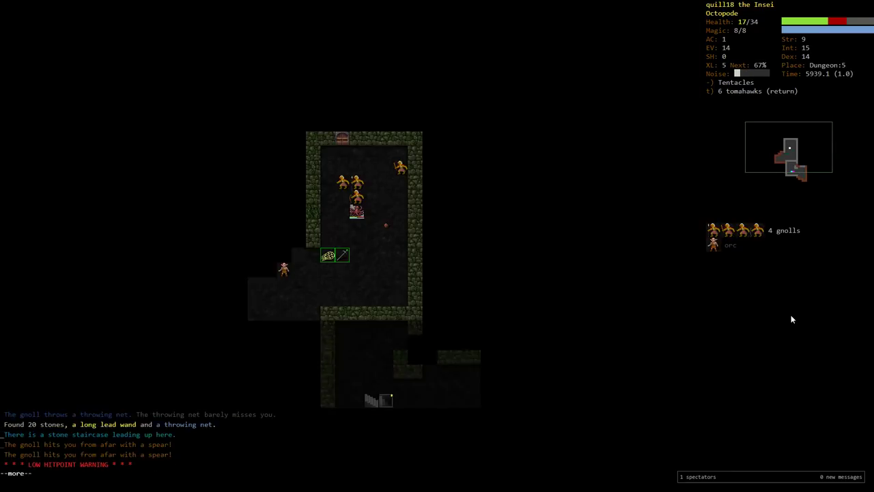
key("<")
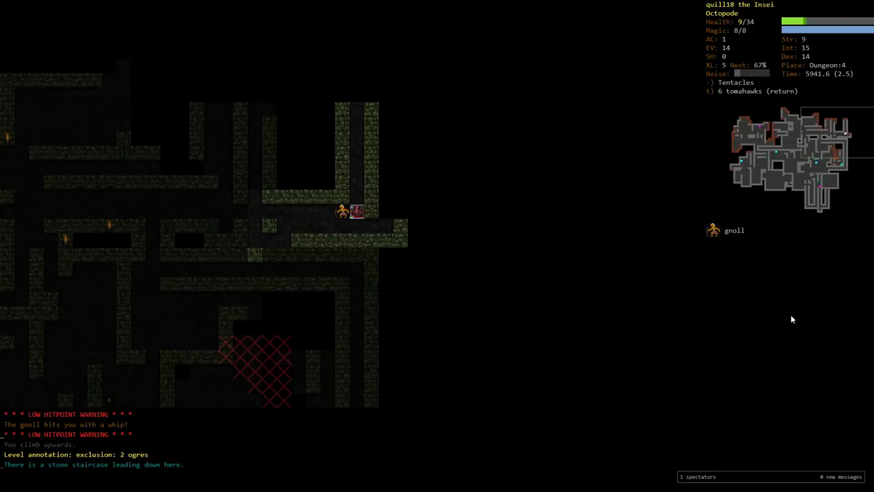
key("i")
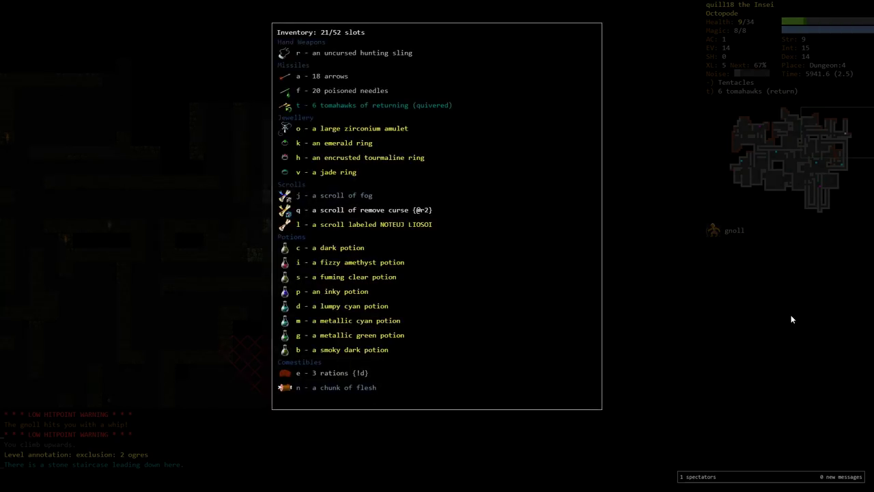
key("Escape")
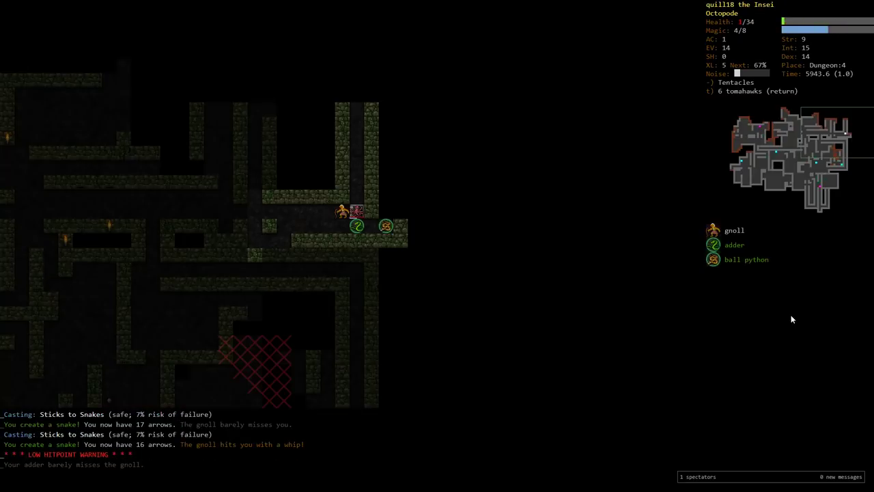
key("q")
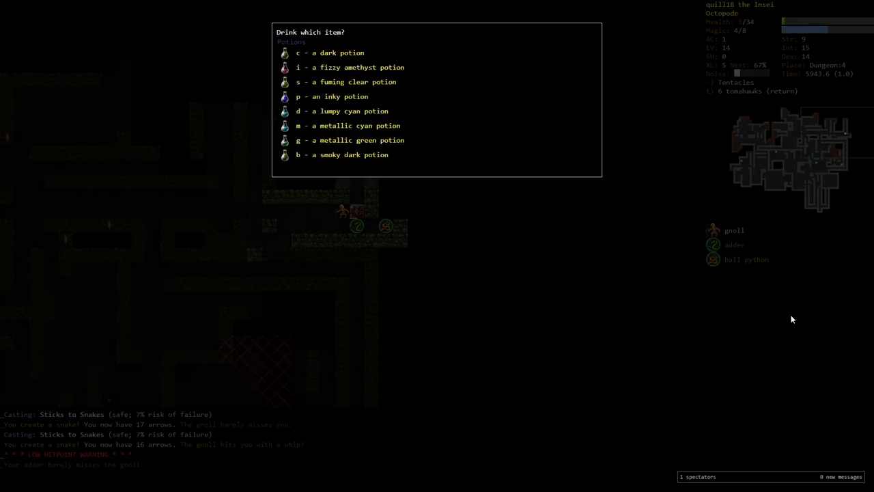
key("Escape")
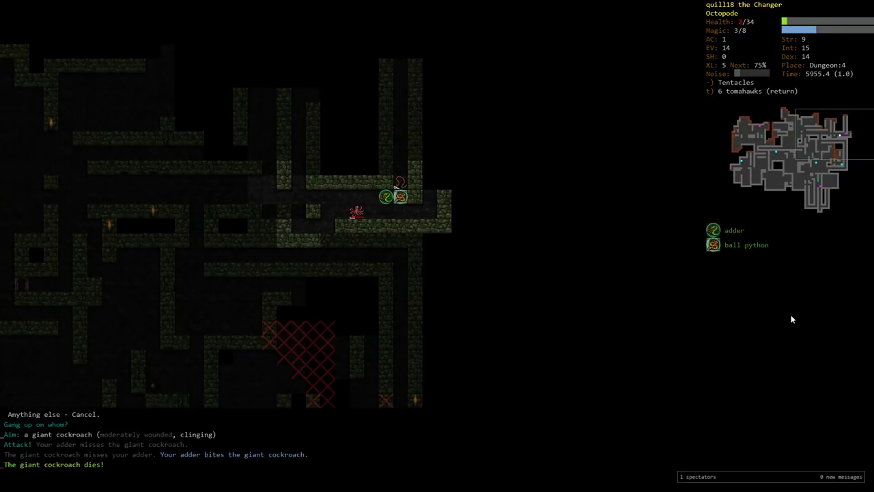
Rest back to full 34 health, moving once, before the frilled lizard fight
key("5")
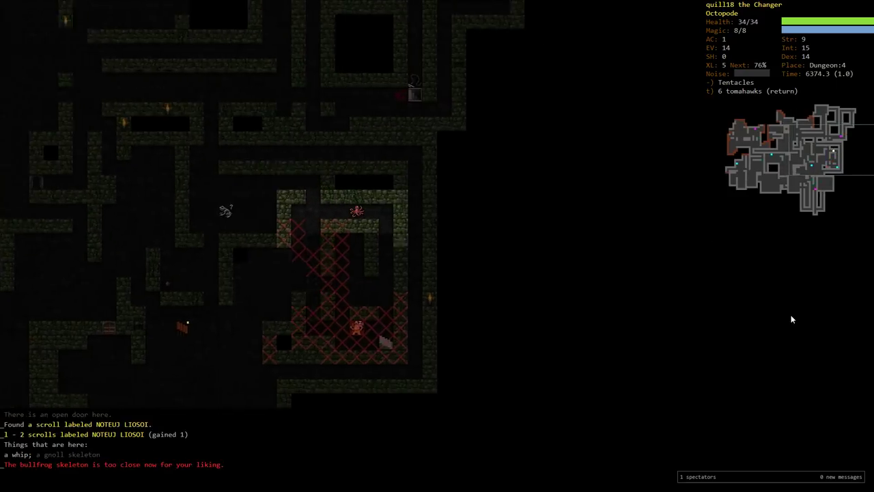
key("up")
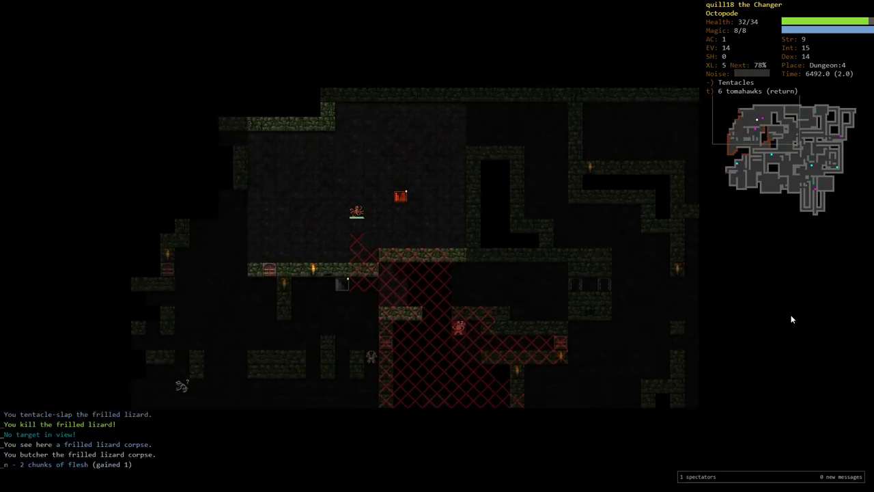
key("5")
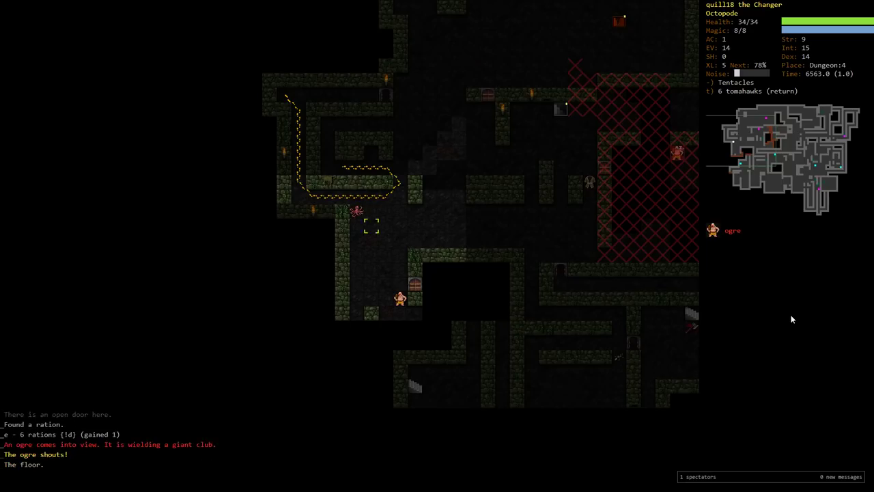
Look up the ogre as extremely dangerous, then check skills and inventory before moving away
left_click(713, 230)
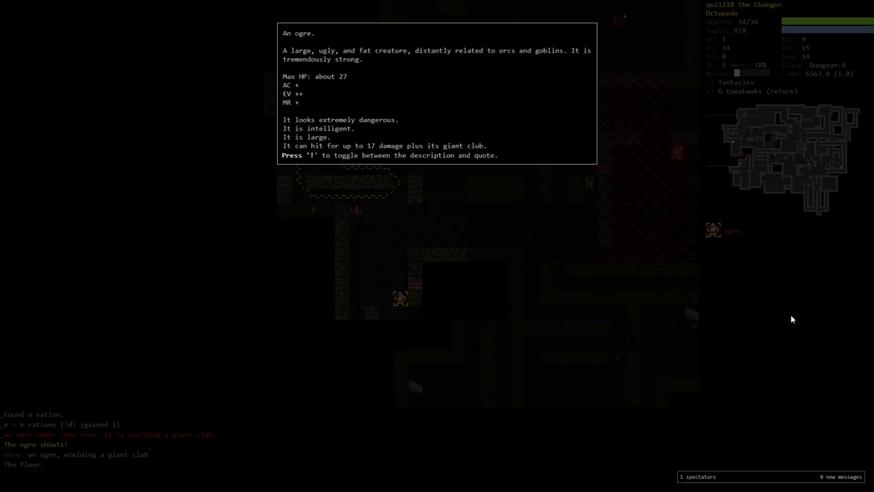
key("Escape")
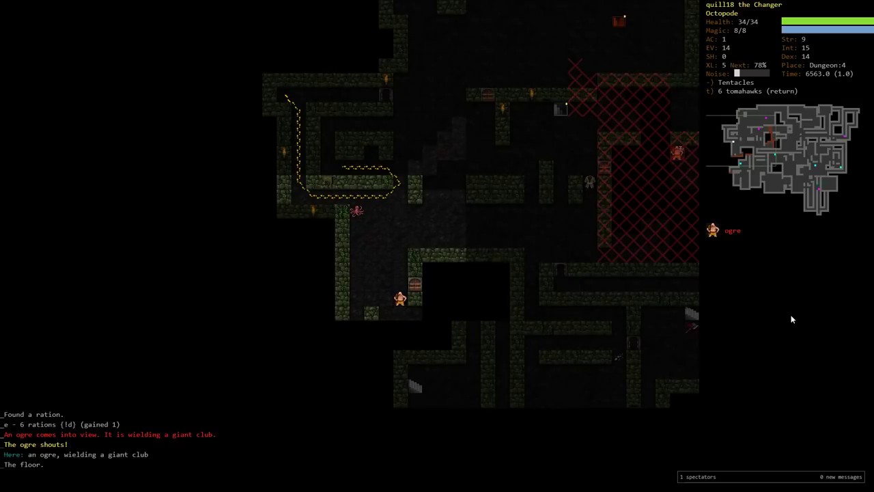
key("m")
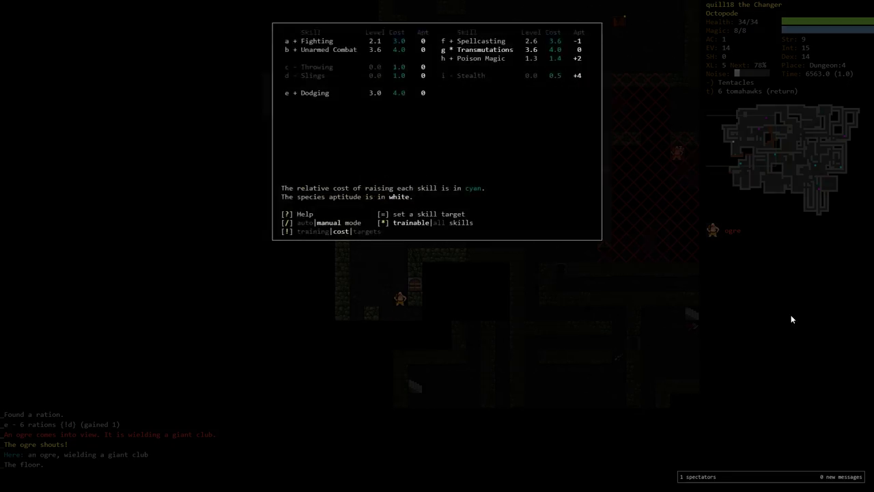
key("i")
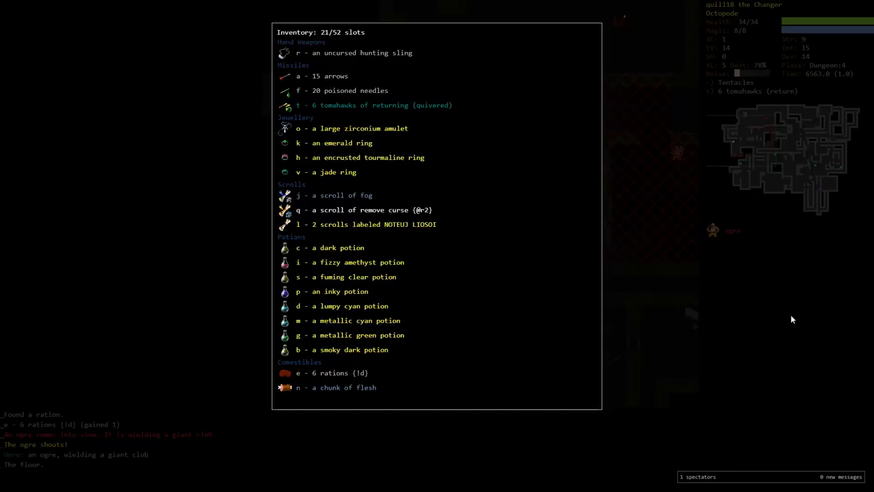
key("Escape")
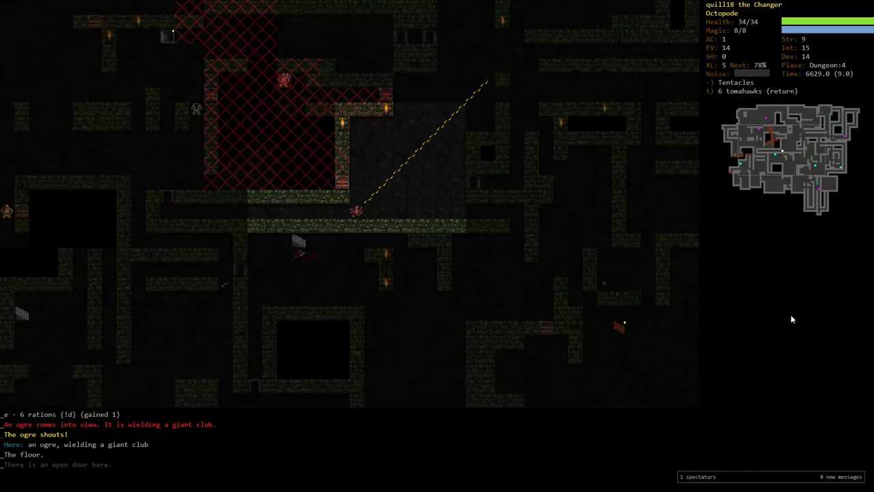
Check the skill levels, then head for the down staircase with the door shut on the ogre
key("m")
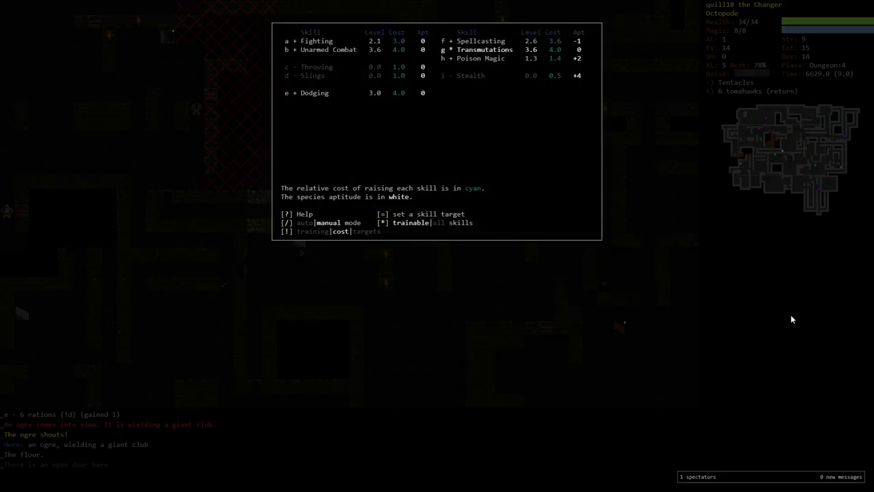
key("Escape")
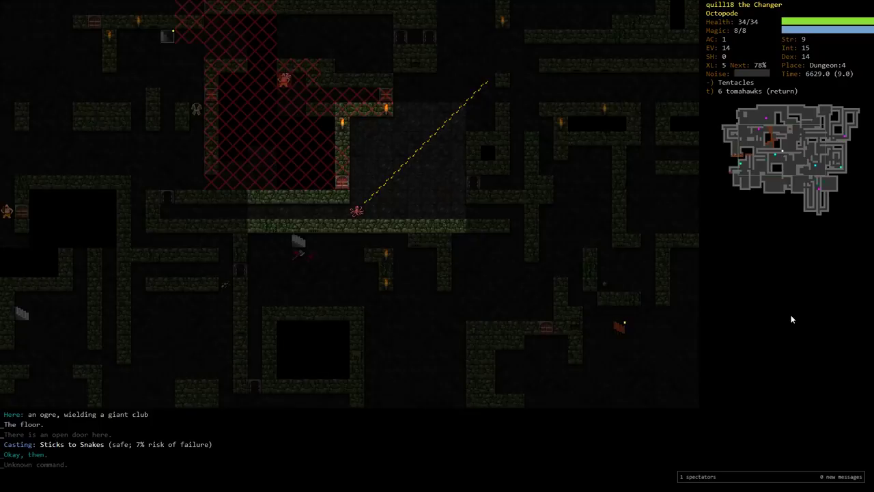
key("m")
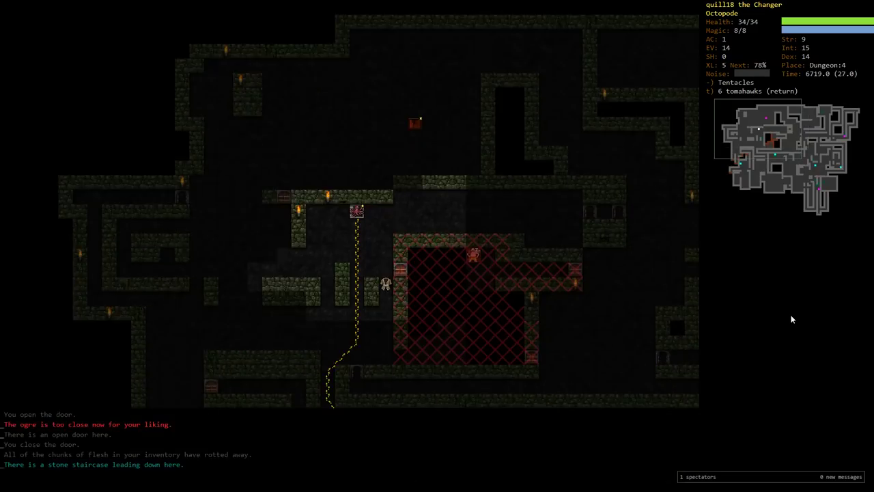
Descend to Dungeon:5, search for 'hat', fight the ball python and step onto the up staircase
key(">")
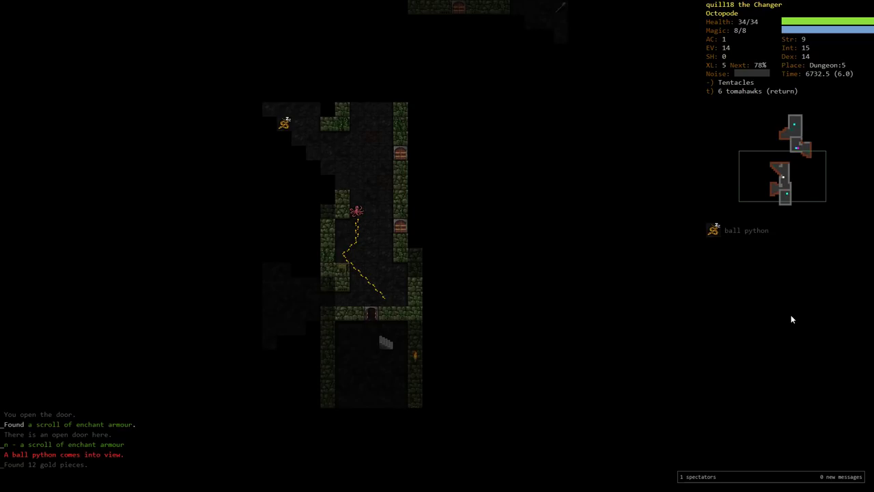
type("hat")
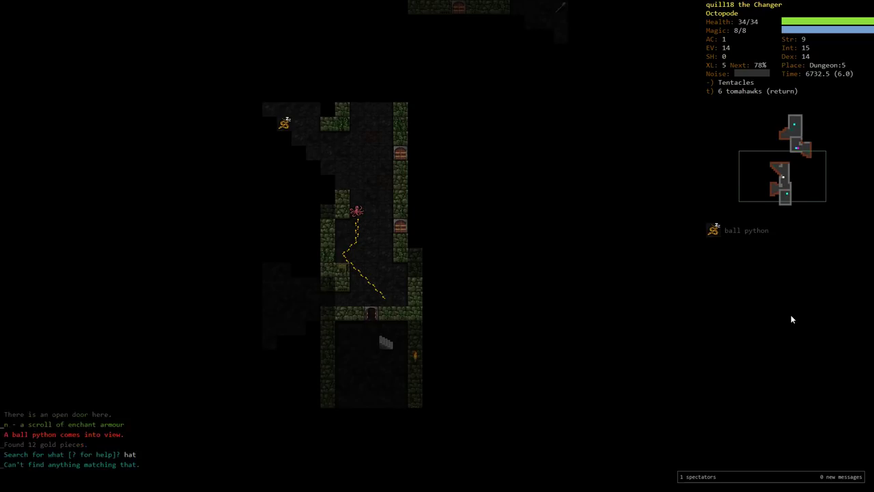
key("t")
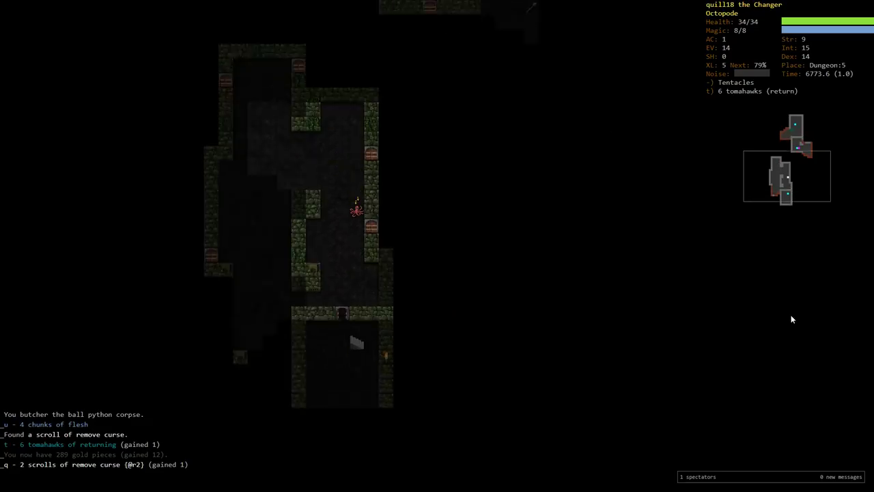
key("Down")
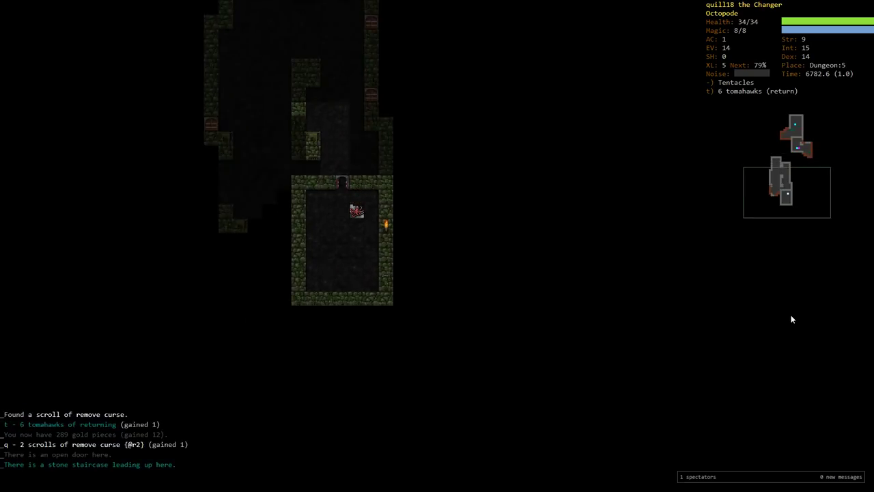
Put on the large zirconium amulet and the jade ring, revealing gourmand and resist corrosion
key("P")
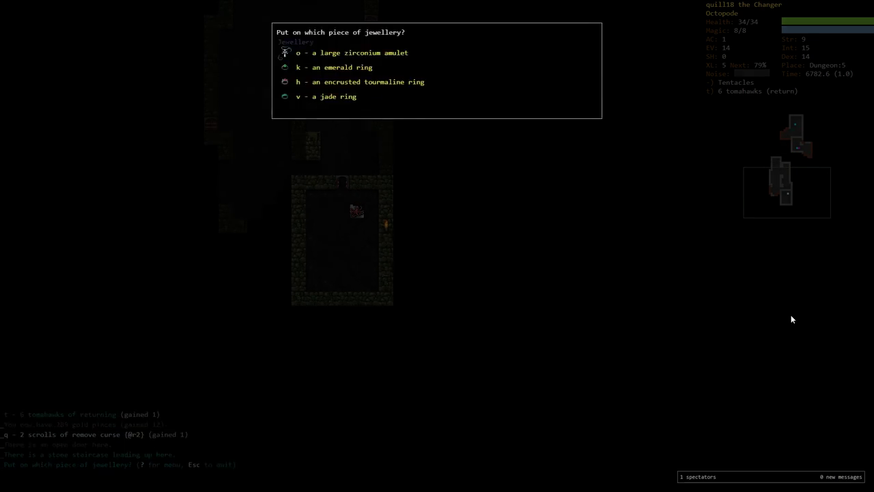
key("o")
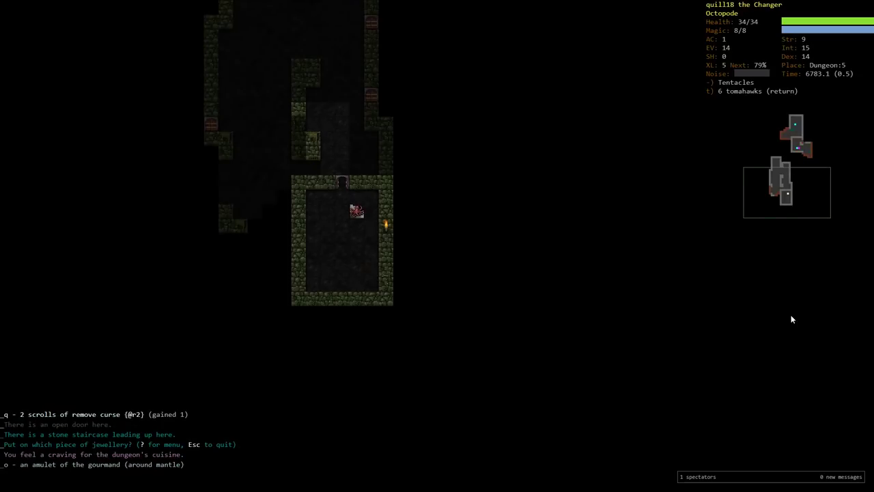
key("k")
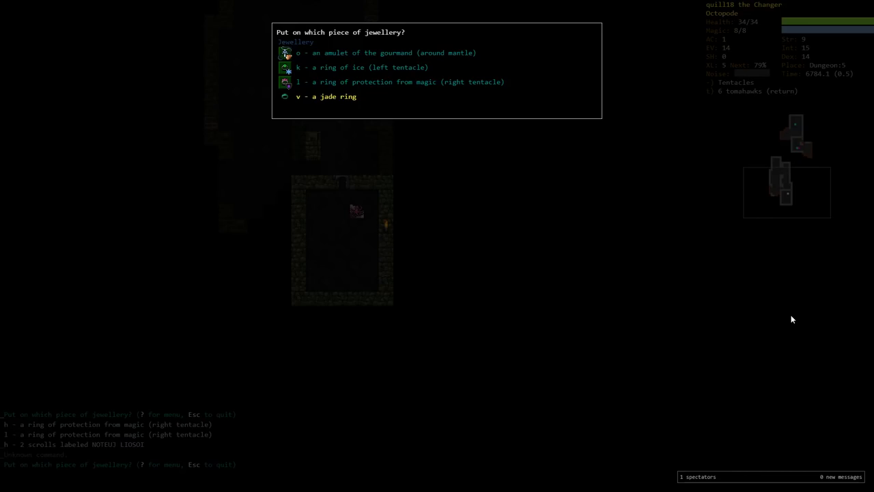
key("v")
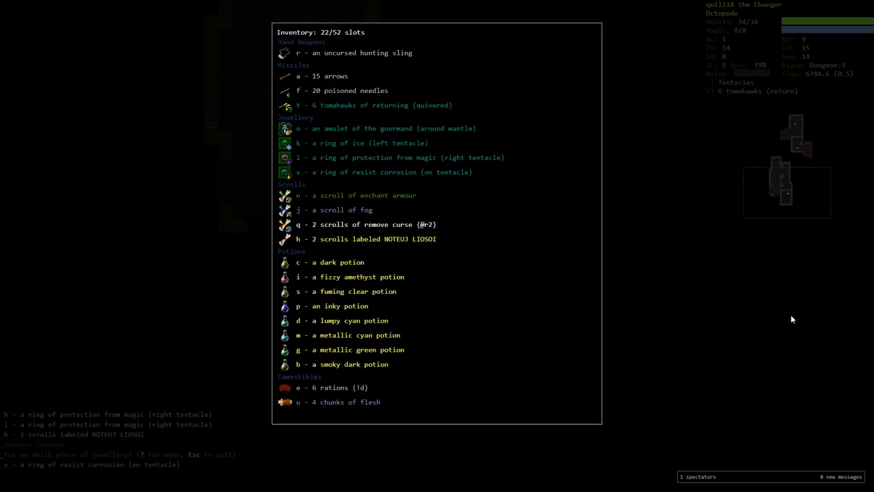
Inspect the ring of ice, view the character overview, then take the ring of ice off
key("k")
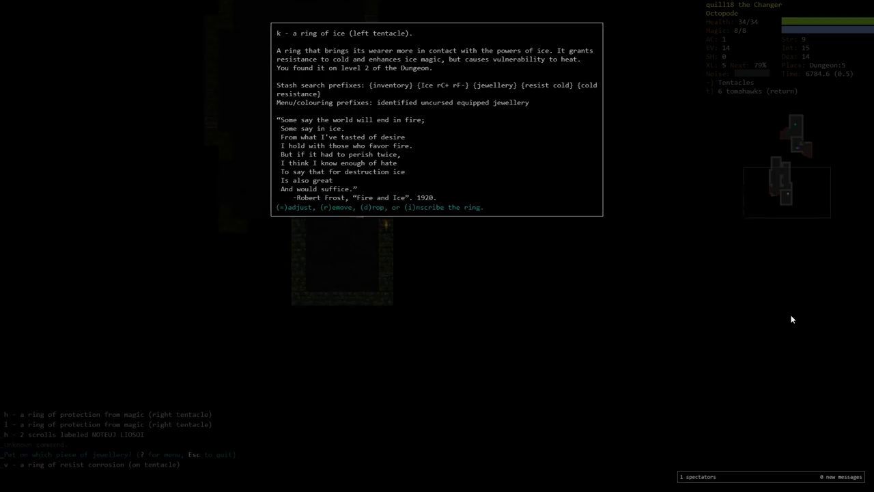
key("Escape")
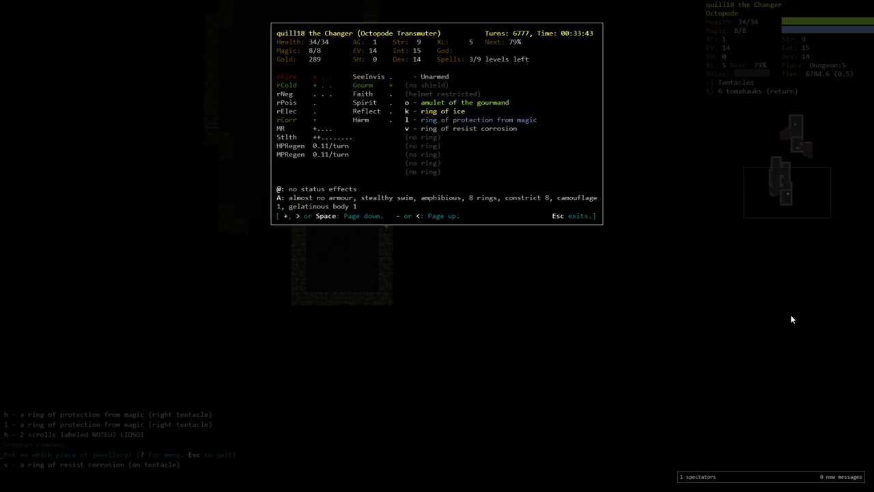
key("Escape")
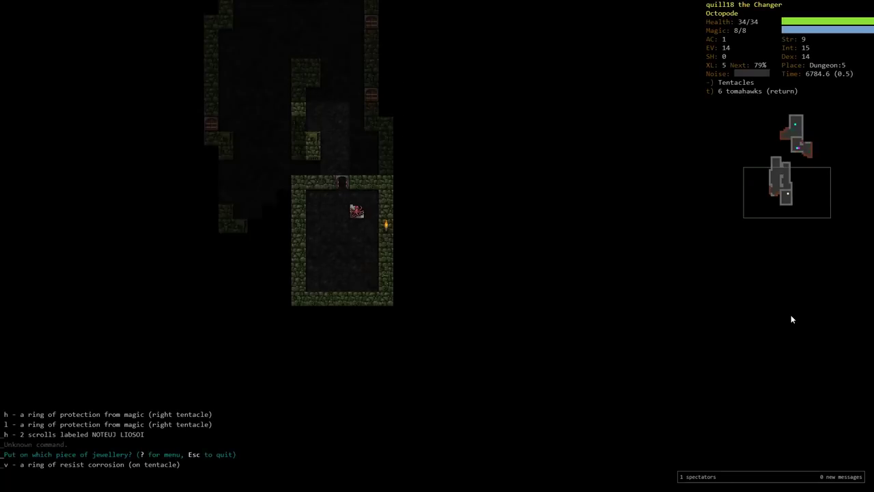
key("M")
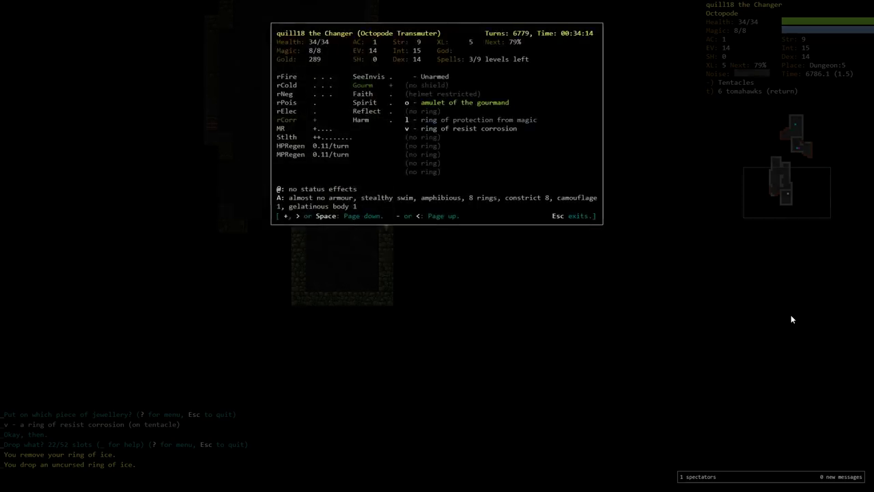
Close the overview and read the amulet of the gourmand's description before exploring on
key("Escape")
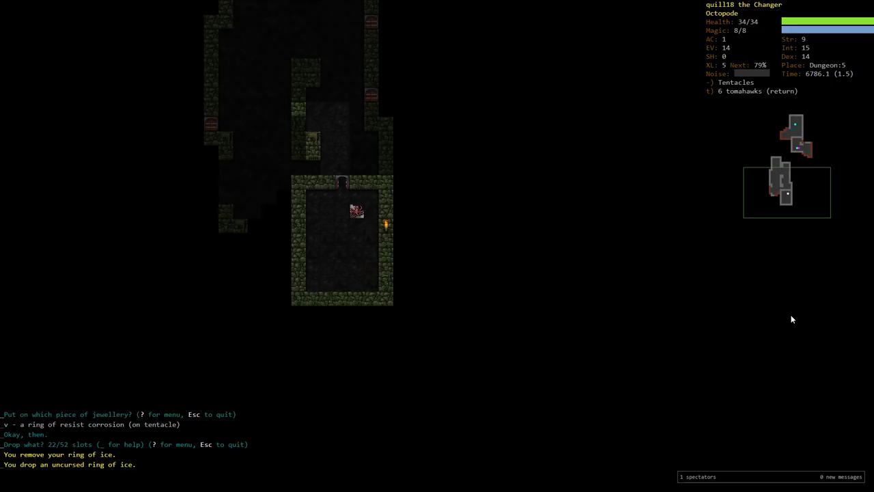
key("i")
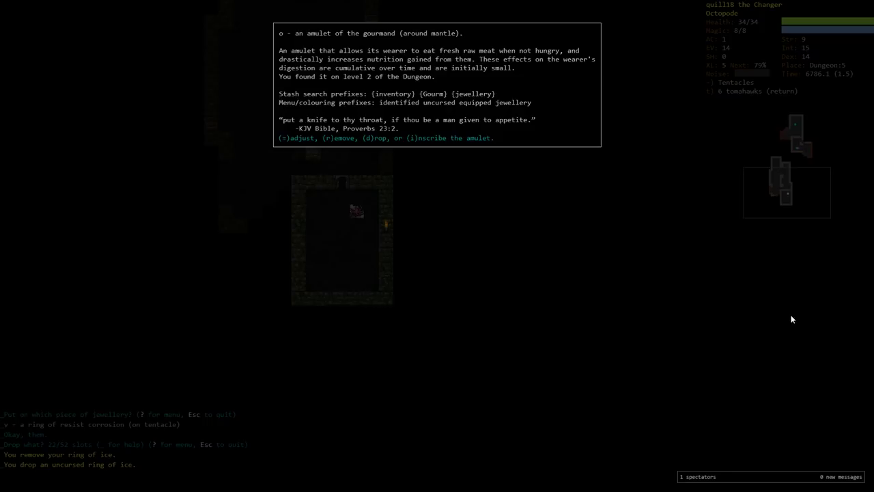
key("Escape")
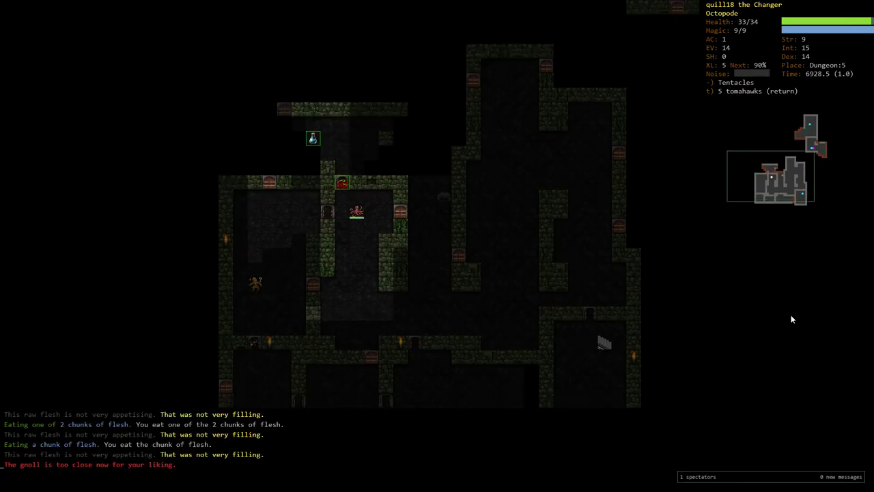
Rest briefly before picking up the fourth NOTEUJ LIOSOI scroll
key("5")
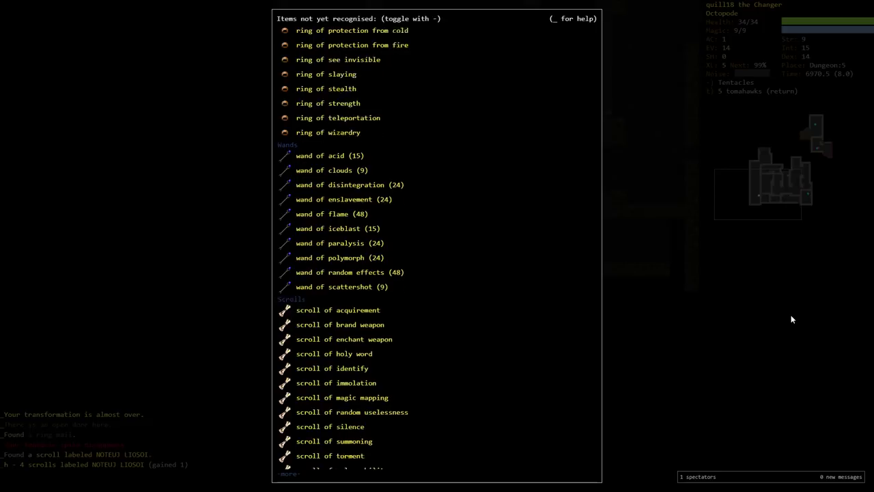
Read the NOTEUJ LIOSOI scroll, revealing it as identify, and identify the dark potion as lignification
key("escape")
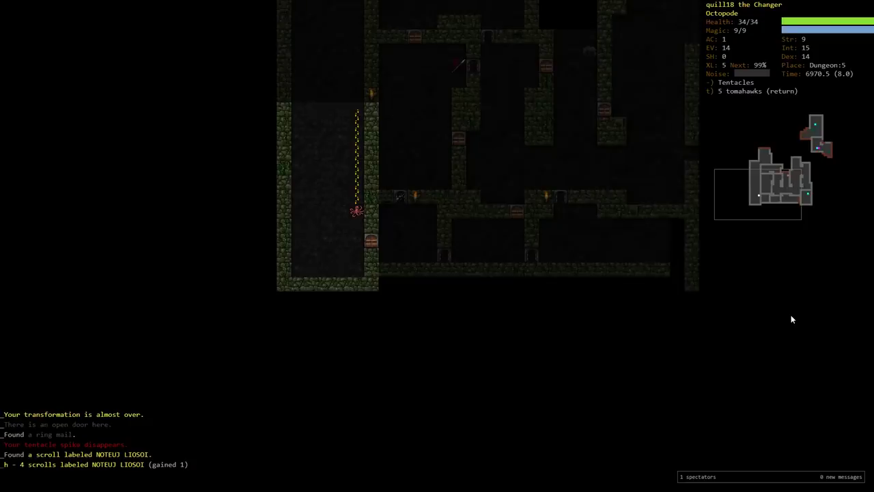
key("r")
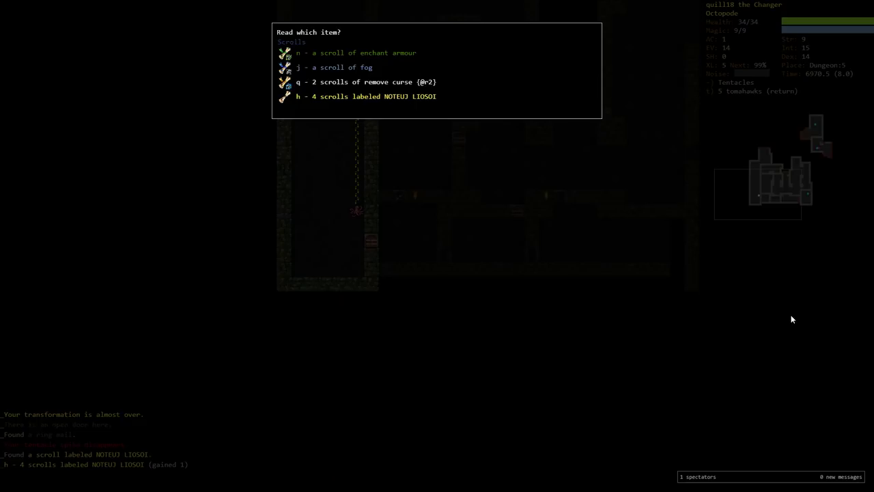
key("h")
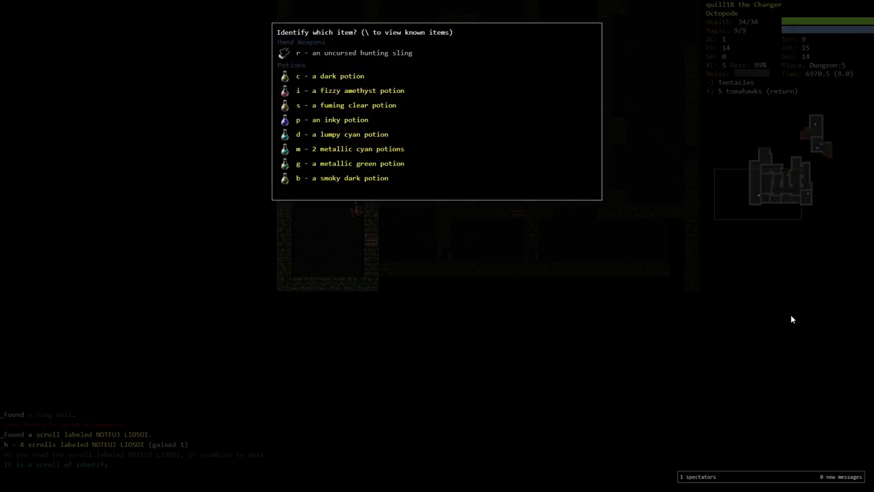
key("c")
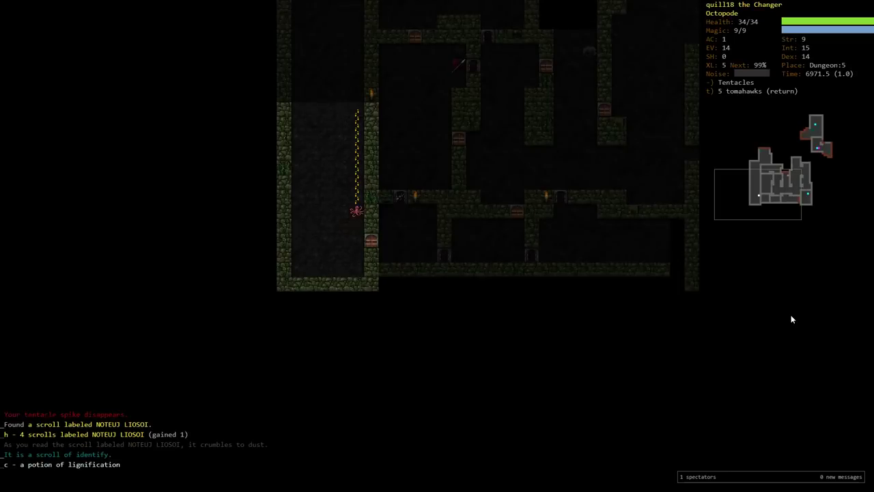
Read another identify scroll to reveal the two metallic cyan potions as cancellation, then review the inventory
key("r")
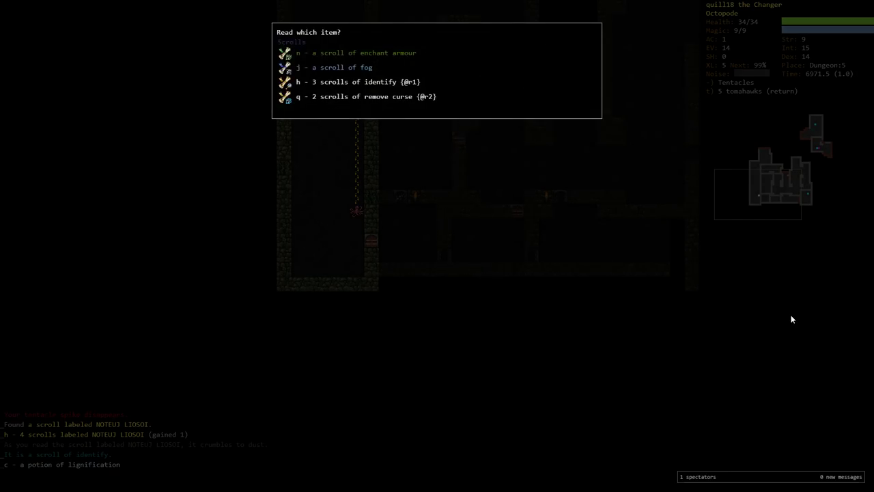
key("h")
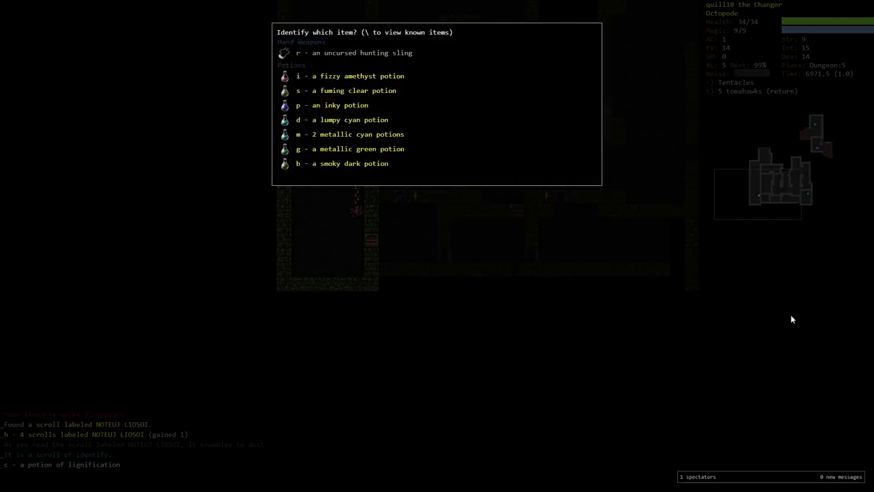
key("m")
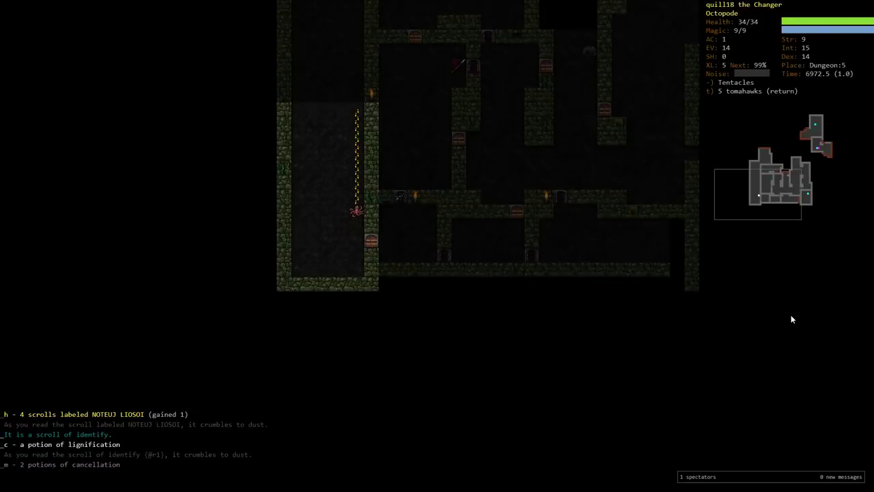
key("i")
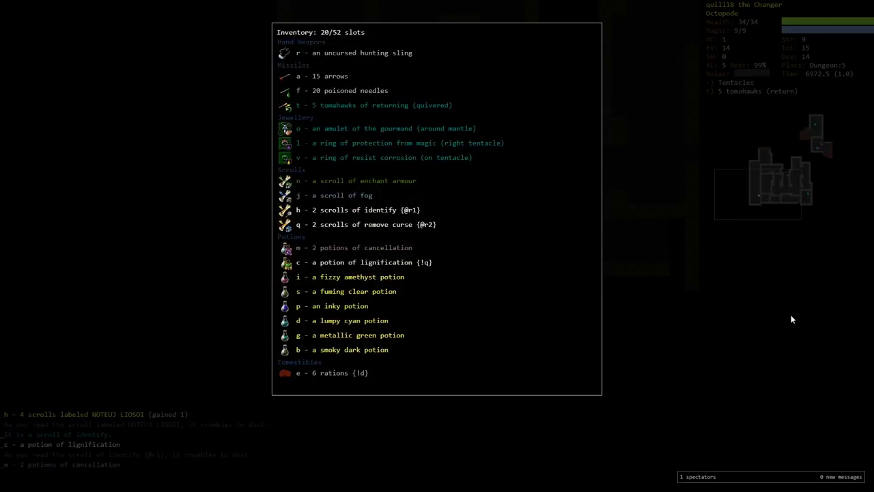
Identify the fizzy amethyst potion as brilliance and the fuming clear potion as resistance
key("r")
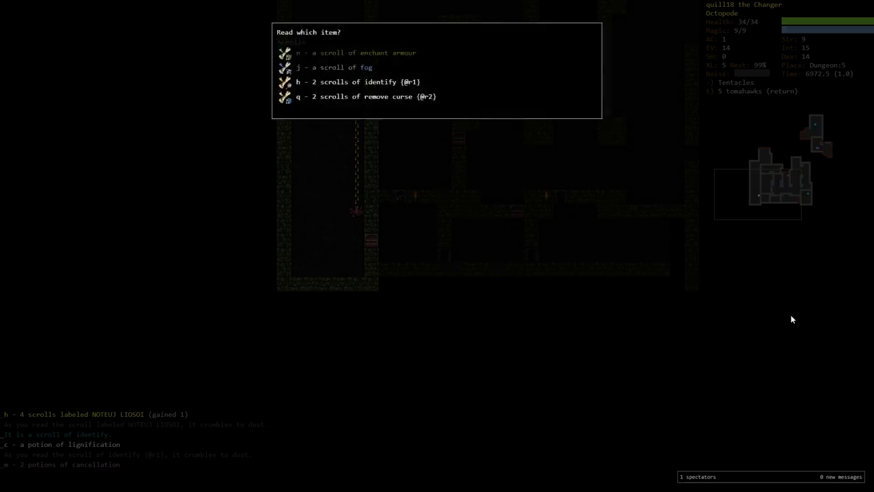
key("h")
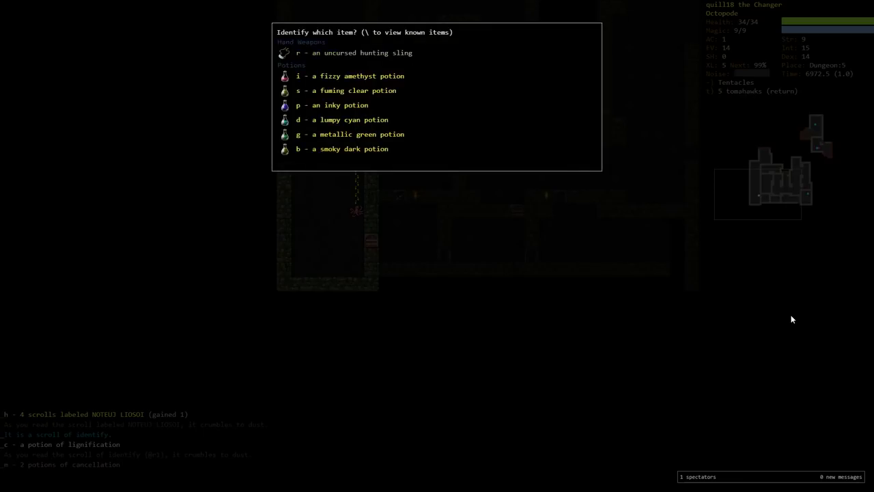
key("i")
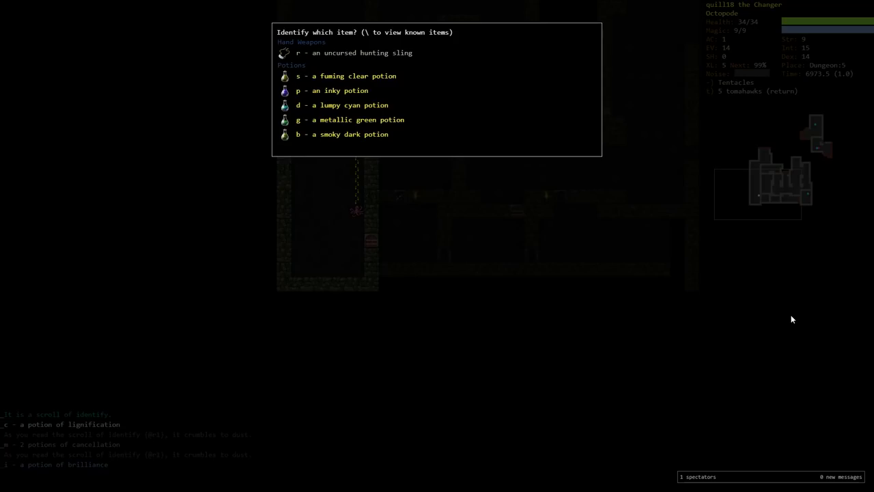
key("s")
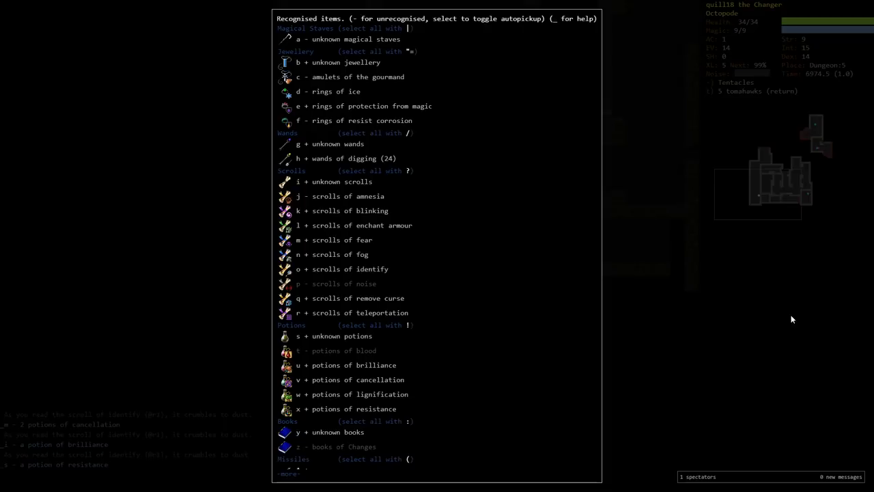
Rest until healed, then kill the hound and reach experience level 6
key("Escape")
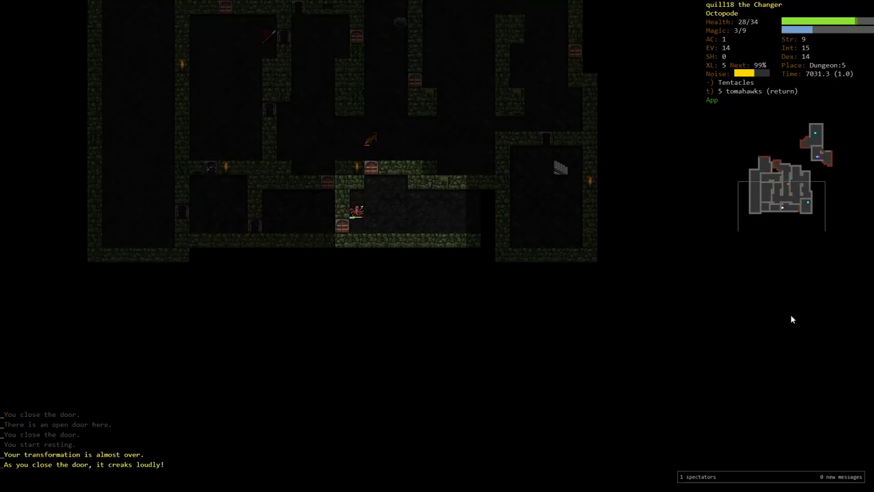
key("5")
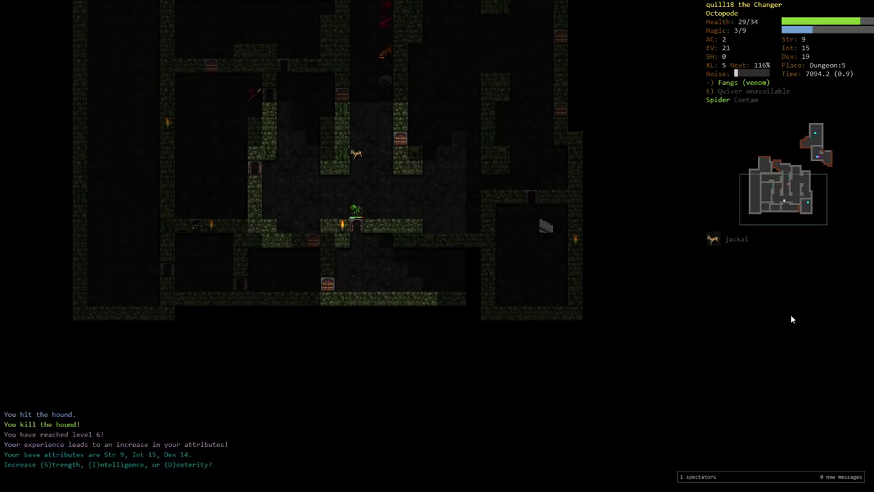
Raise Dexterity to 15 at the level-up prompt, then throw a tomahawk at the adder
key("s")
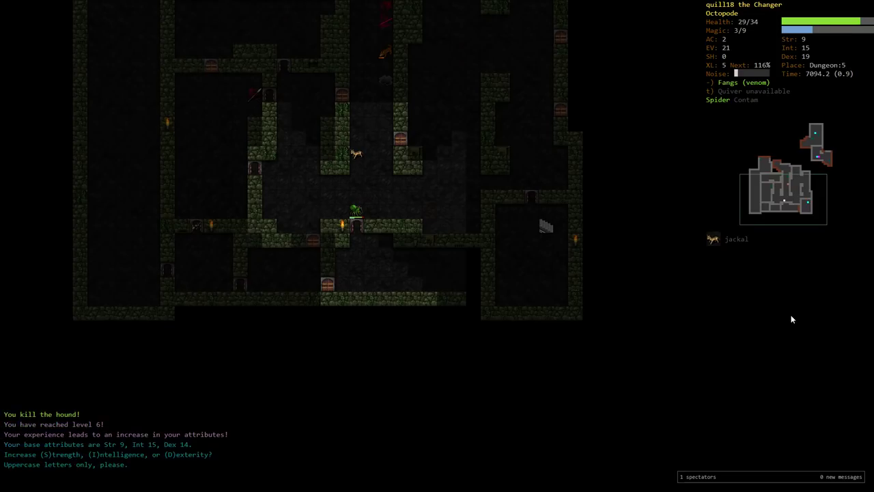
key("D")
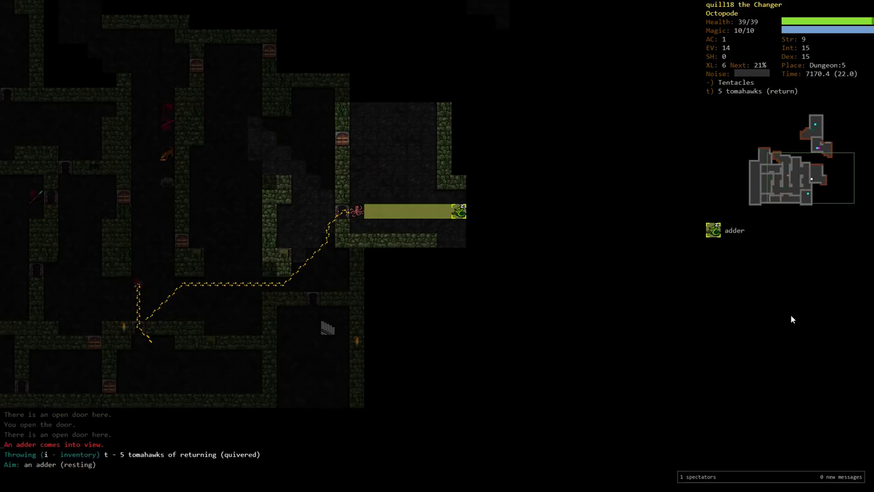
key("Return")
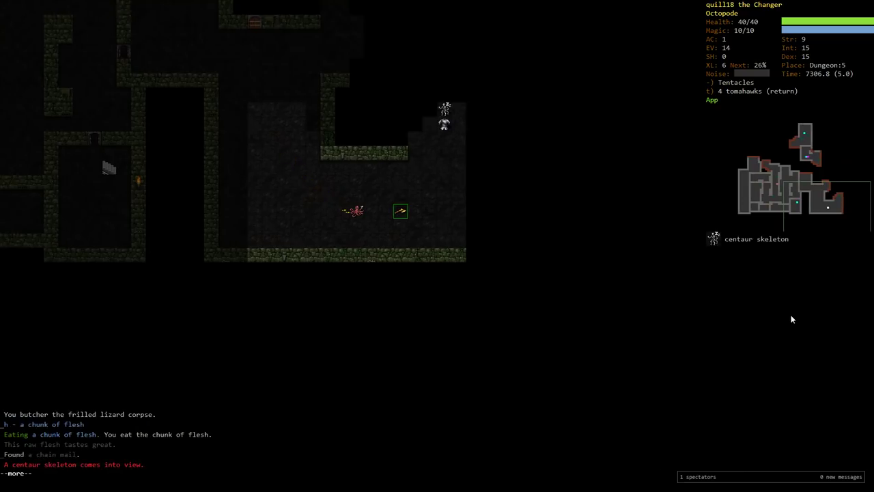
Examine the centaur skeleton, then rest after destroying it and the crimson imp
key("space")
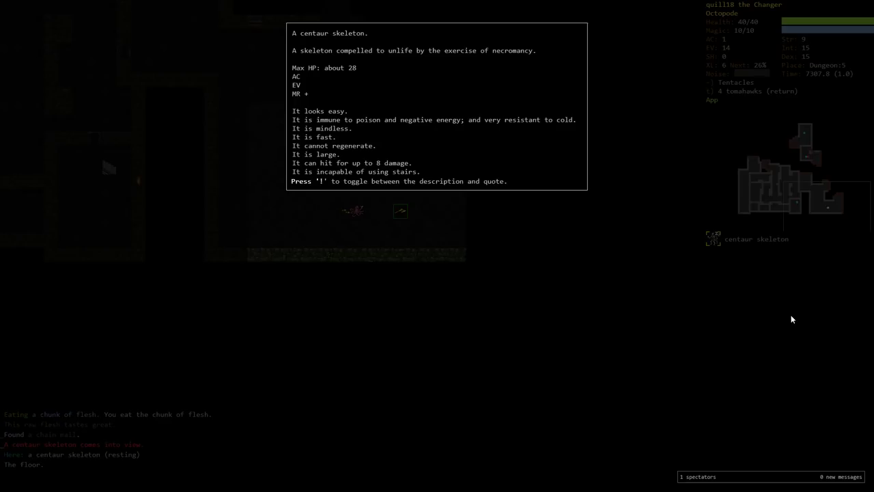
key("escape")
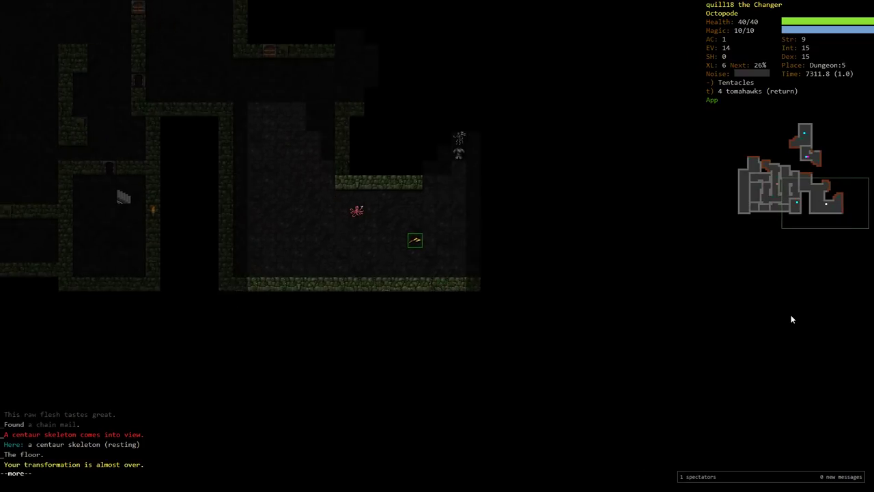
key("space")
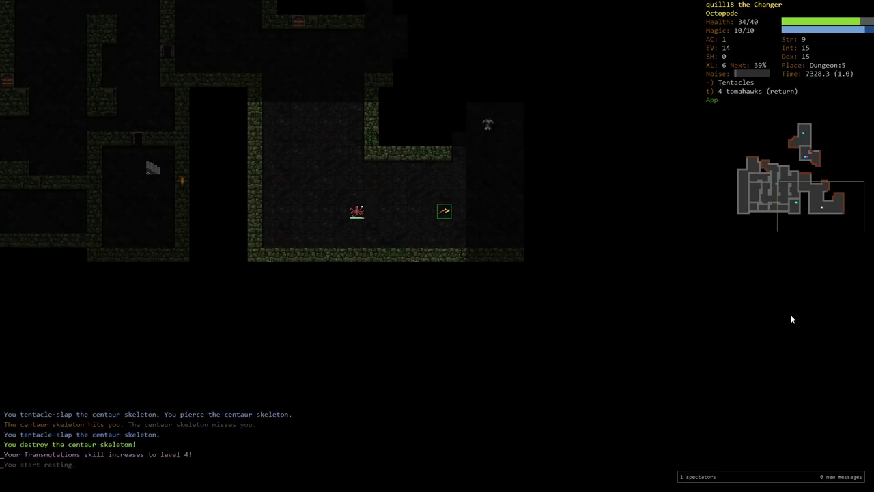
key("5")
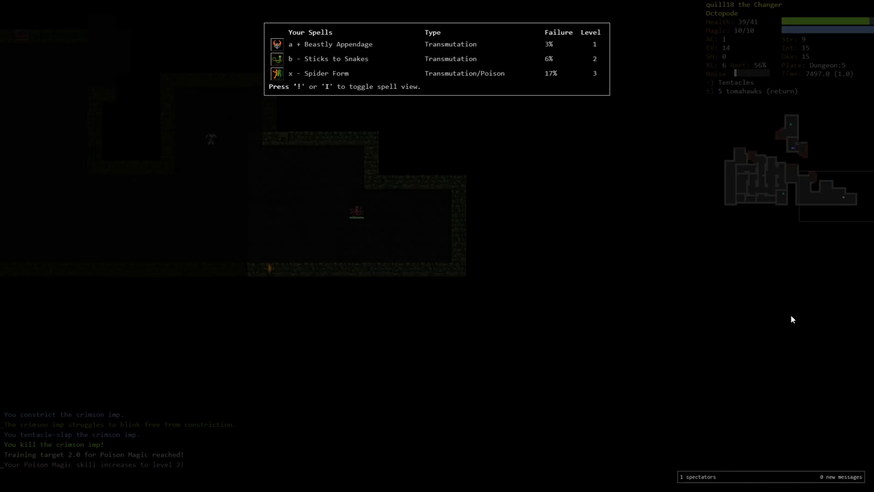
Memorise Ice Form, start training Ice Magic on the skill screen, and review the memorised spells
key("Escape")
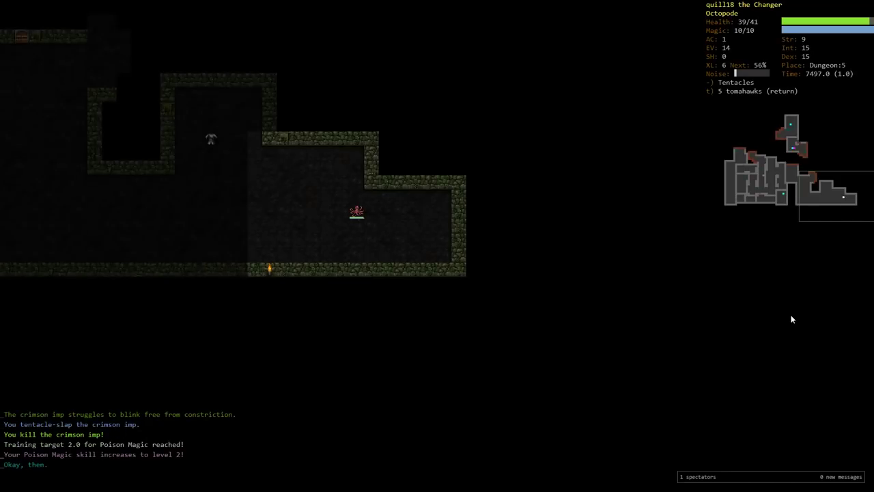
key("m")
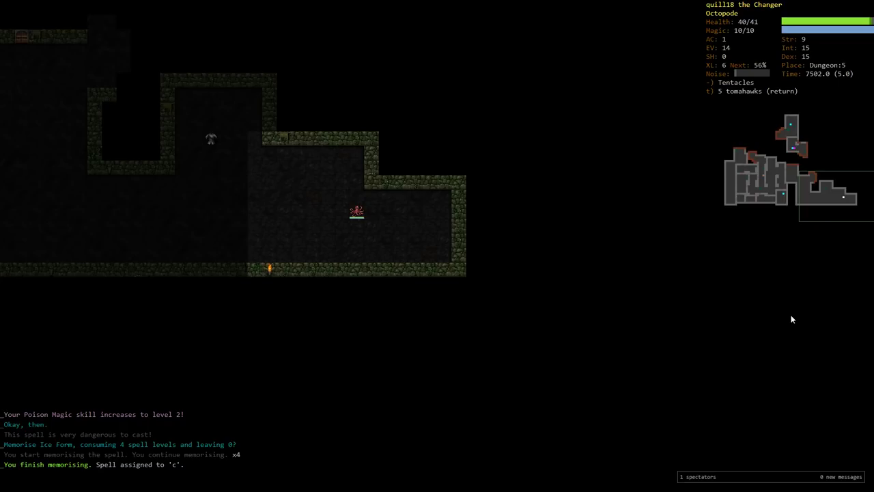
key("m")
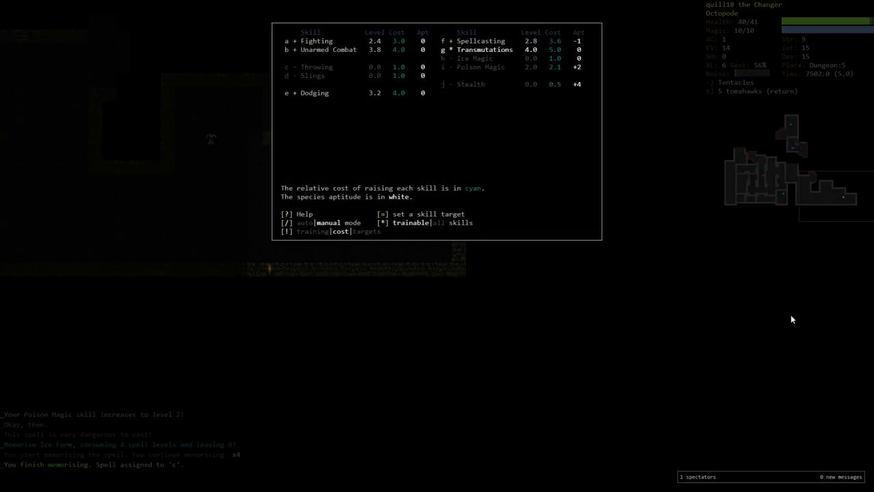
key("h")
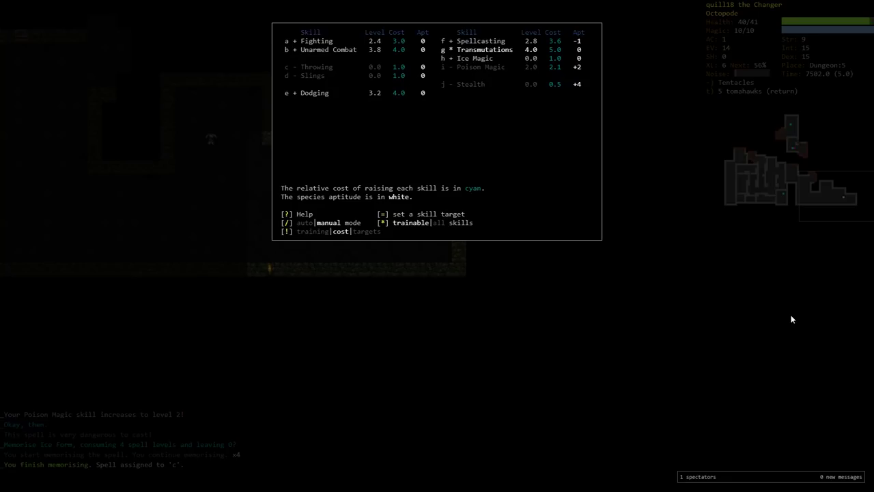
key("!")
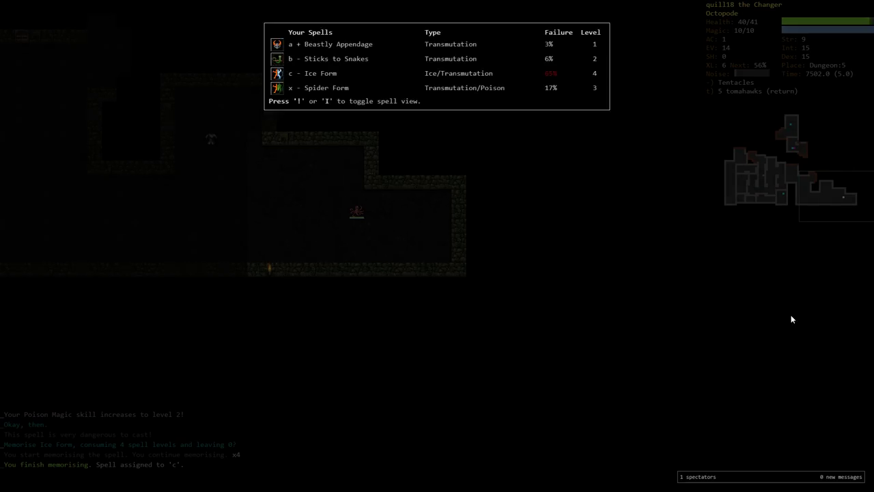
Set skill targets: Spellcasting 4.0, Ice Magic 2.0 and Stealth 5.0
key("Escape")
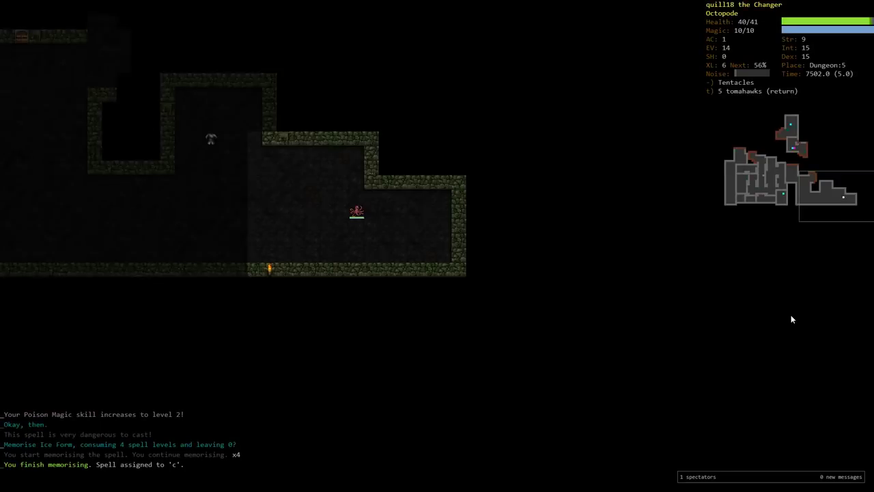
key("M")
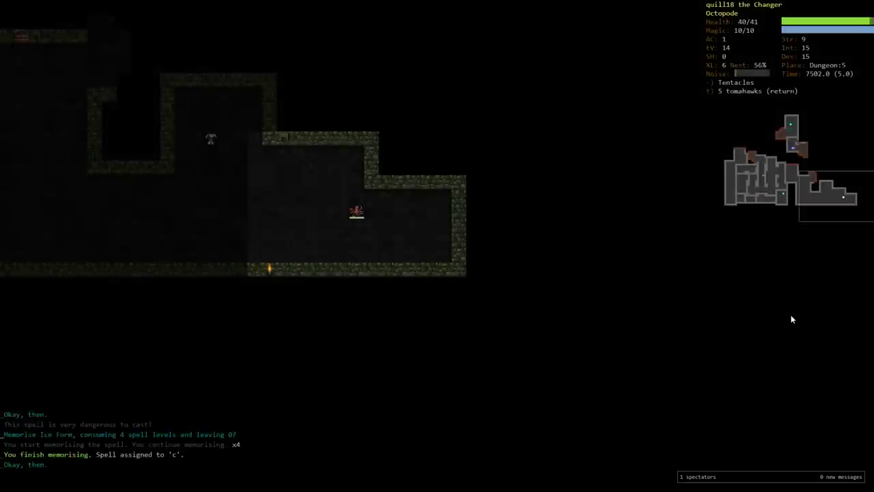
key("m")
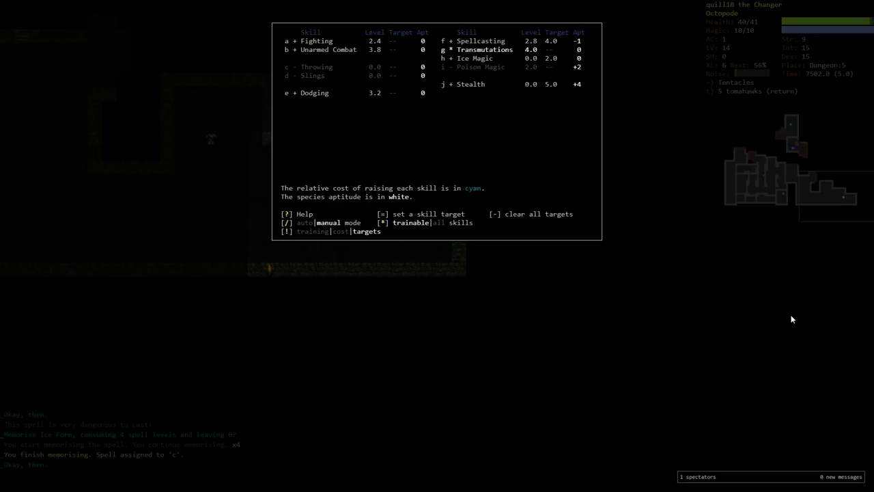
key("Escape")
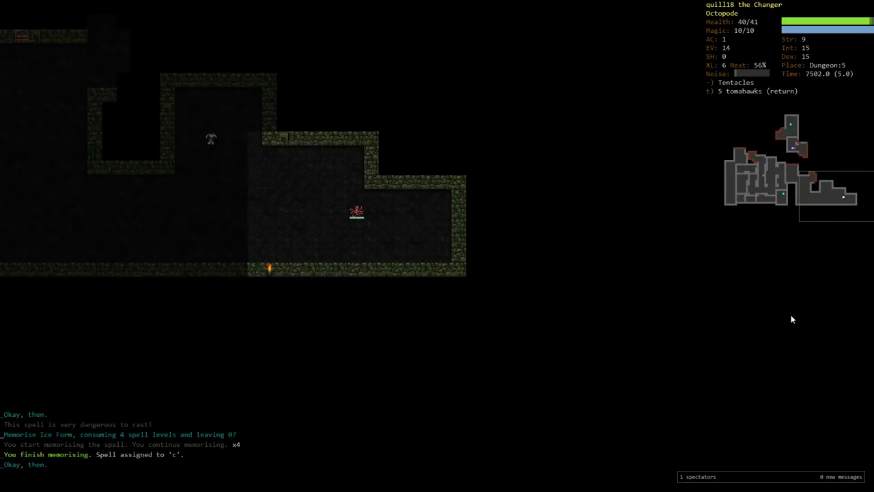